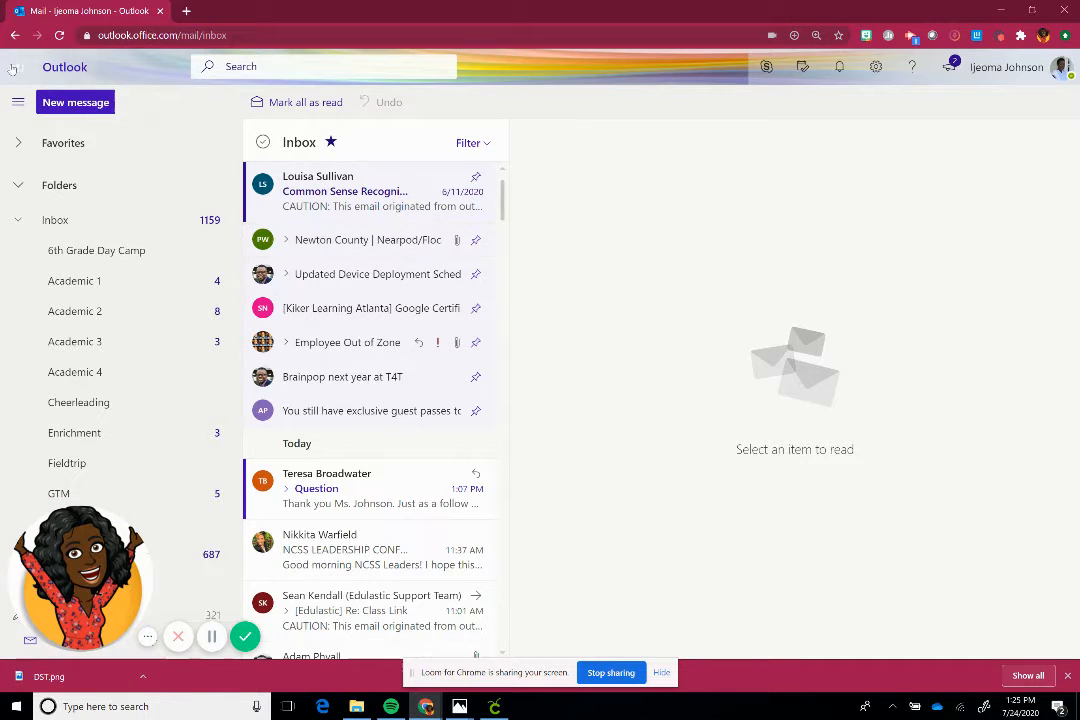
# Leave the Outlook inbox and switch to Microsoft Sway via the app launcher.
pyautogui.click(18, 68)
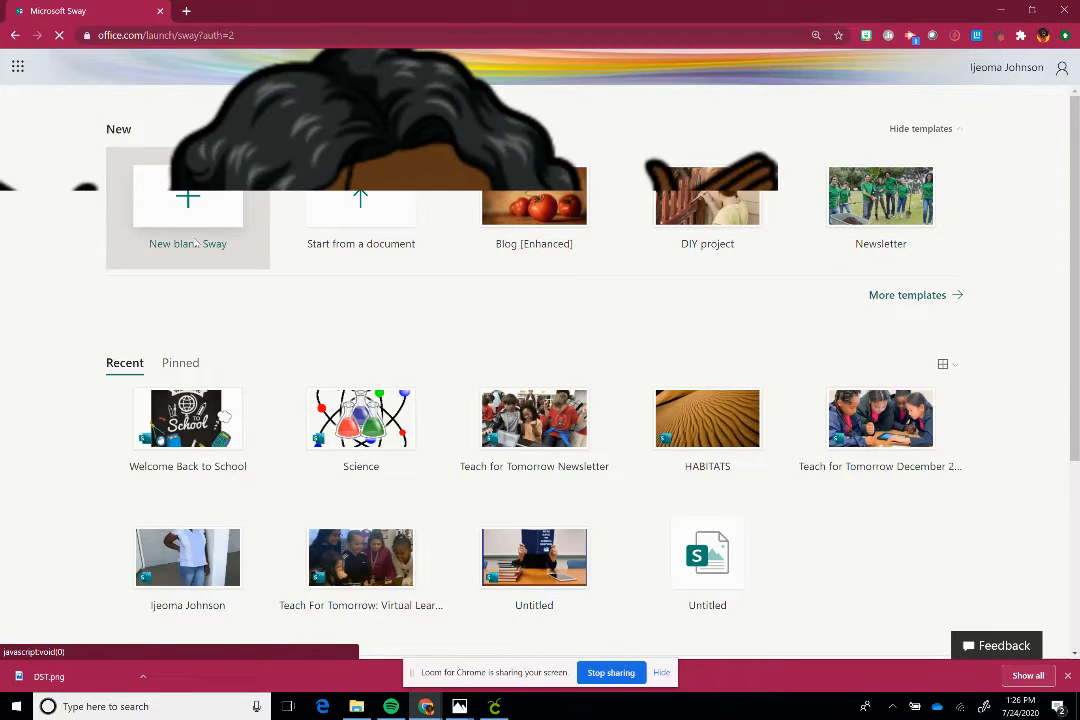
pyautogui.moveTo(360, 210)
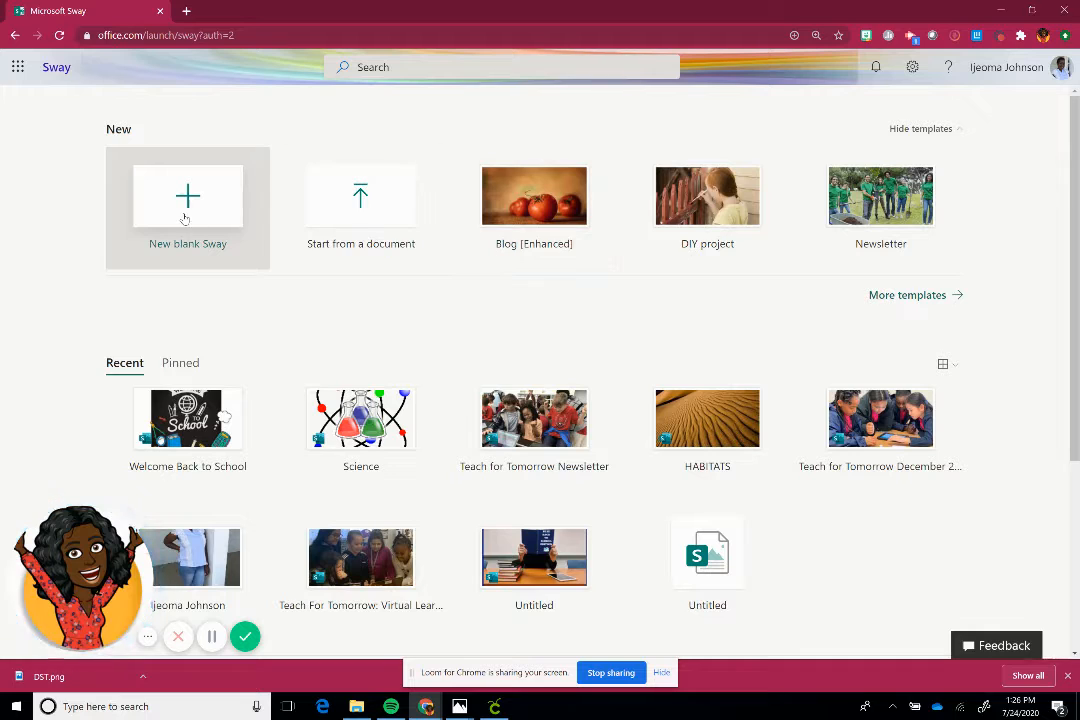
# Create a new blank Sway from the start page.
pyautogui.click(188, 196)
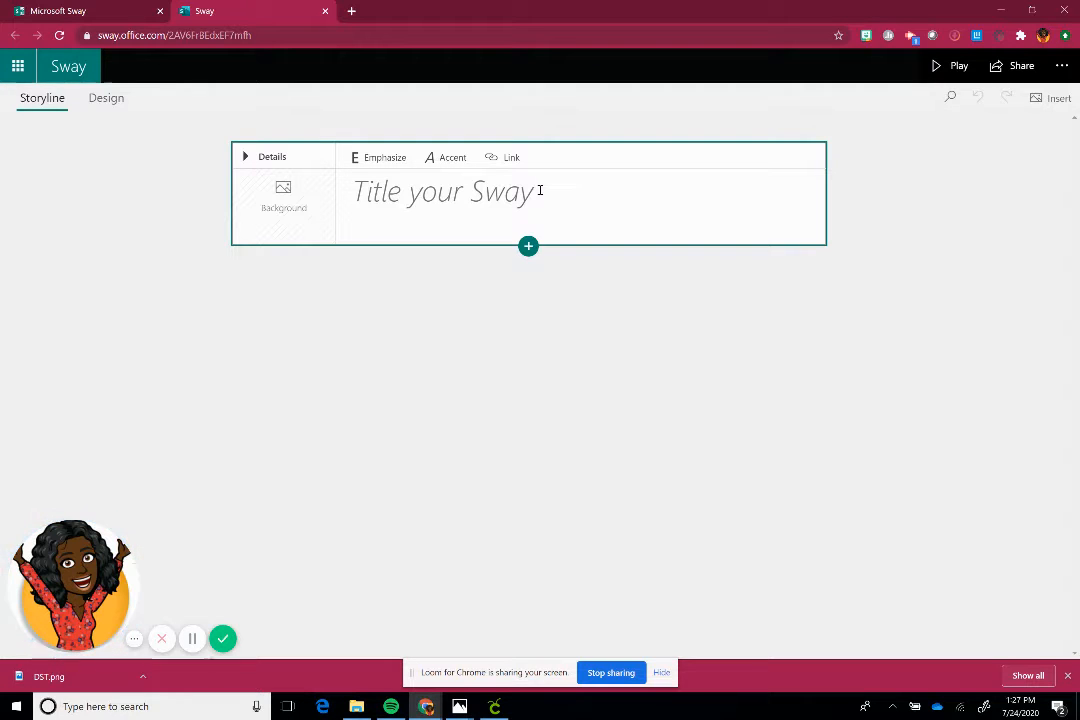
# Title the new Sway 'Welcome back to School'.
pyautogui.click(480, 202)
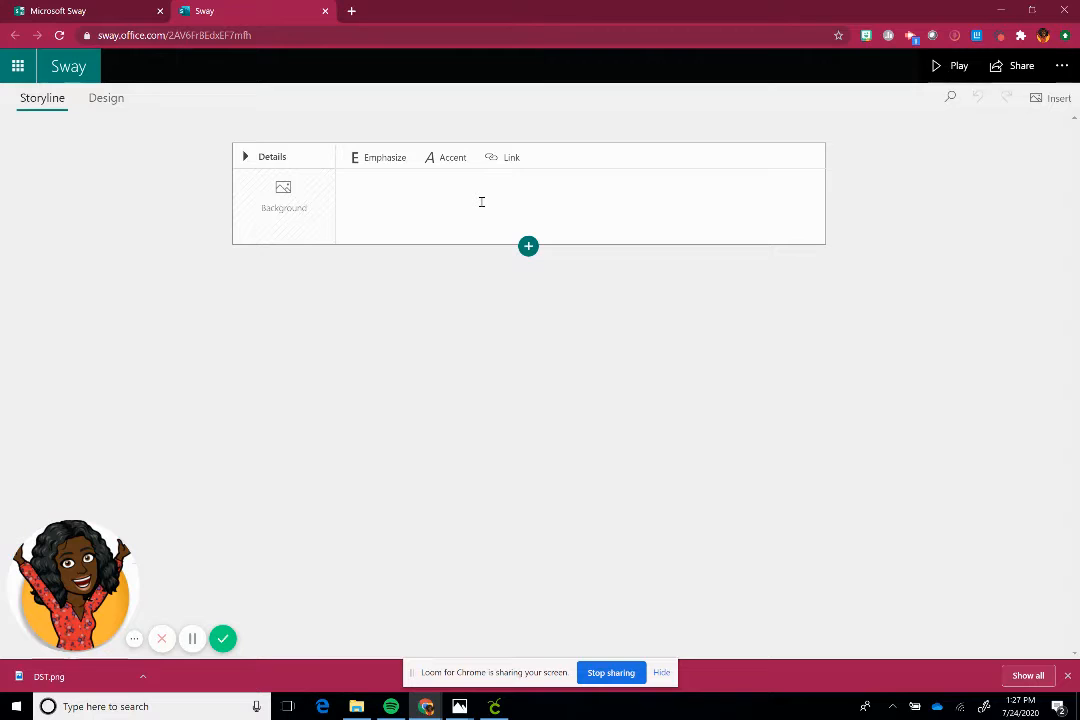
pyautogui.write('W')
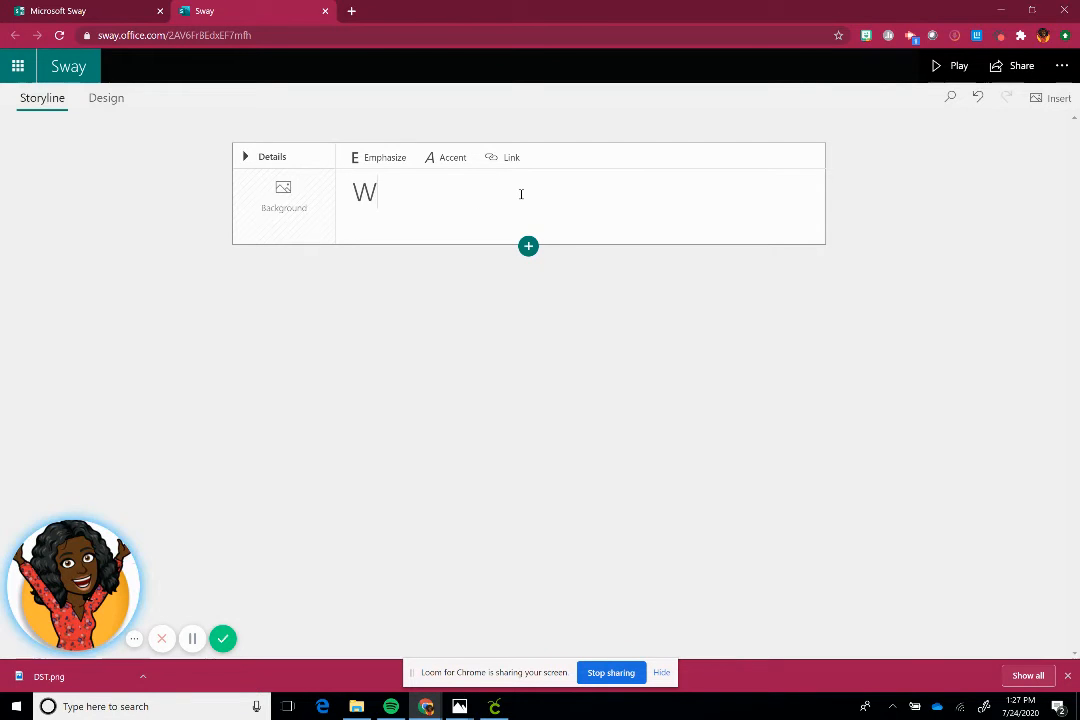
pyautogui.write('elcome')
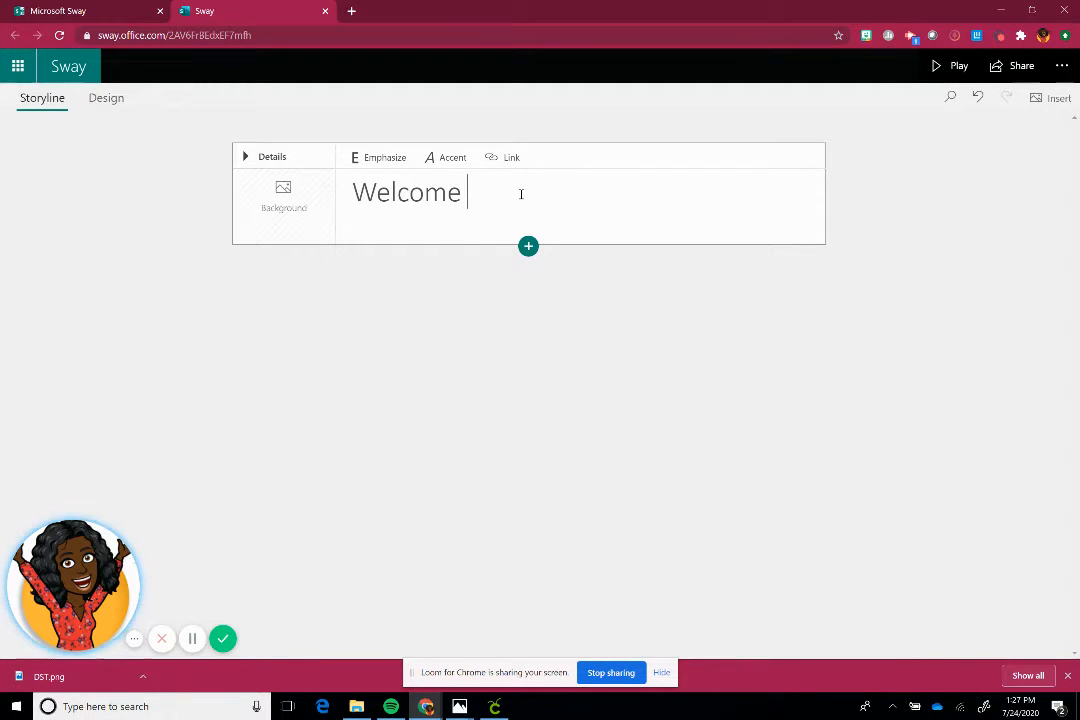
pyautogui.write('back to Scho')
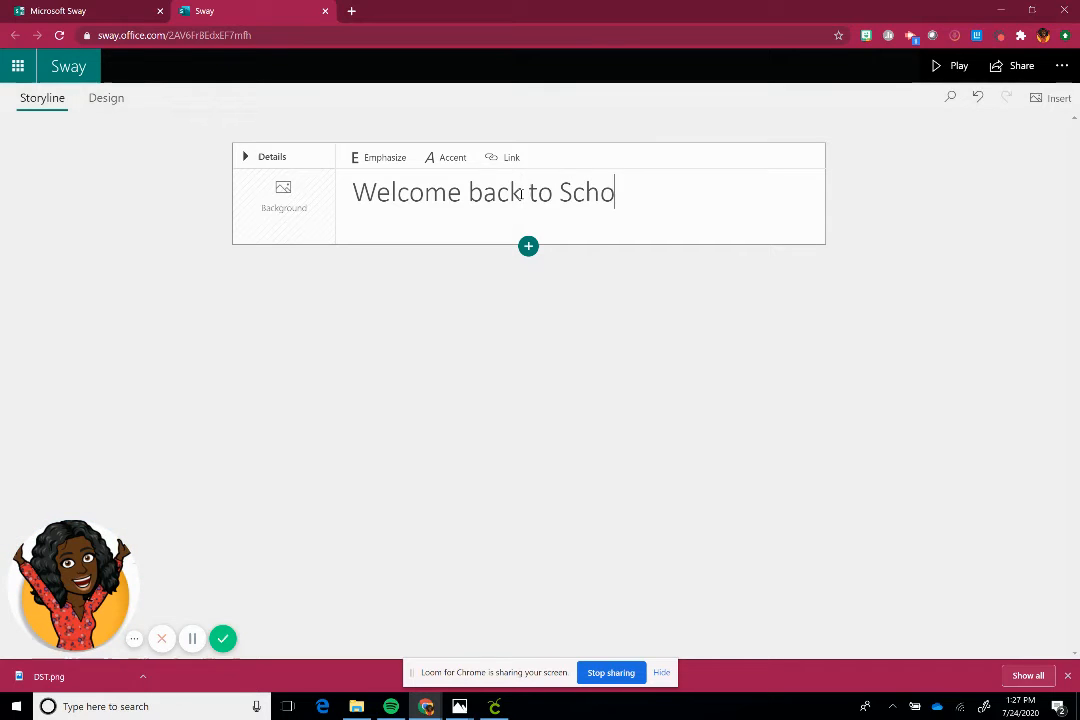
pyautogui.write('ol')
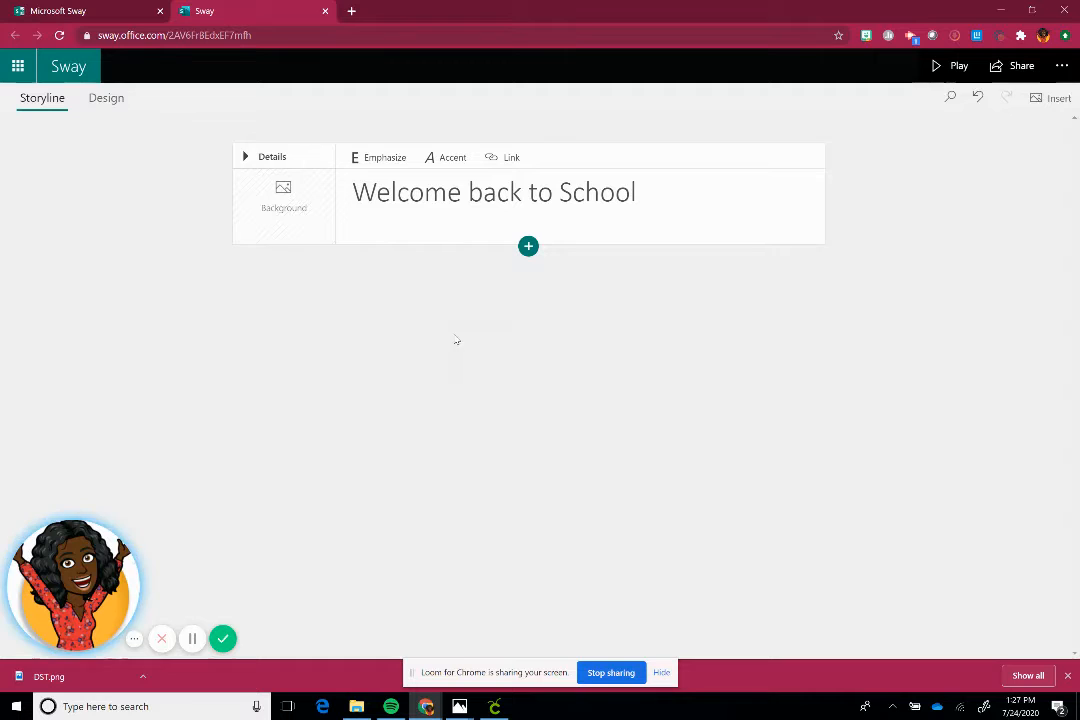
pyautogui.moveTo(600, 356)
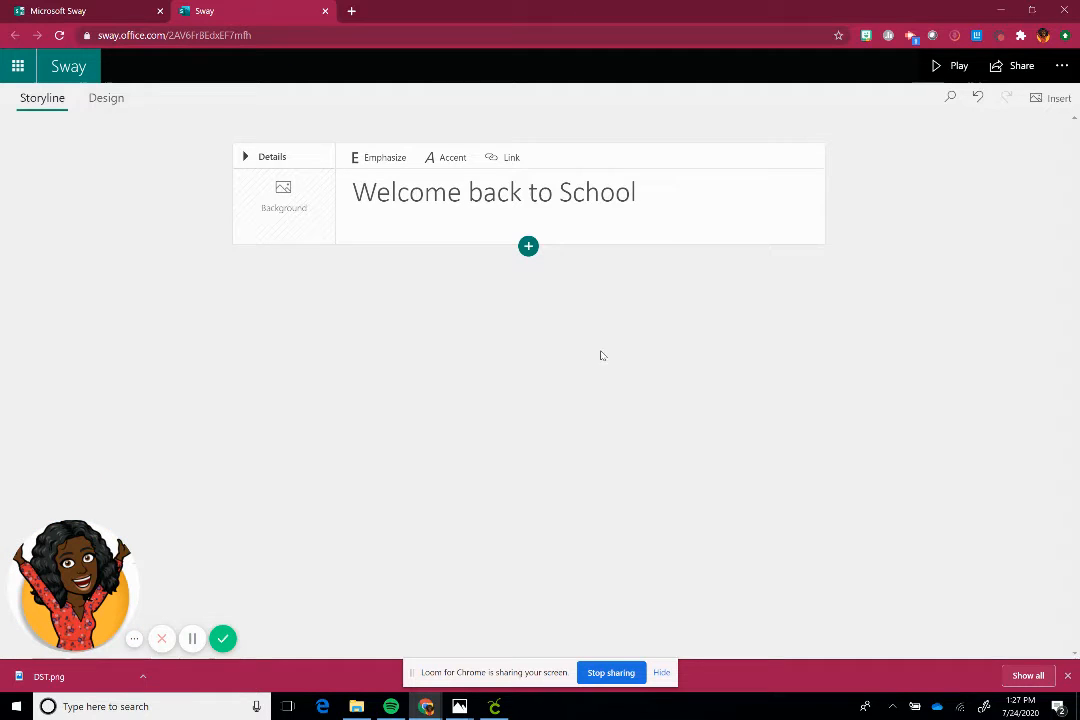
# Accent 'back to School' in the title to italics, leaving it without a link.
pyautogui.click(640, 192)
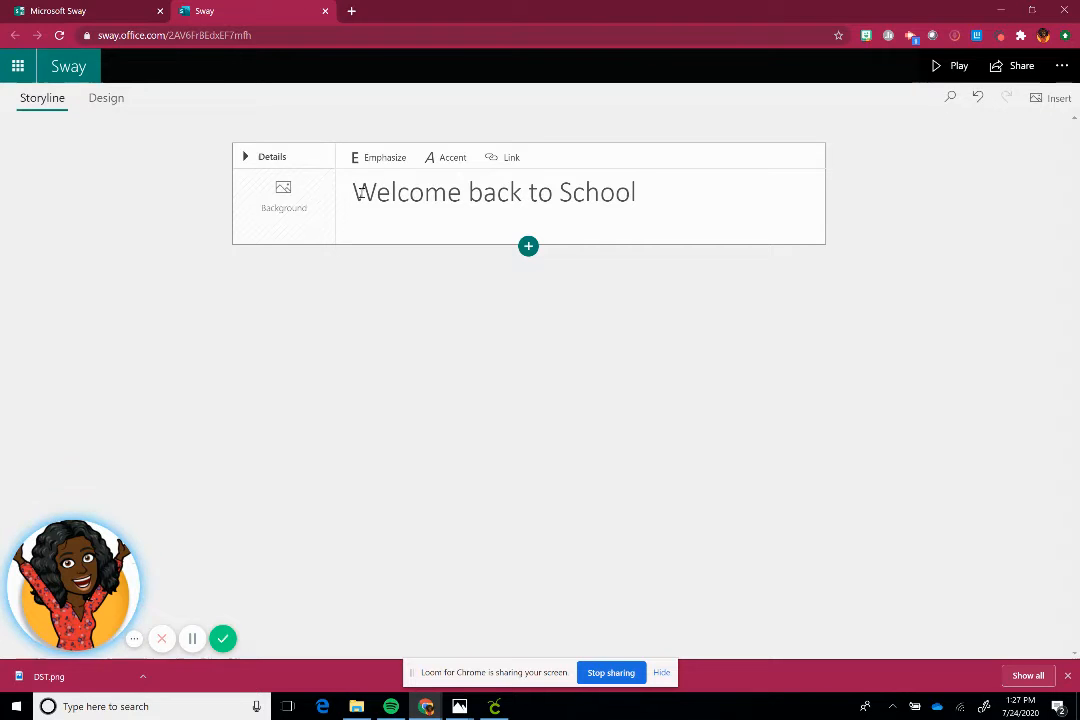
pyautogui.doubleClick(398, 192)
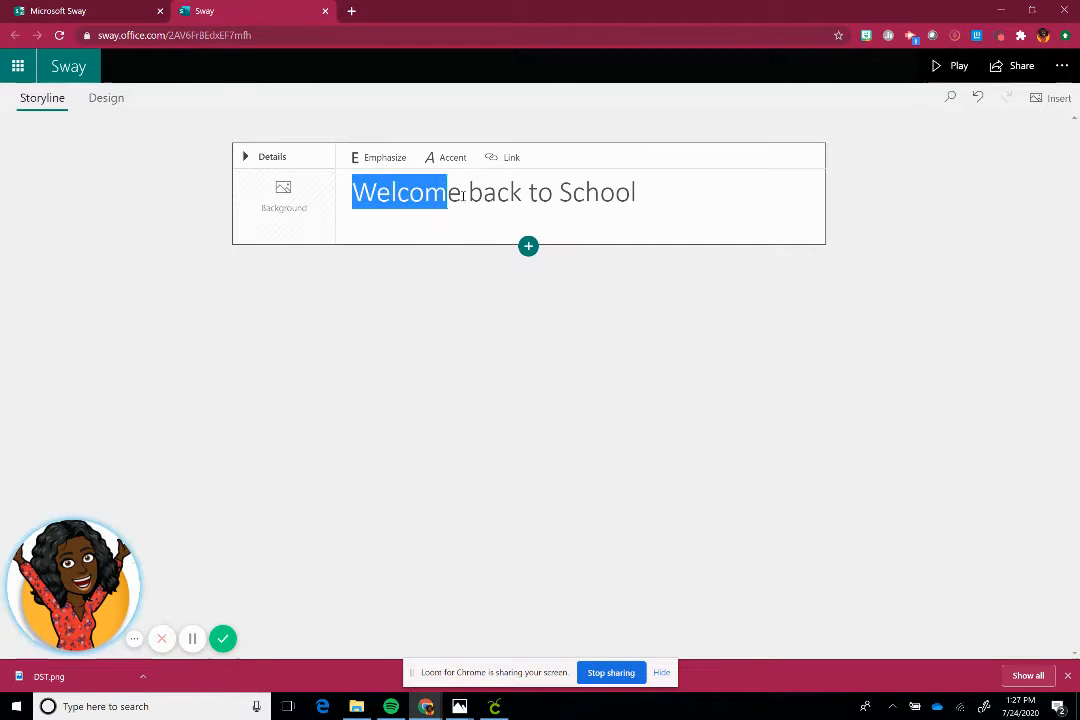
pyautogui.click(384, 156)
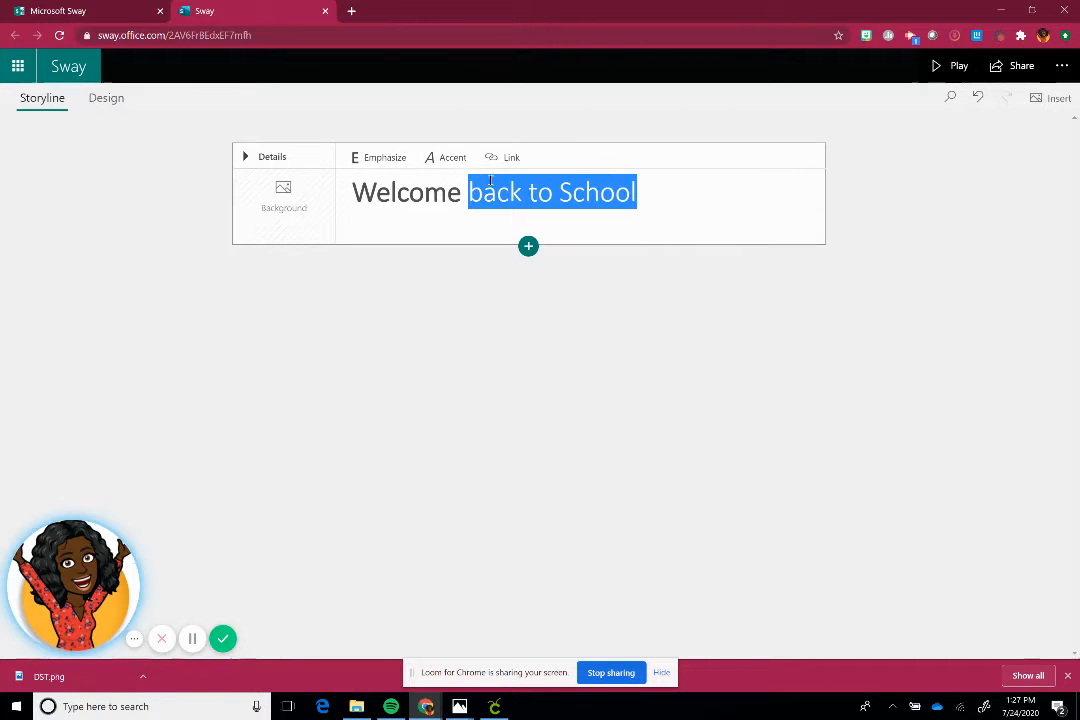
pyautogui.click(446, 156)
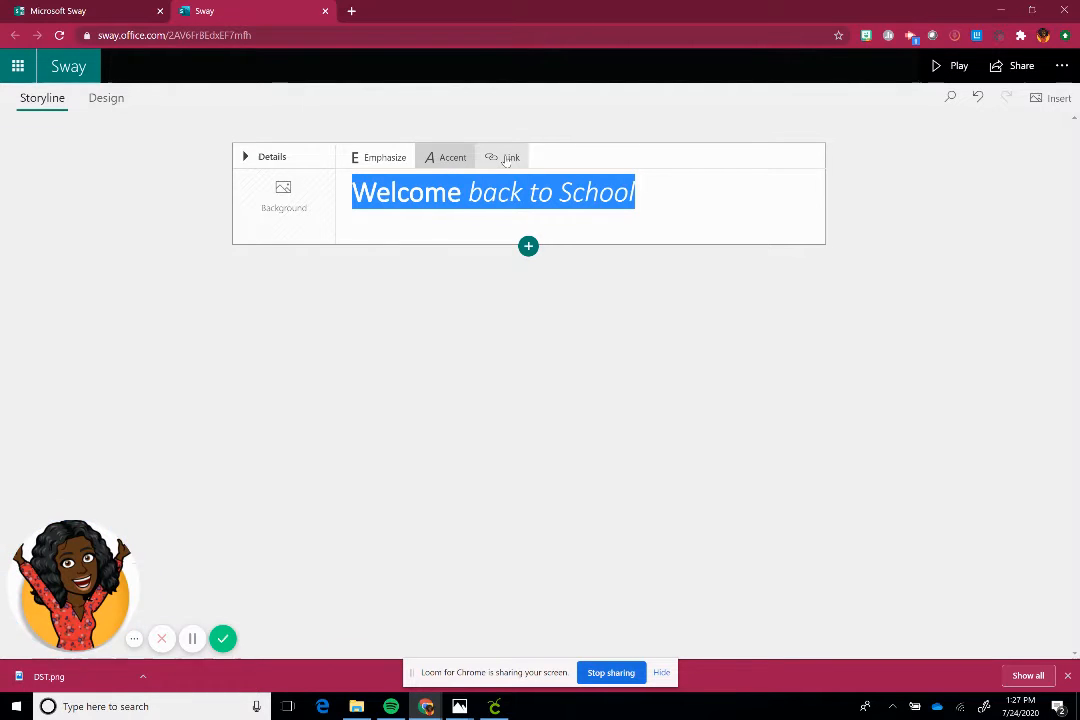
pyautogui.click(504, 156)
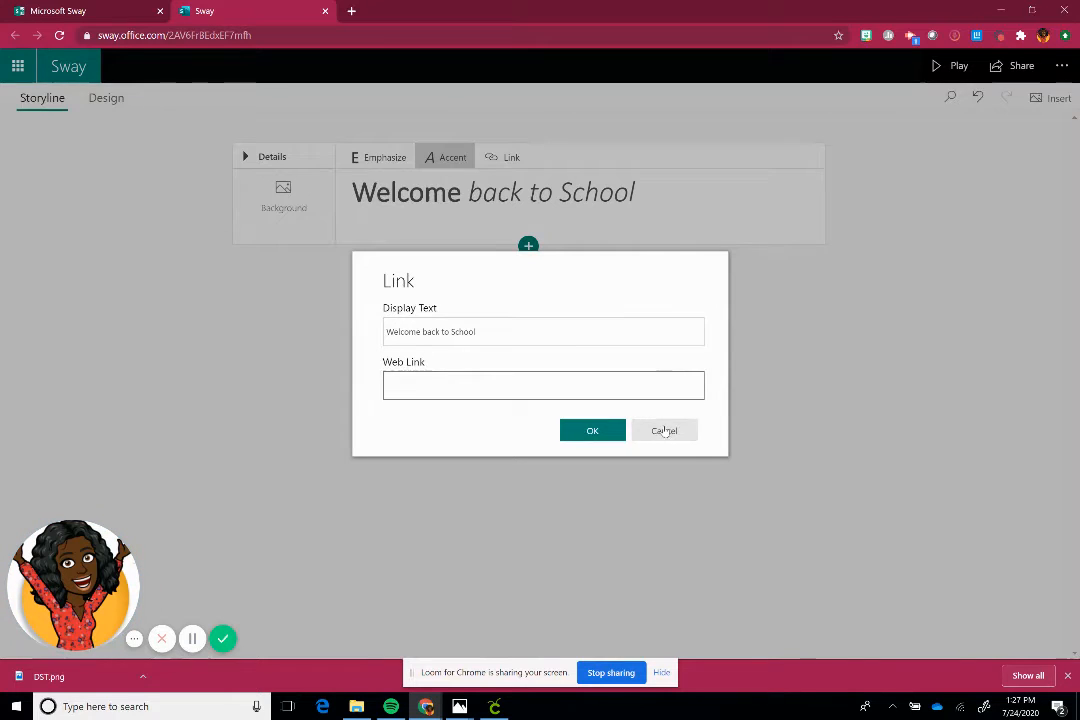
pyautogui.click(664, 430)
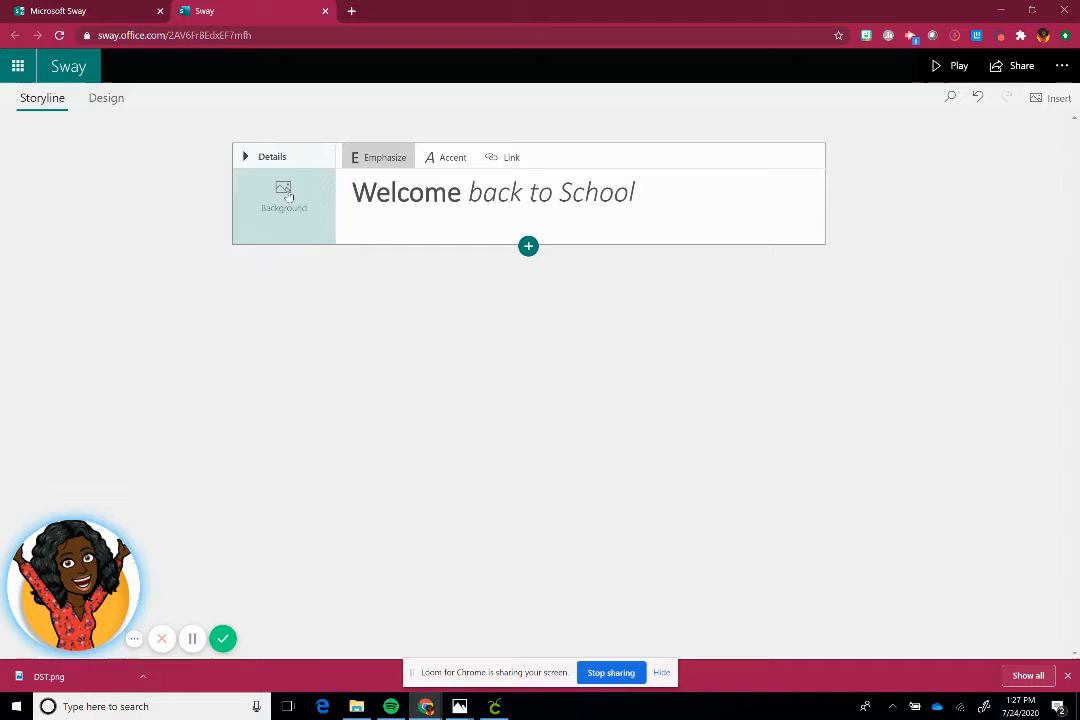
pyautogui.moveTo(284, 196)
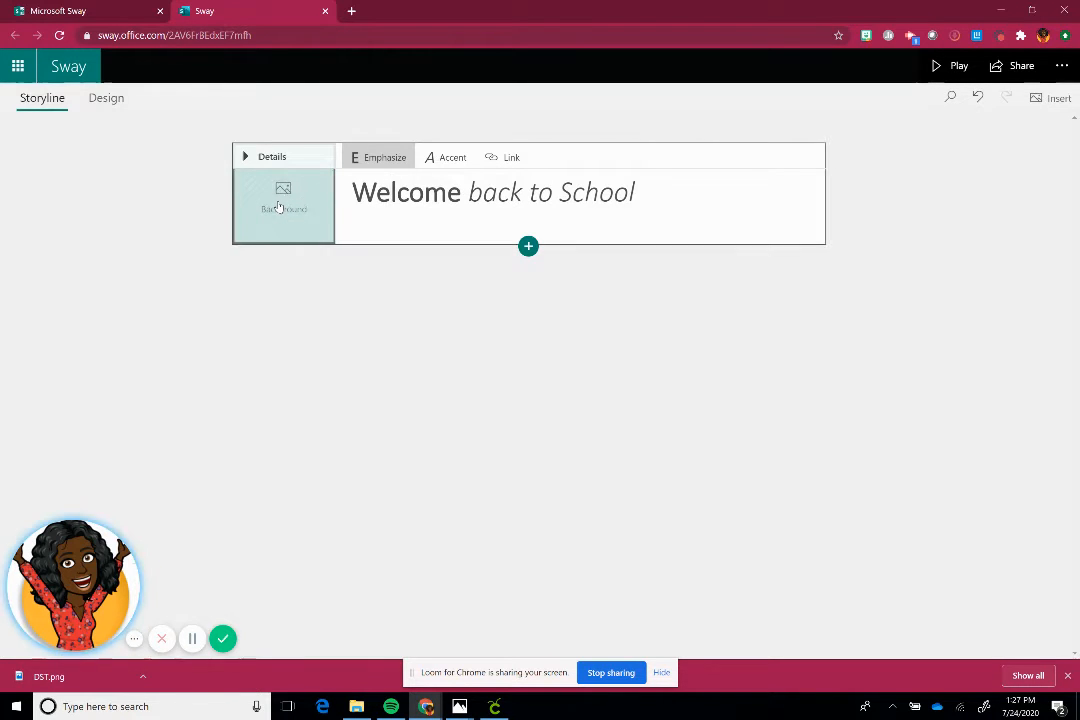
# Set a chalkboard Welcome Back to School image as the title card background.
pyautogui.click(284, 204)
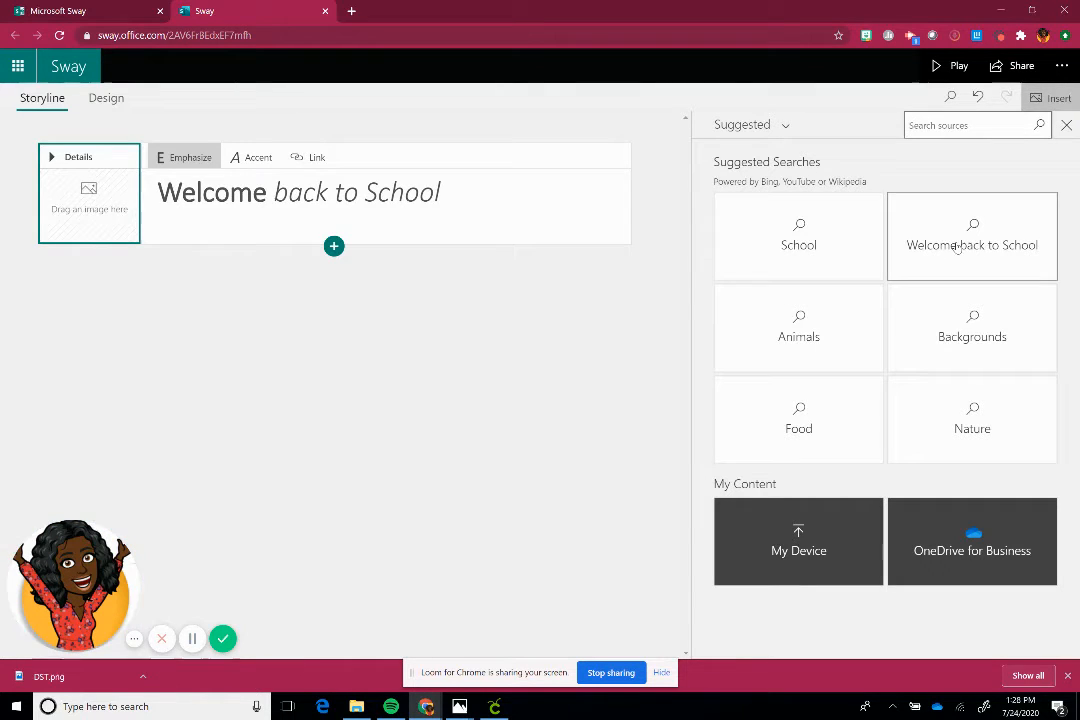
pyautogui.click(972, 244)
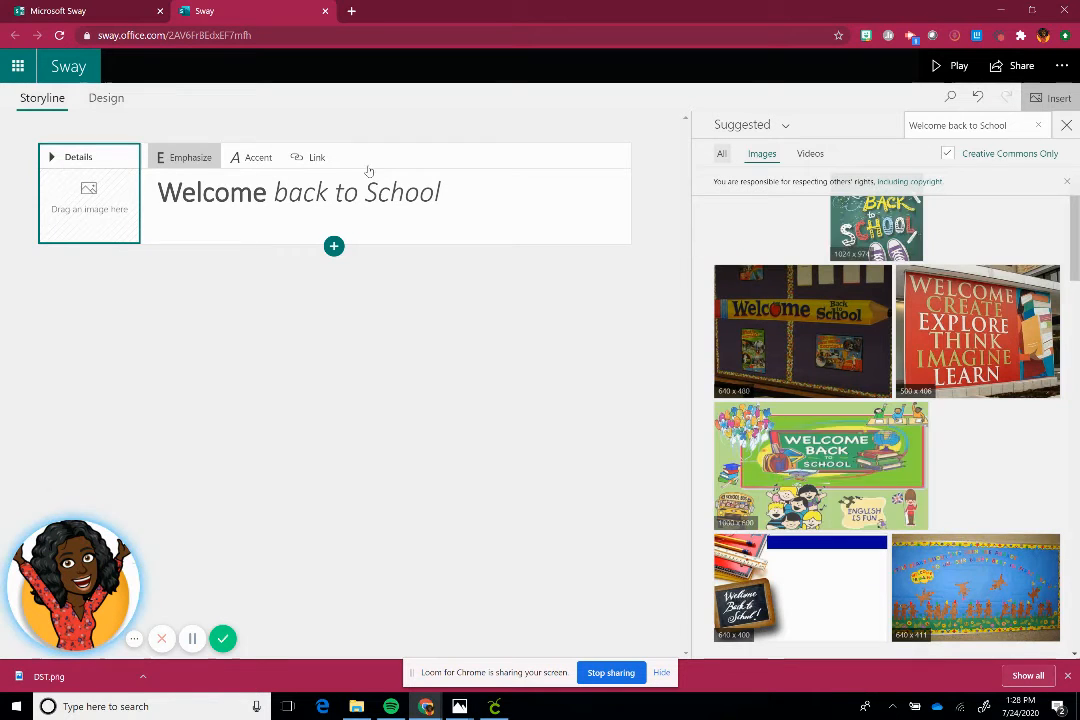
pyautogui.scroll(-3)
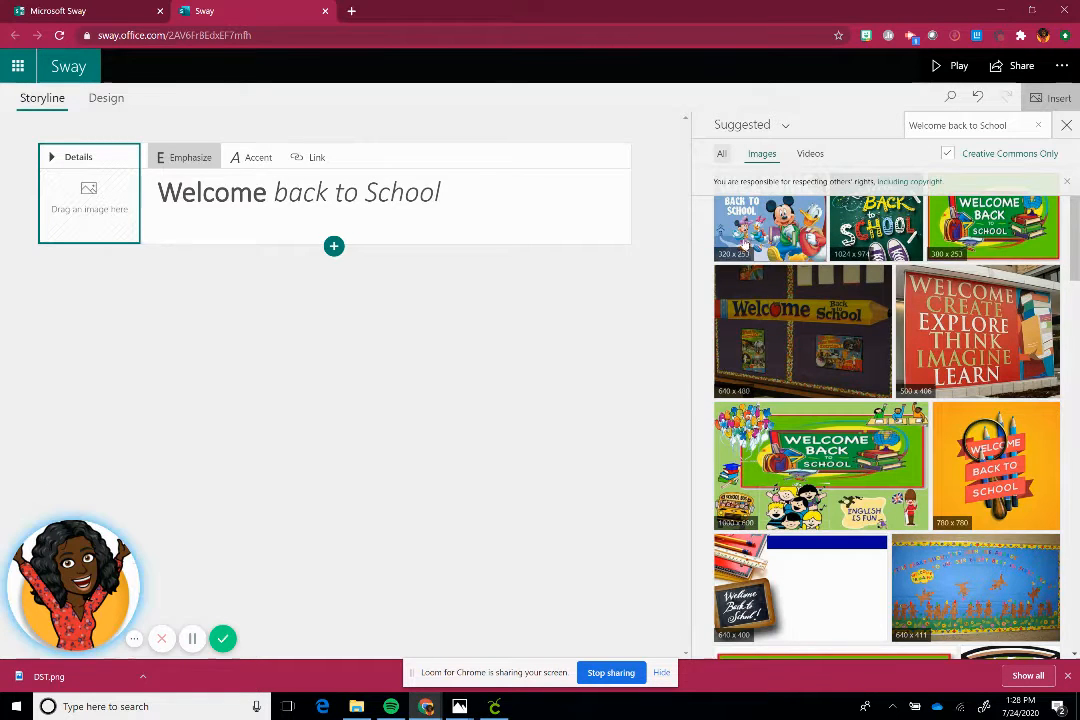
pyautogui.moveTo(760, 278)
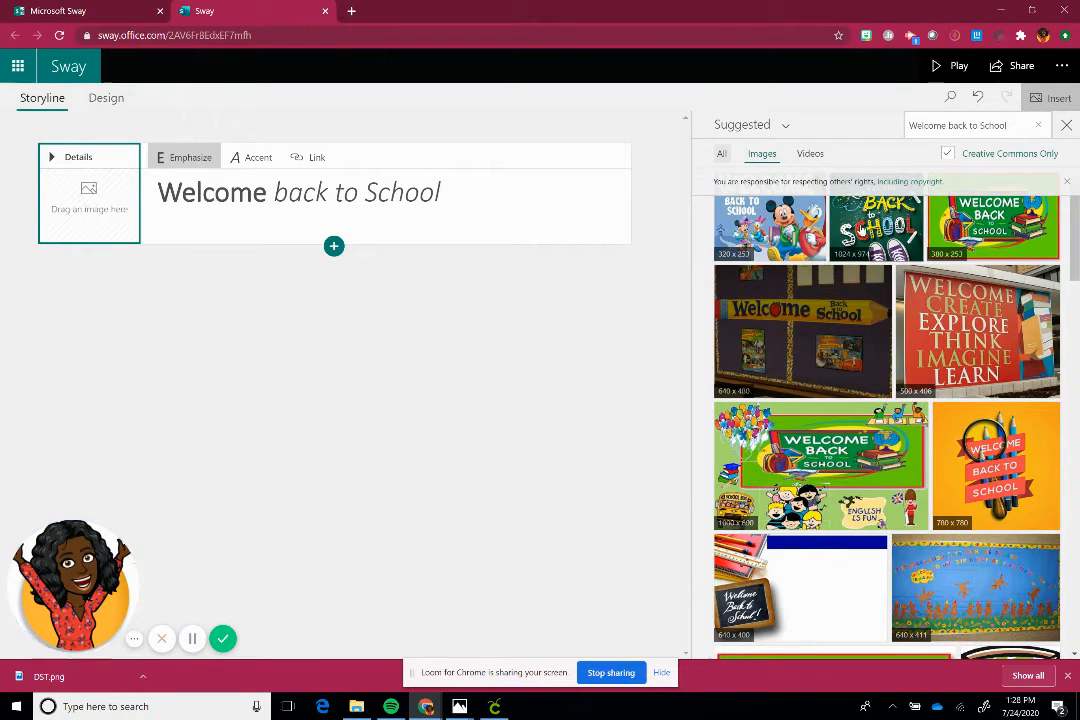
pyautogui.moveTo(868, 308)
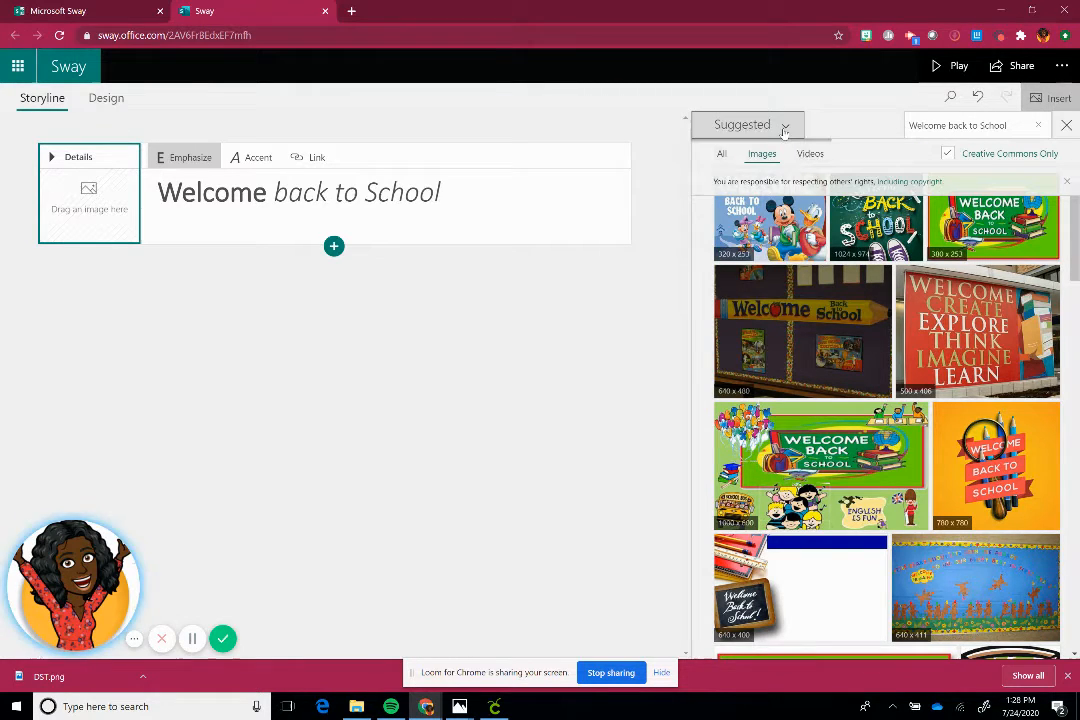
pyautogui.click(742, 124)
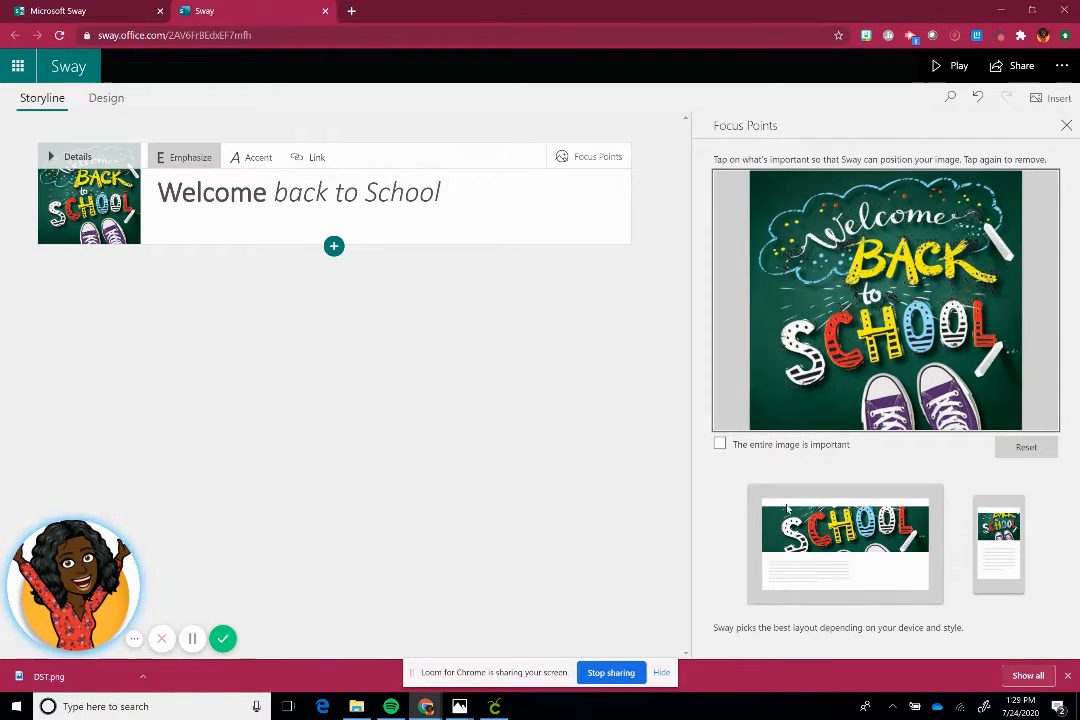
# Mark the whole title picture as important and close its focus point settings.
pyautogui.click(790, 212)
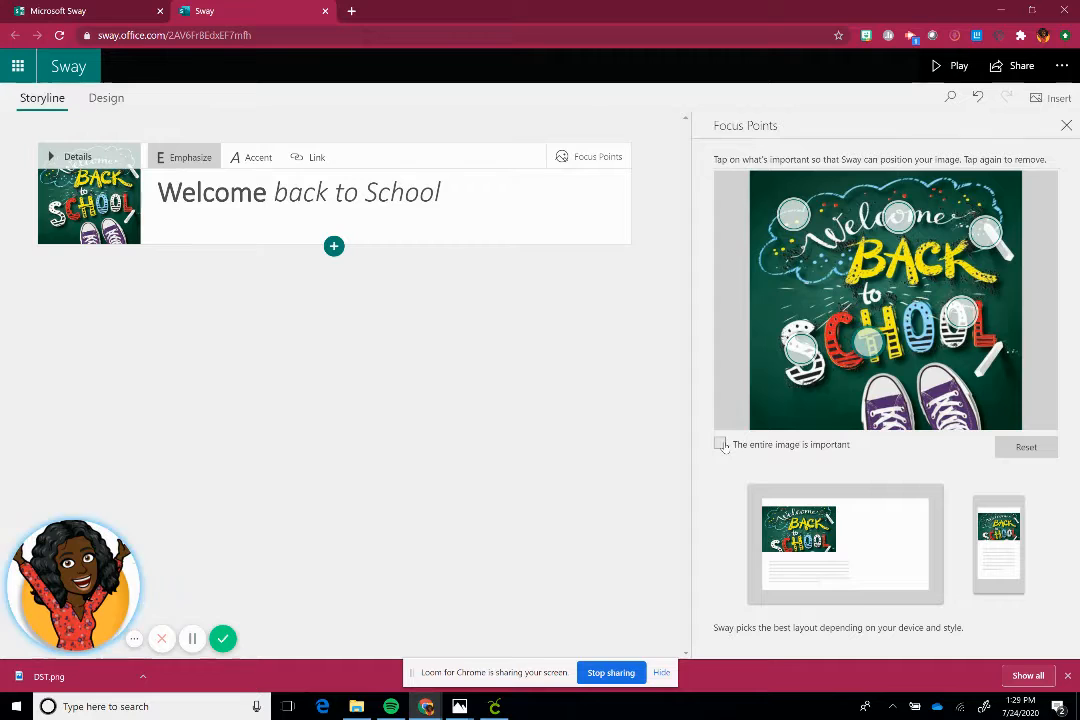
pyautogui.click(720, 444)
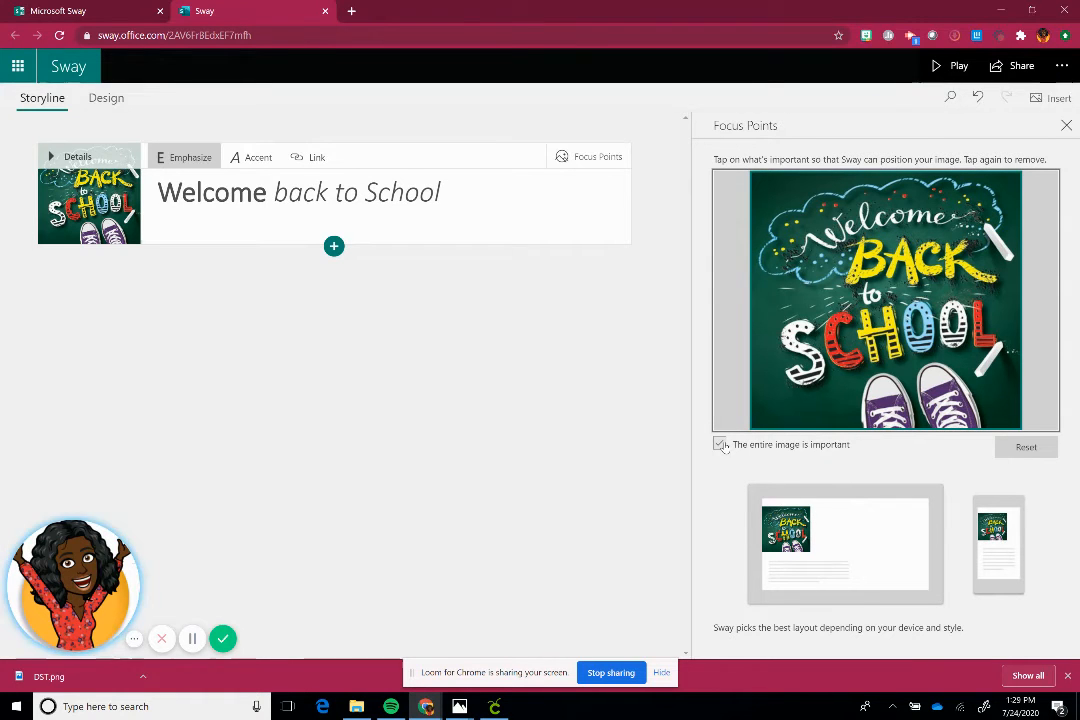
pyautogui.click(720, 444)
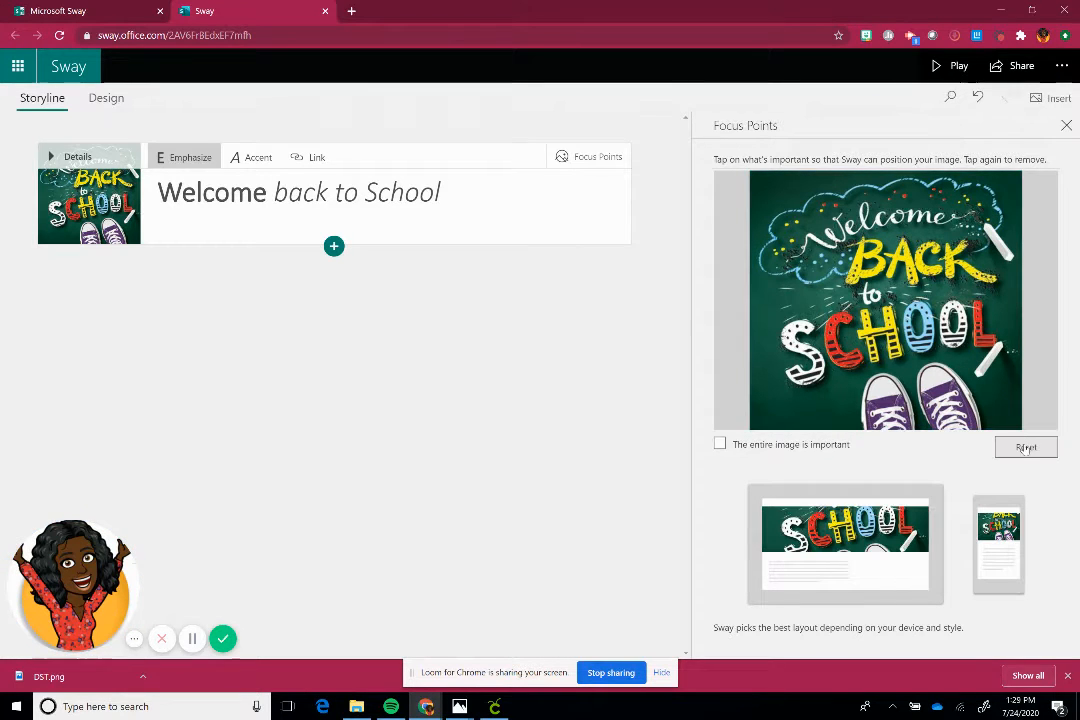
pyautogui.click(720, 444)
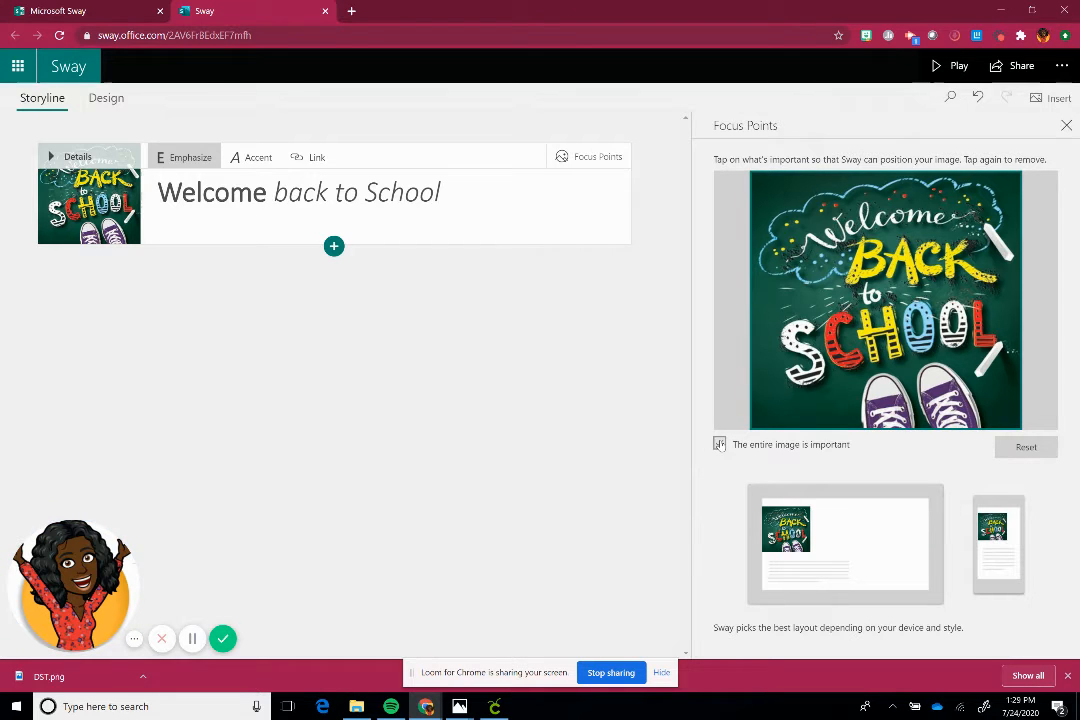
pyautogui.click(720, 444)
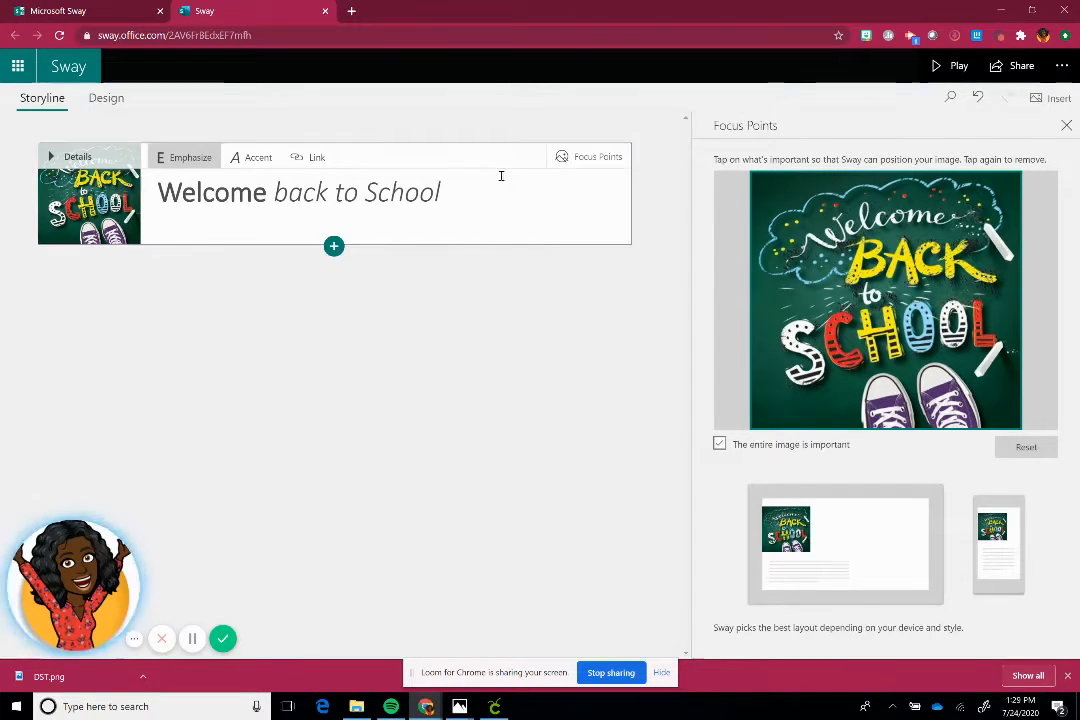
pyautogui.moveTo(1066, 124)
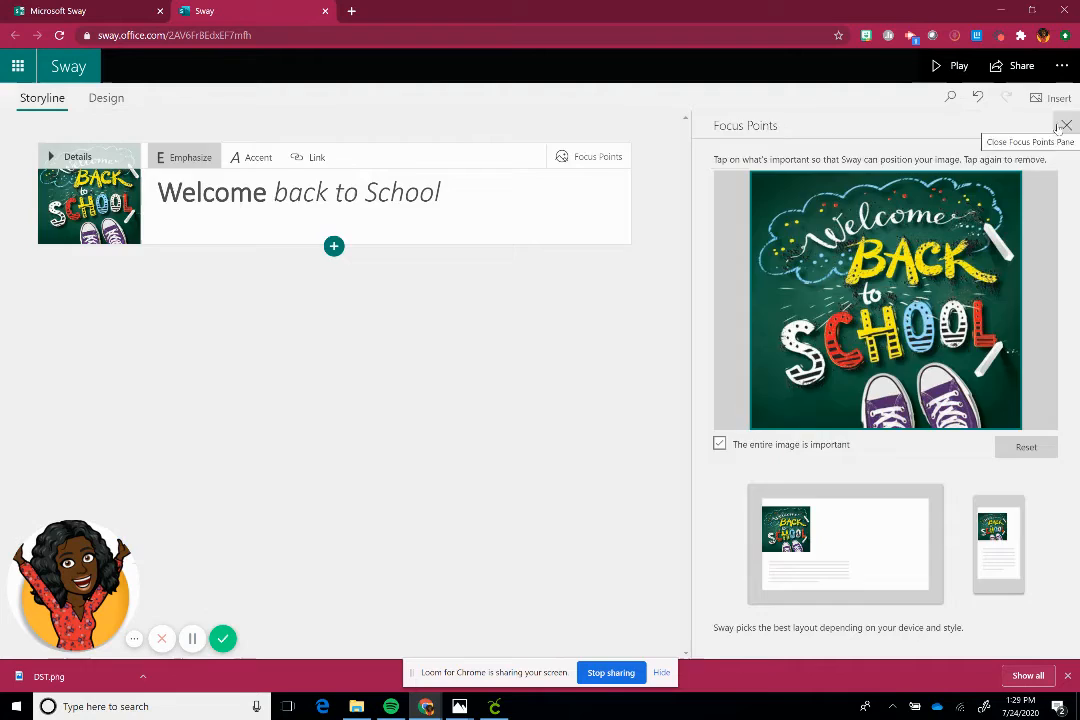
pyautogui.click(1064, 124)
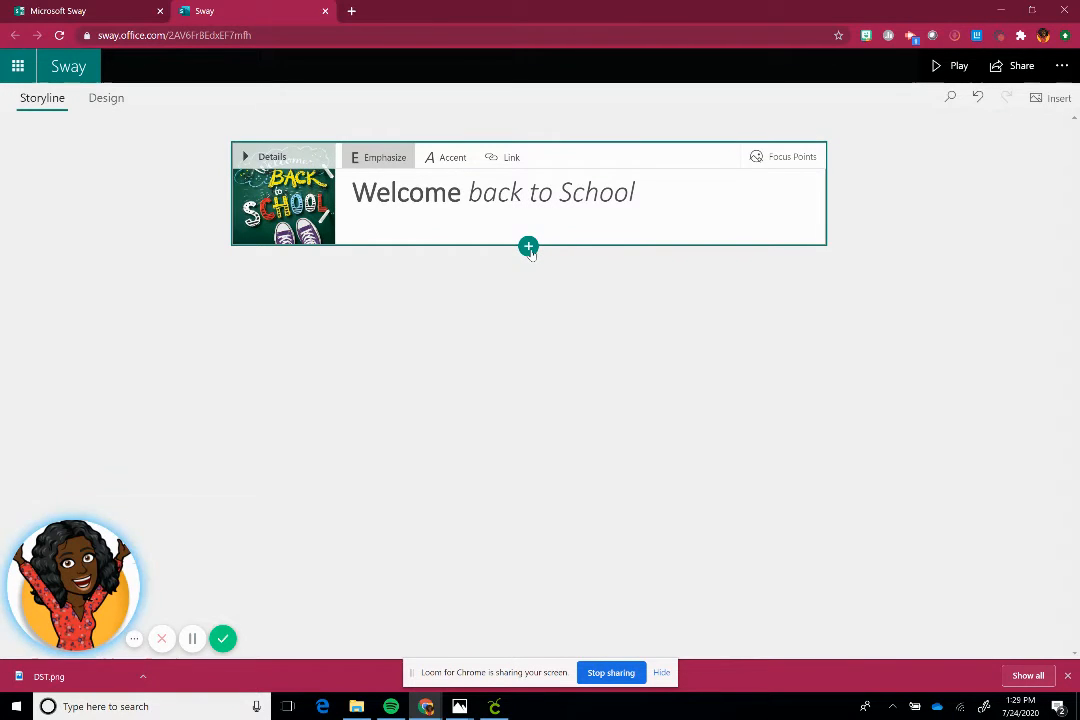
pyautogui.moveTo(528, 246)
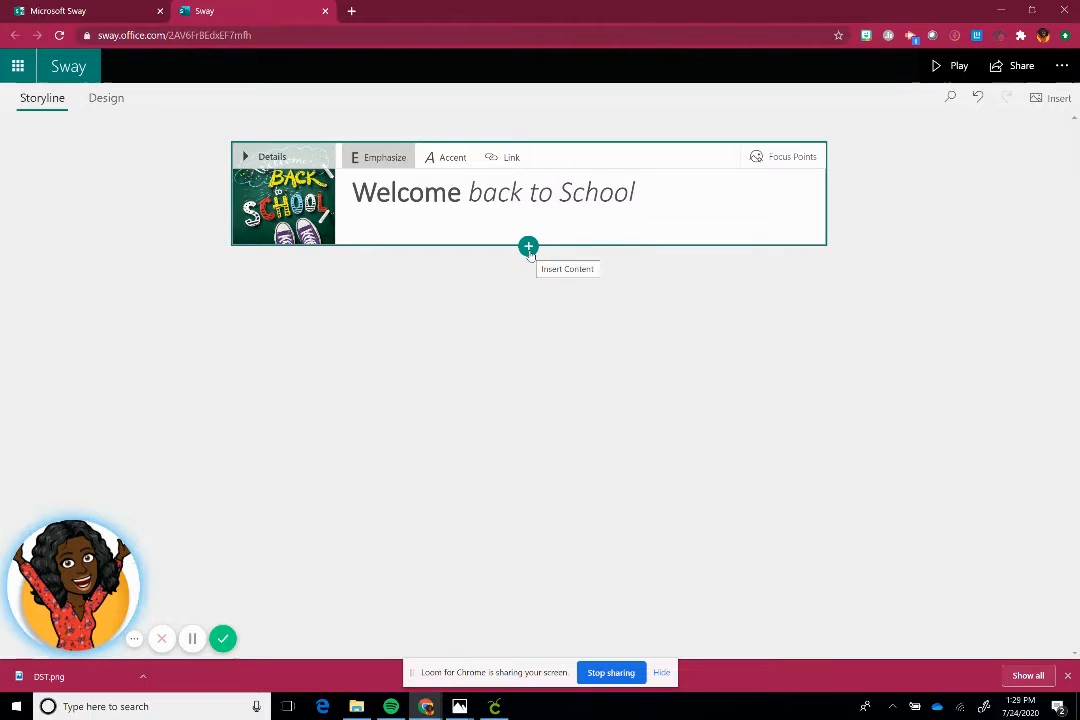
# Add an 'Open House' heading section with an open house sign photo background.
pyautogui.click(528, 246)
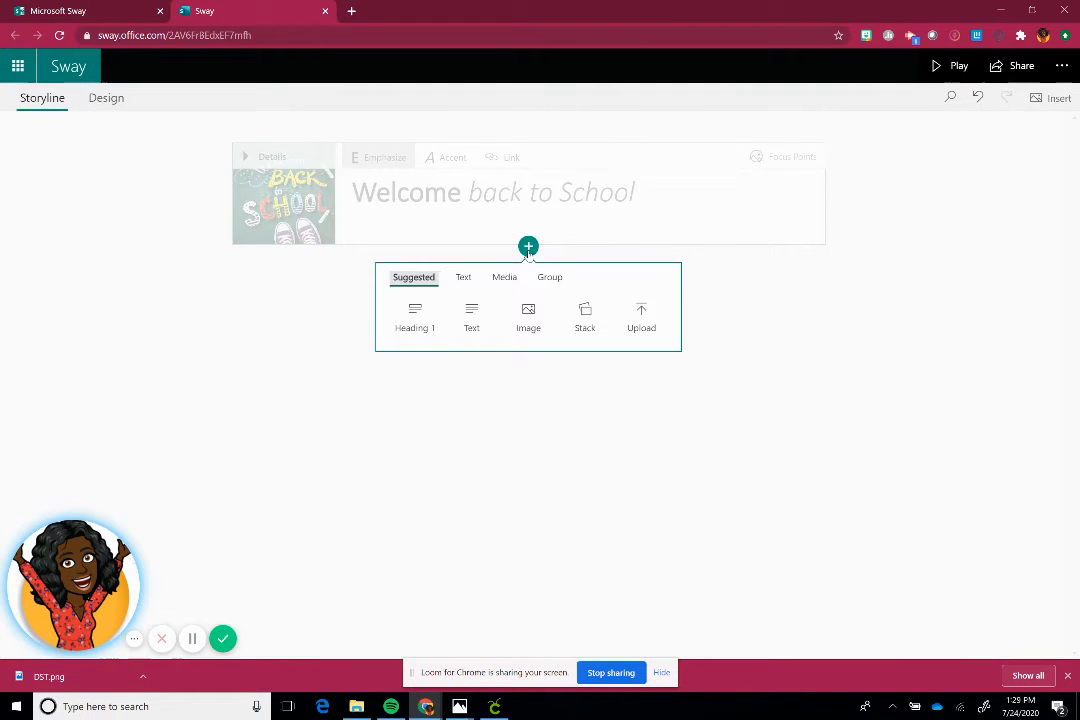
pyautogui.moveTo(414, 316)
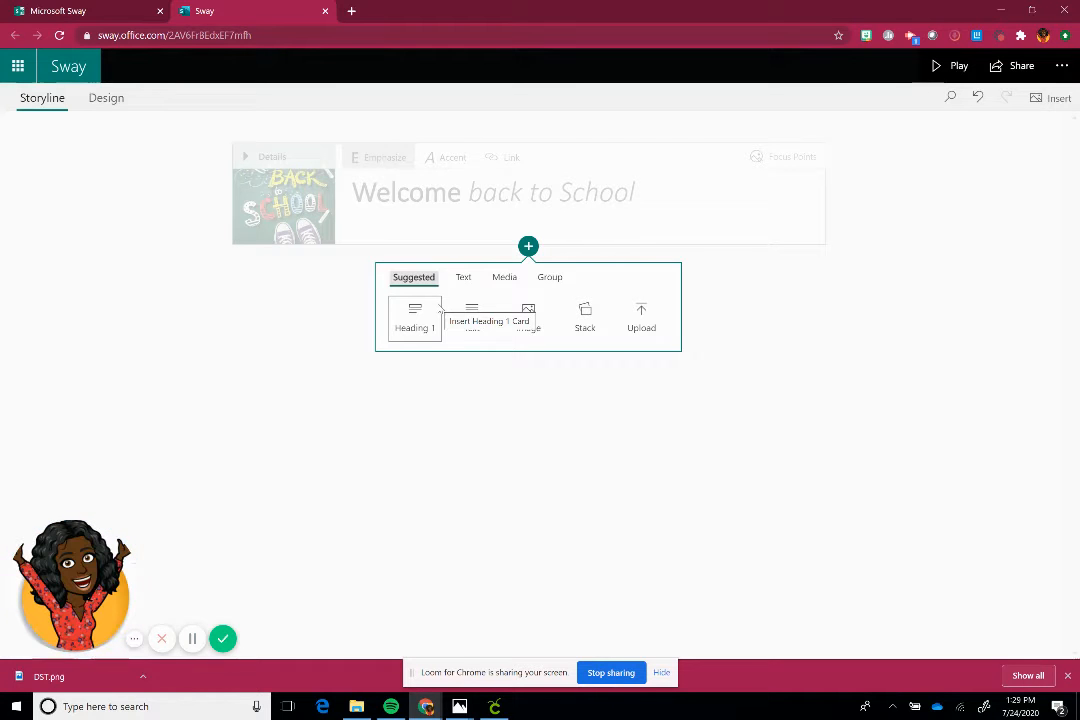
pyautogui.click(414, 316)
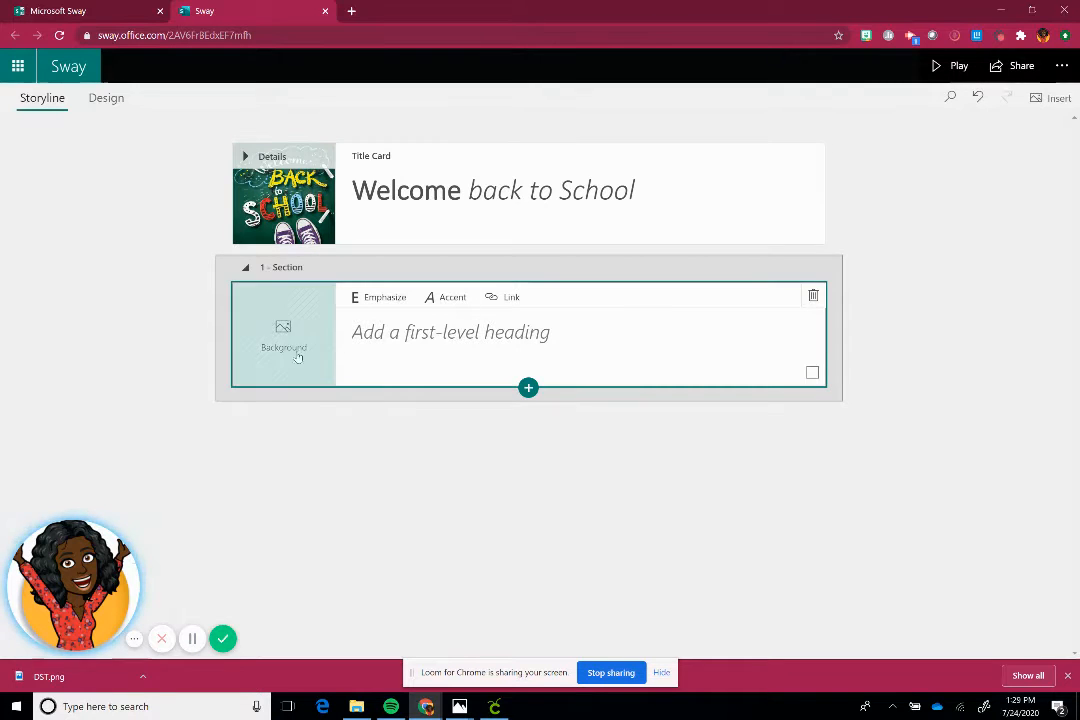
pyautogui.click(450, 332)
pyautogui.write('Open H')
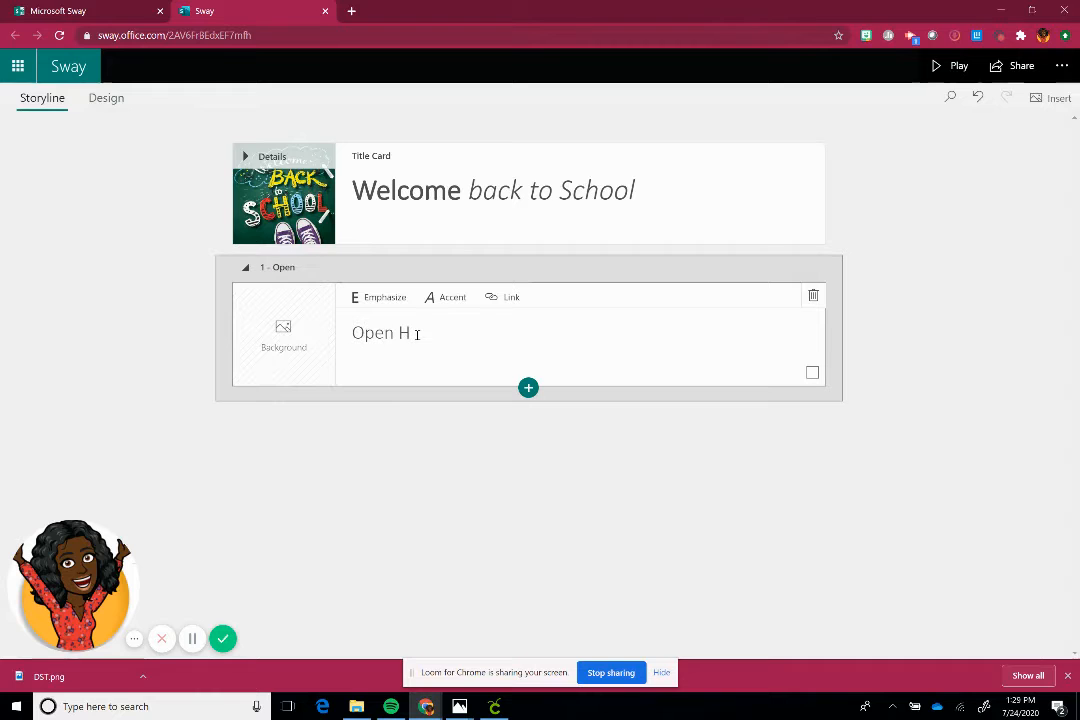
pyautogui.write('ouse')
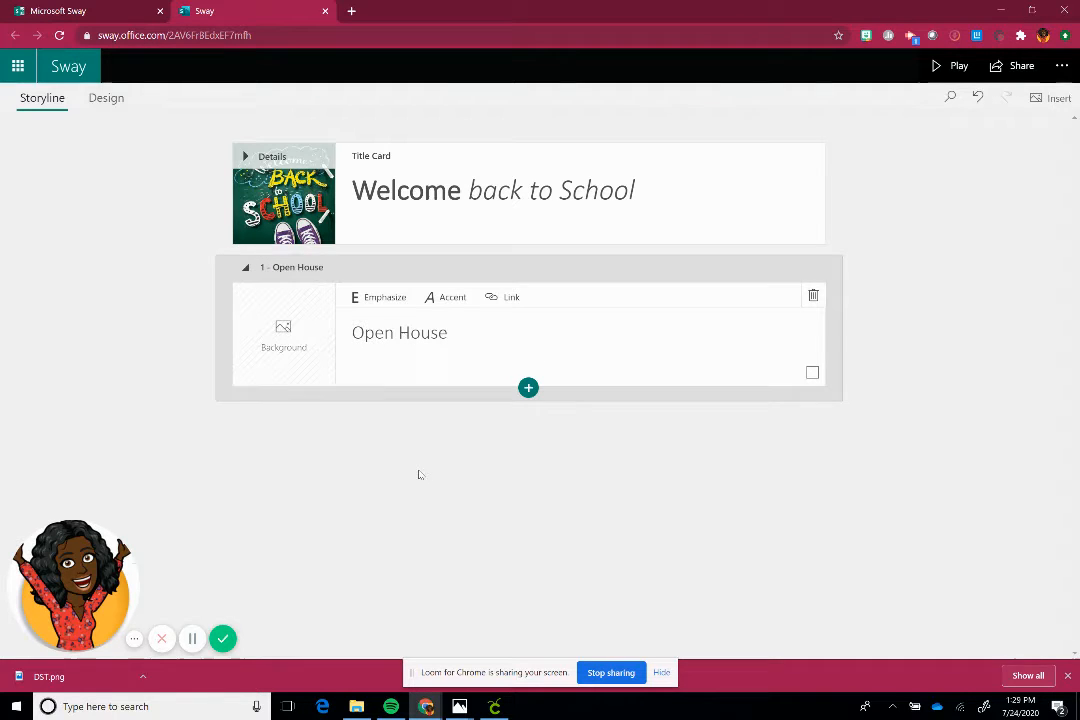
pyautogui.click(284, 332)
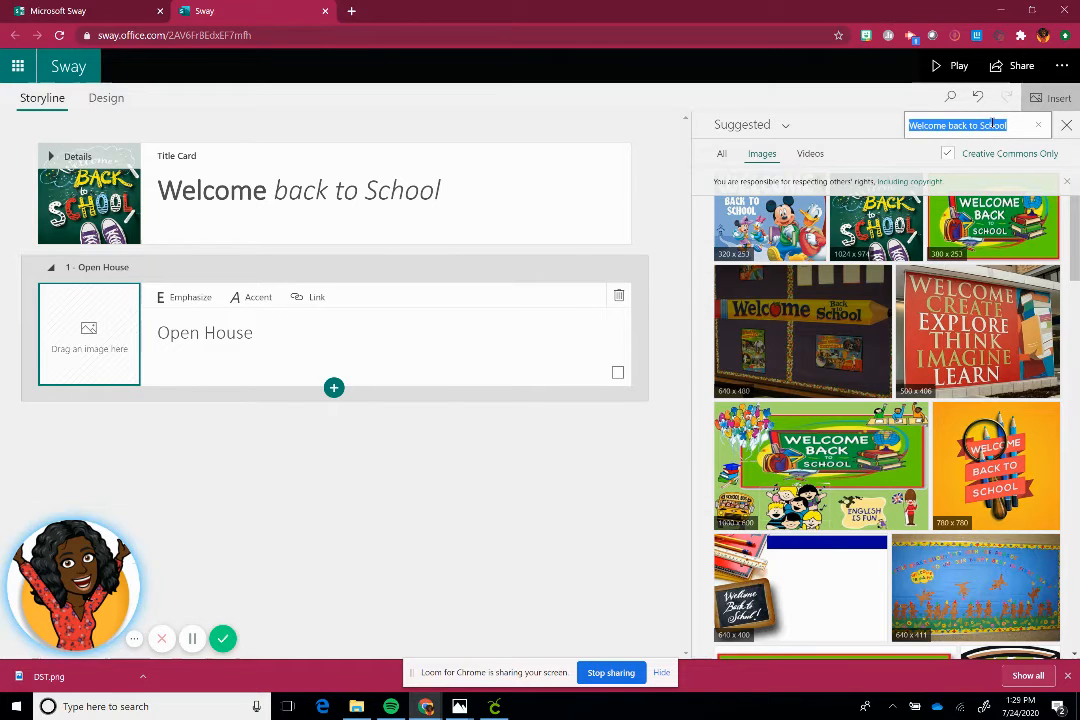
pyautogui.write('open house')
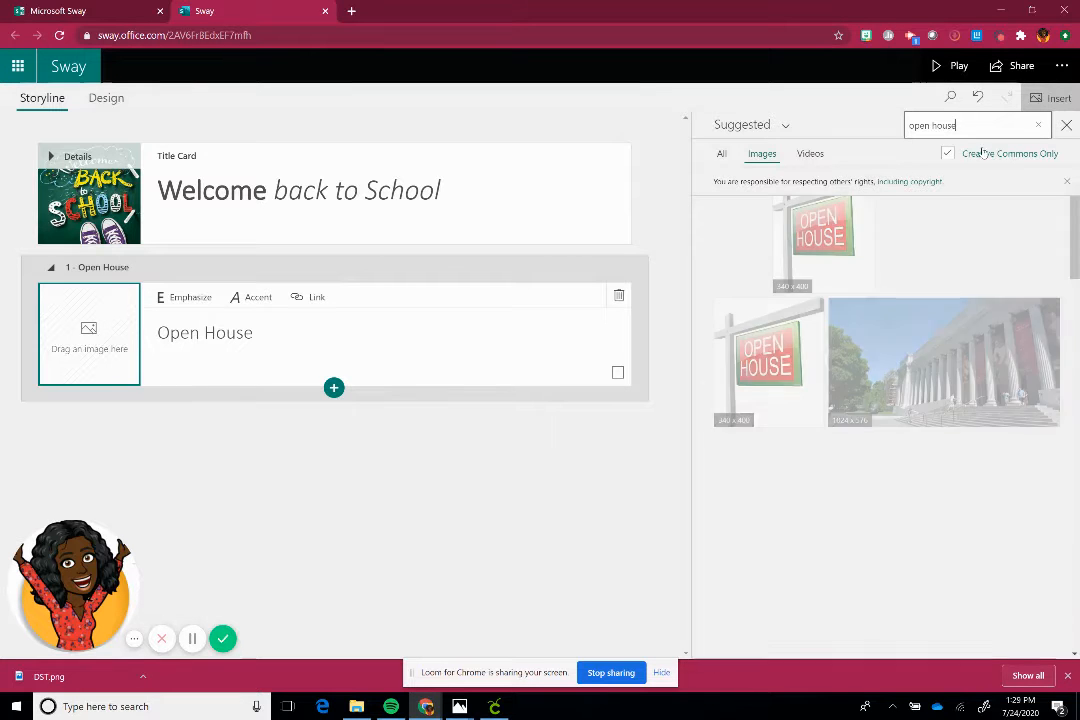
pyautogui.scroll(-3)
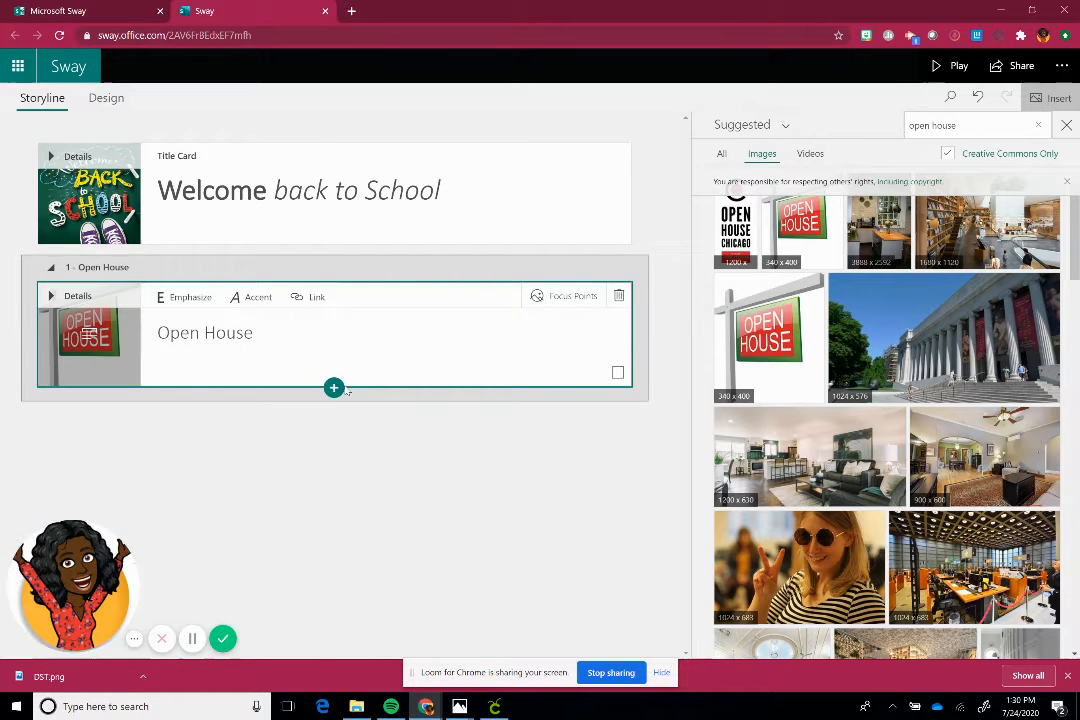
# Add a text card reading 'Start time' and 'Schedules will be available on Infinite Campus'.
pyautogui.click(334, 388)
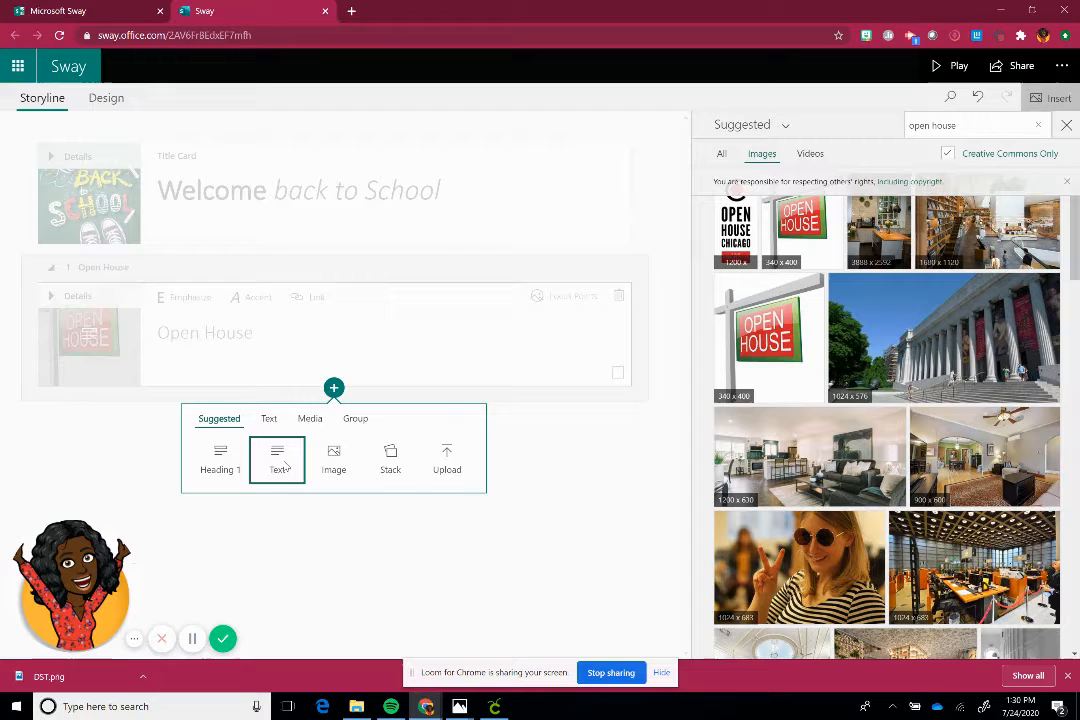
pyautogui.click(276, 460)
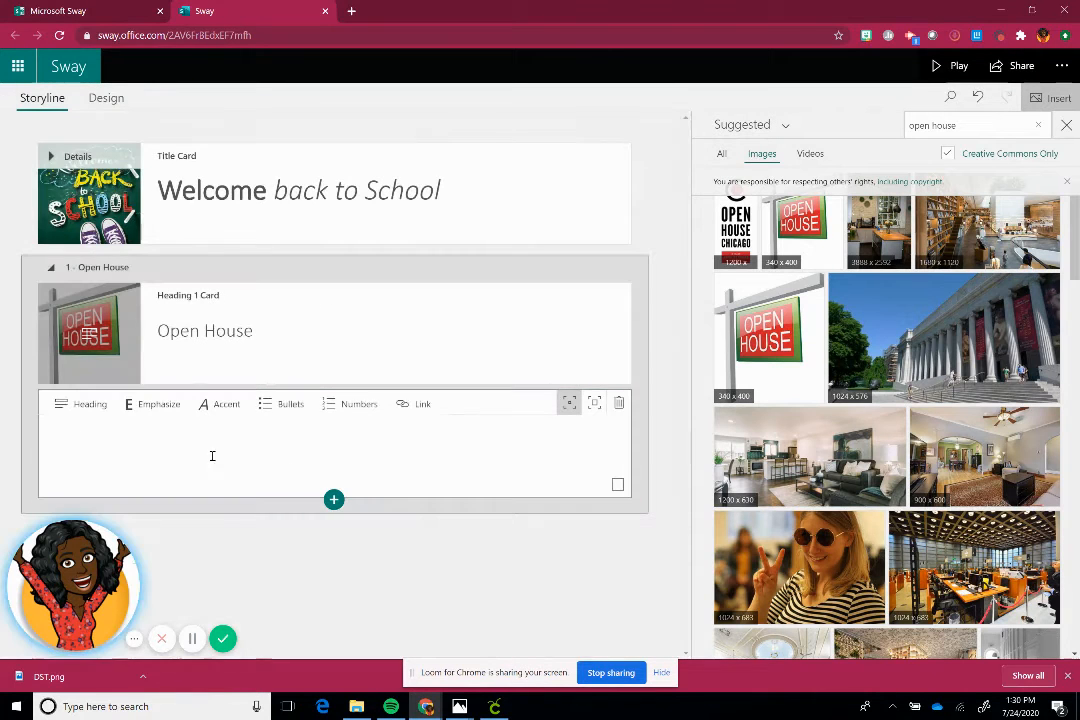
pyautogui.write('Start time')
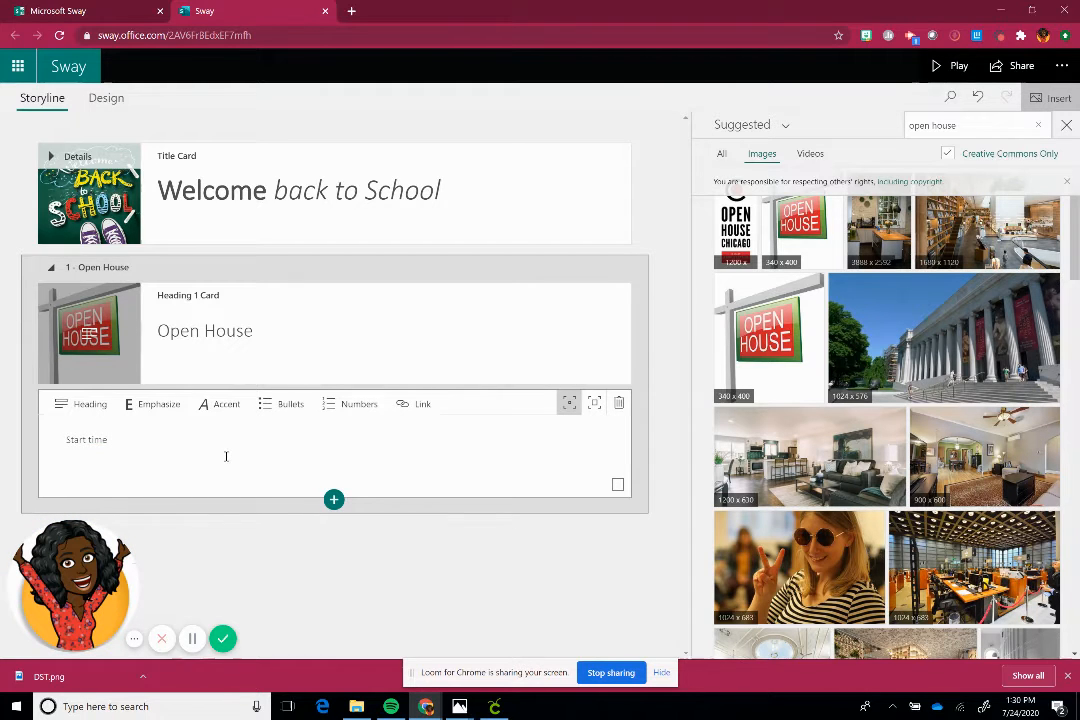
pyautogui.write('Schedule')
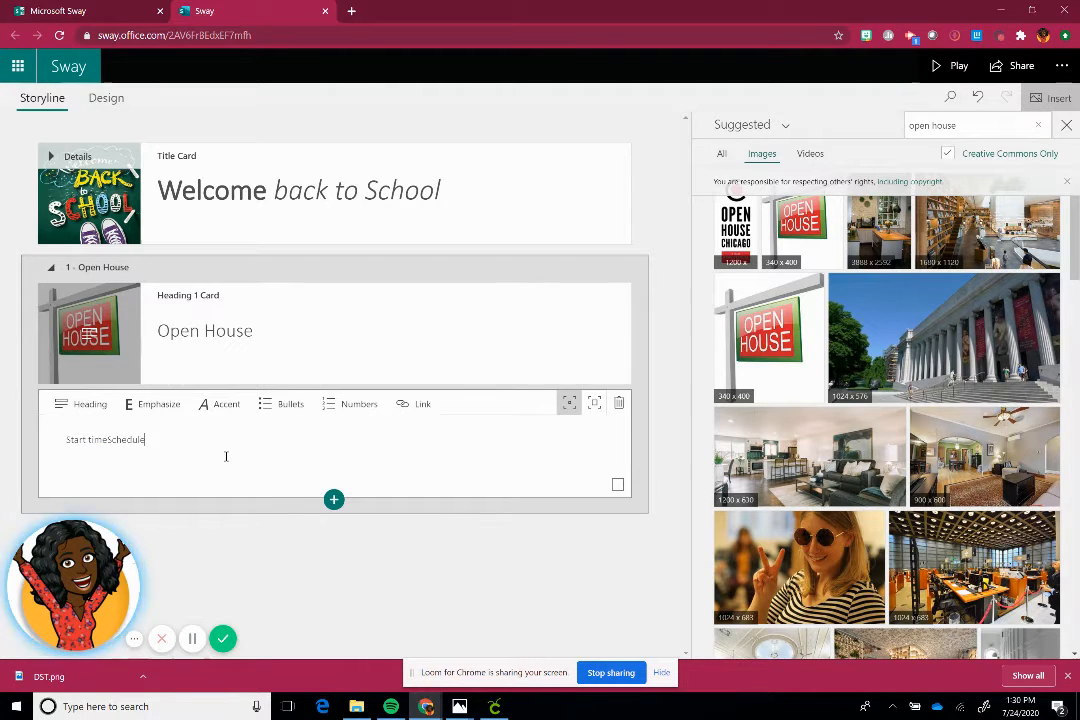
pyautogui.press('BackSpace')
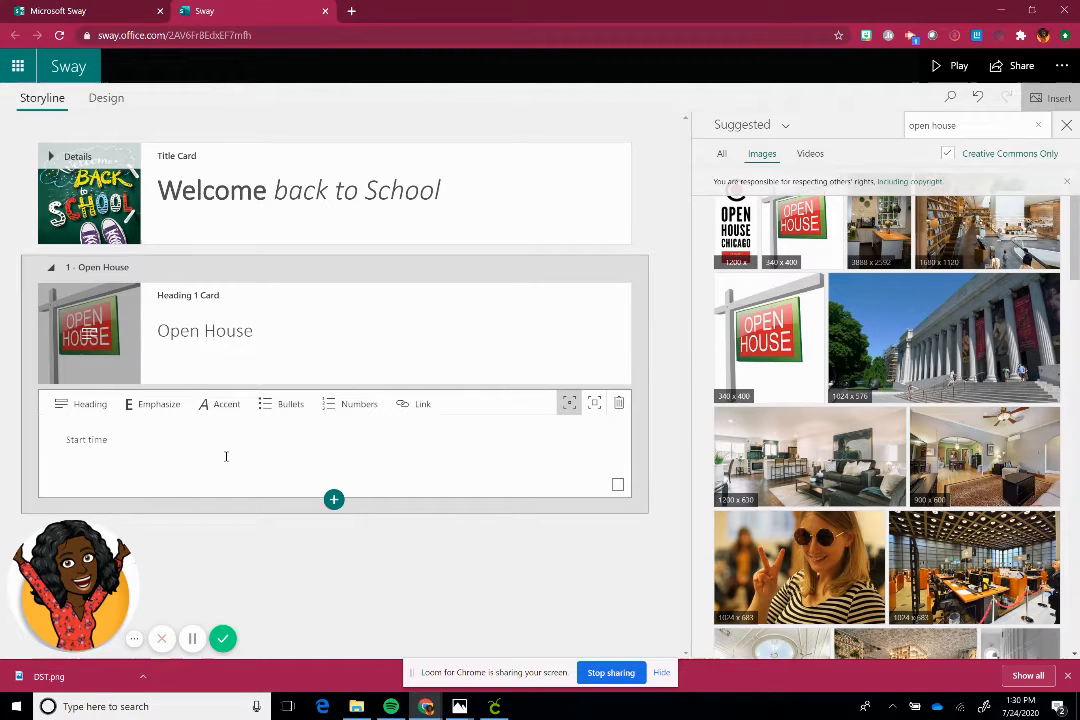
pyautogui.write('Schedules will be availble on Infinite')
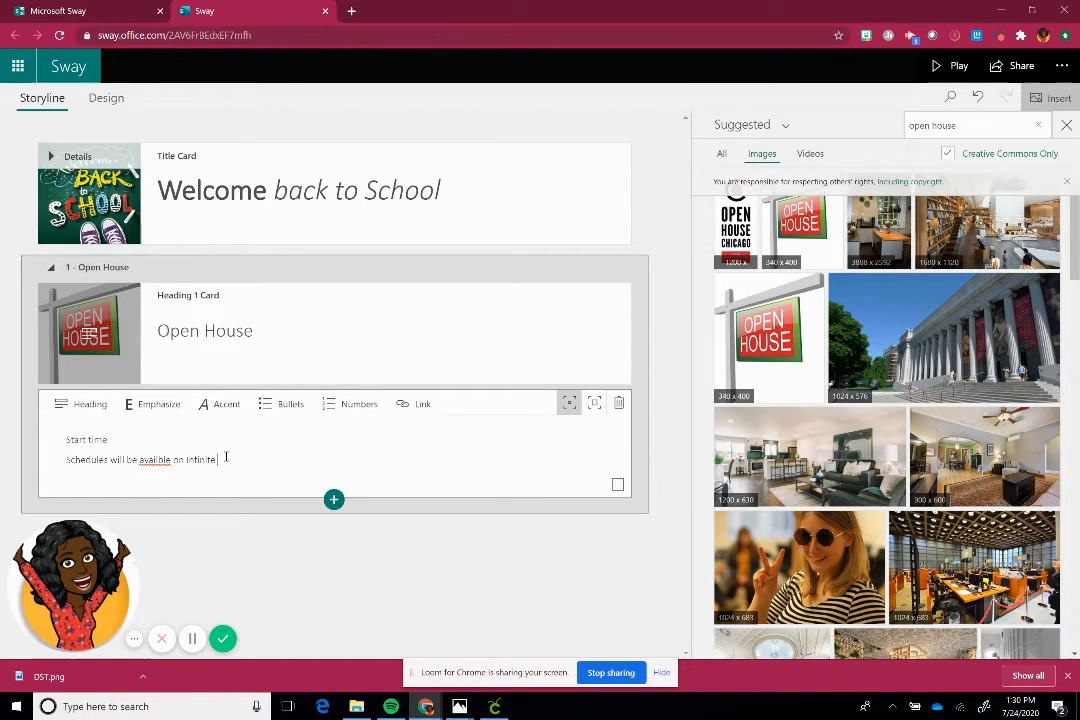
pyautogui.write('Campus')
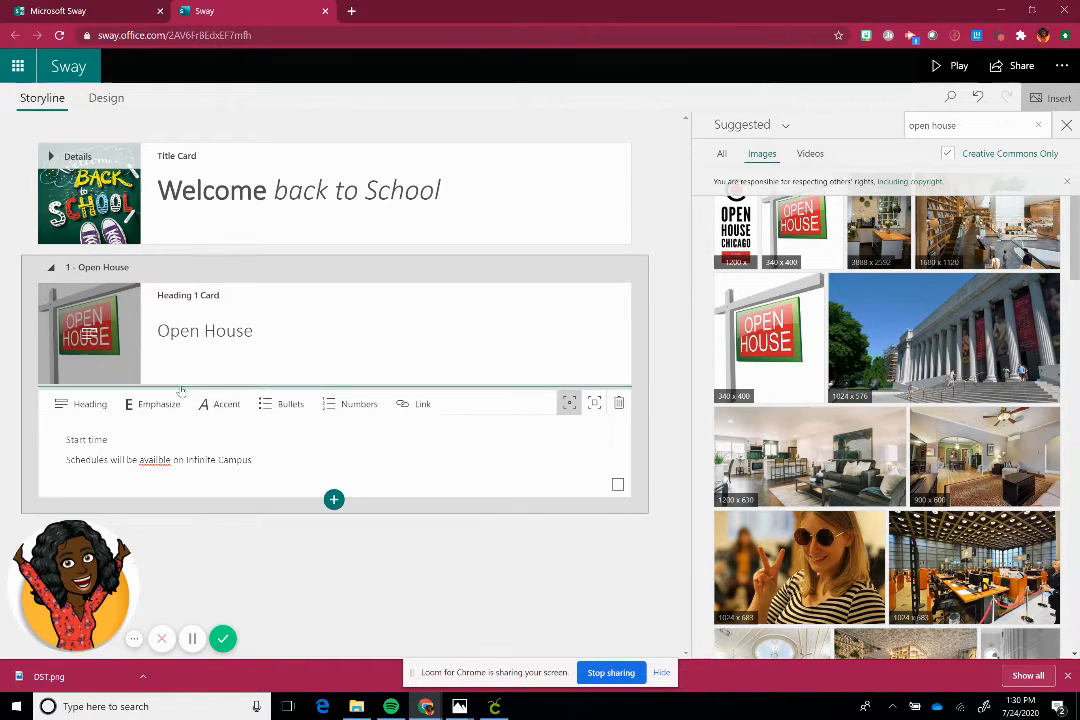
# Correct the misspelled 'available' and format the lines as list items.
pyautogui.doubleClick(154, 458)
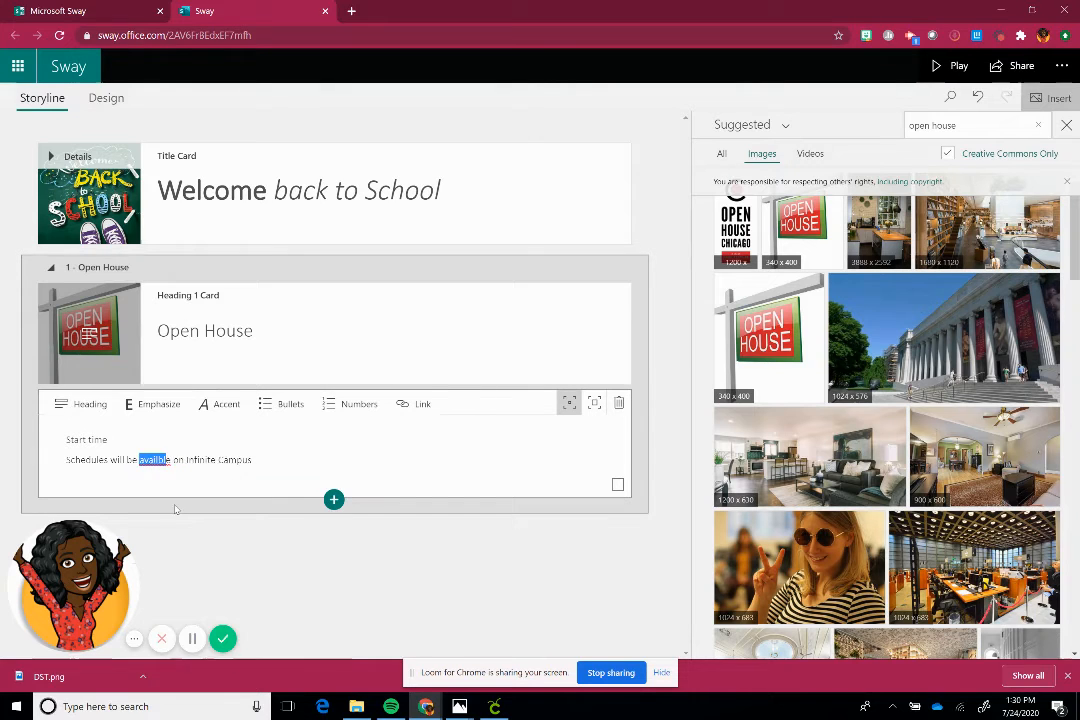
pyautogui.click(204, 458)
pyautogui.write('a')
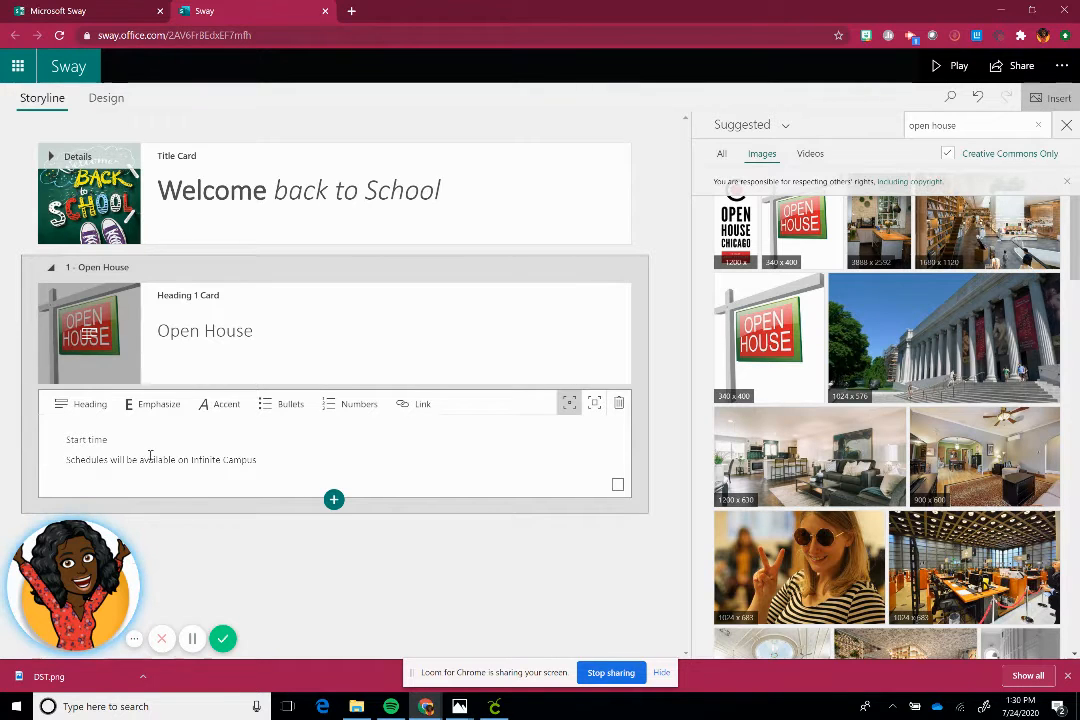
pyautogui.moveTo(152, 404)
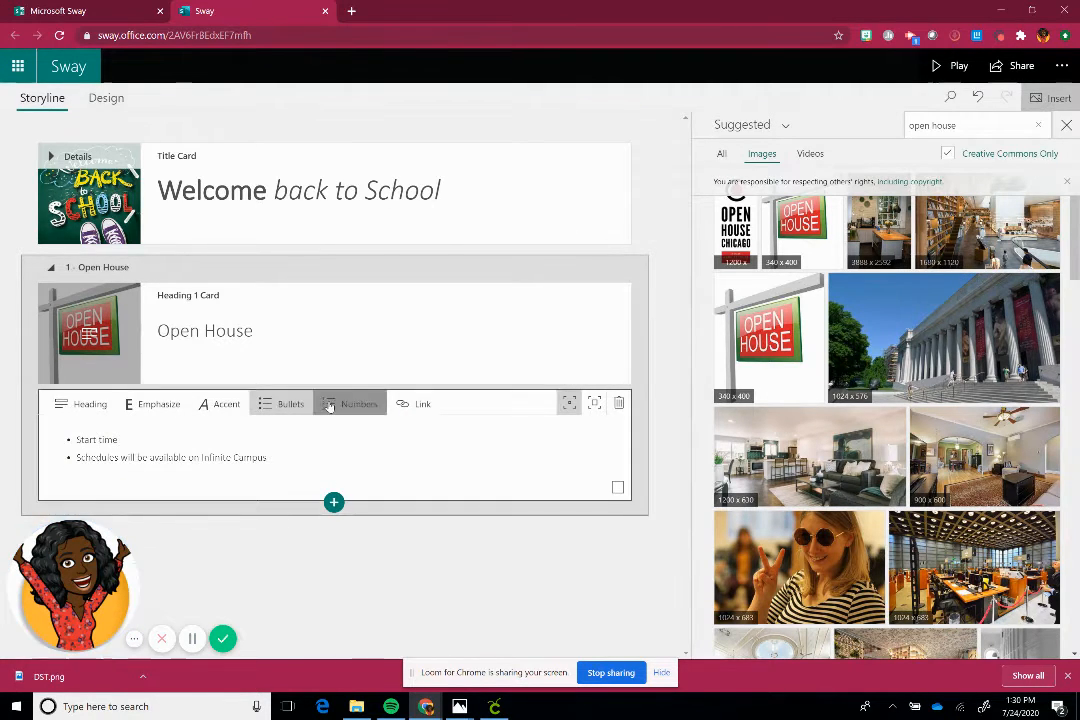
pyautogui.click(360, 404)
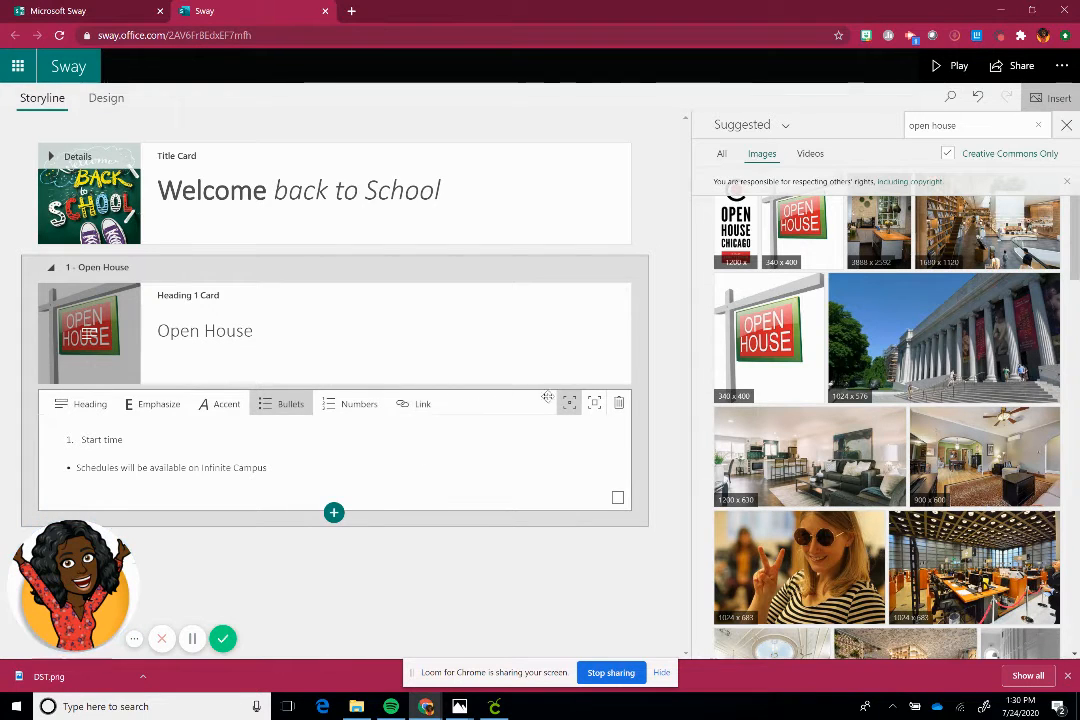
pyautogui.moveTo(570, 402)
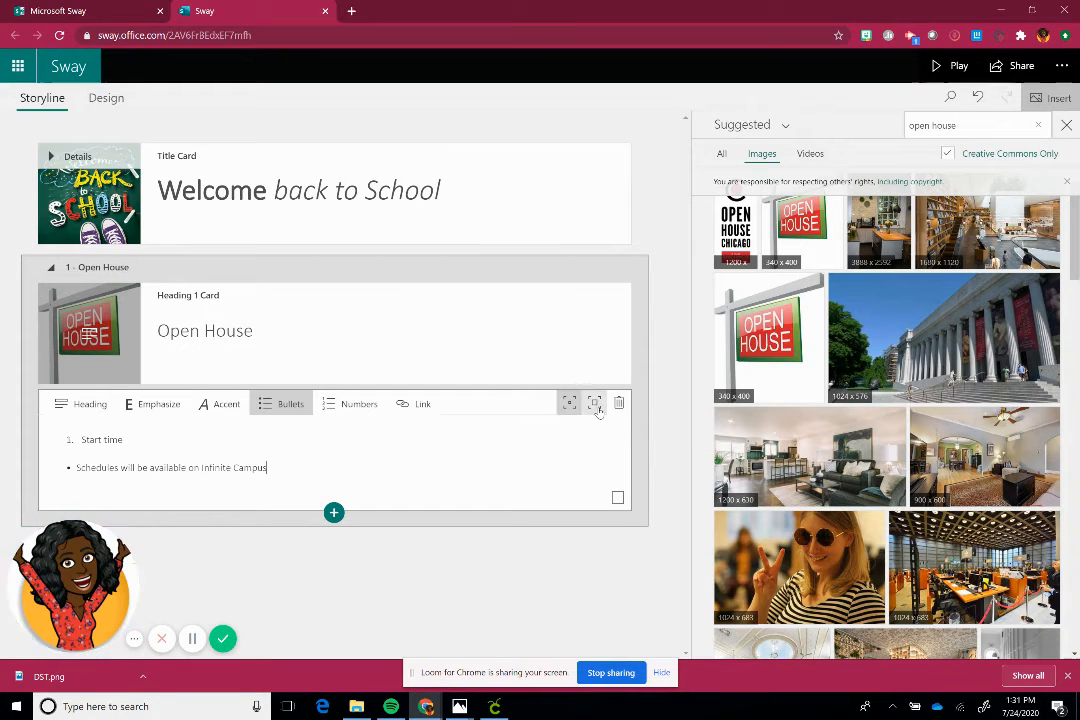
pyautogui.moveTo(568, 404)
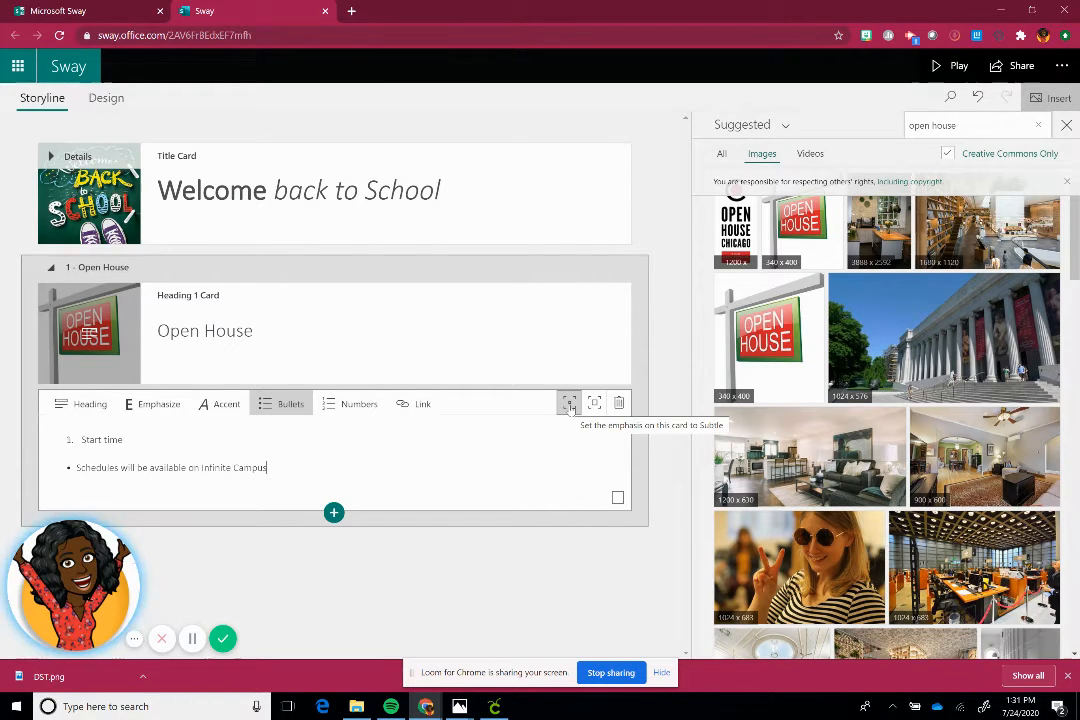
pyautogui.moveTo(594, 404)
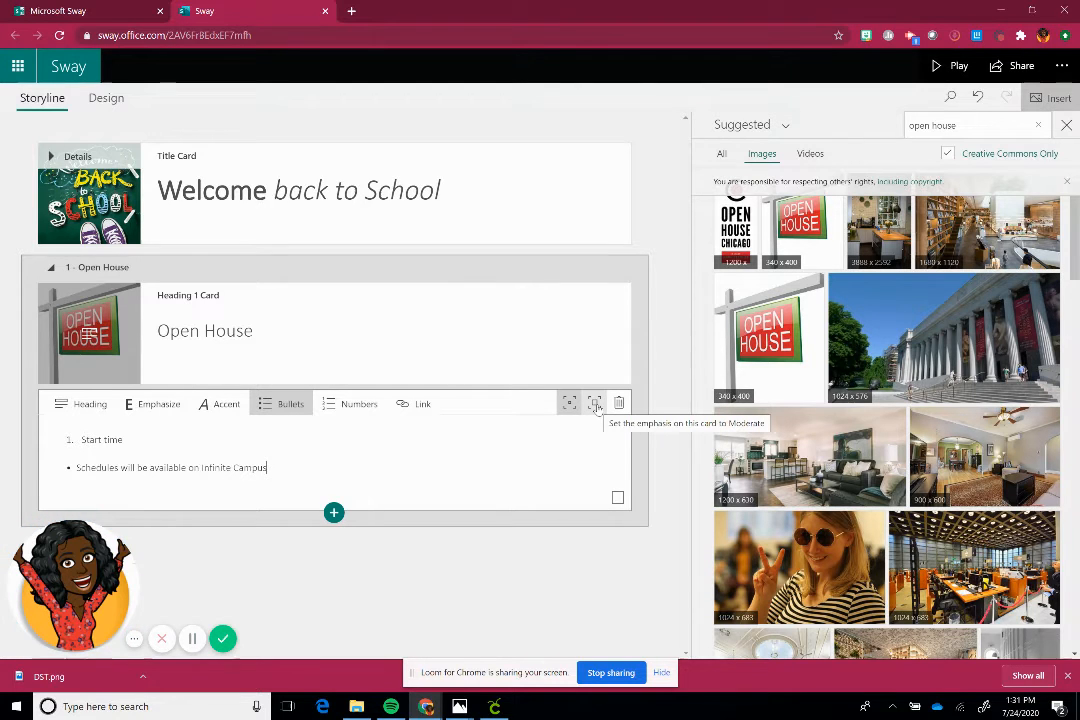
pyautogui.moveTo(594, 404)
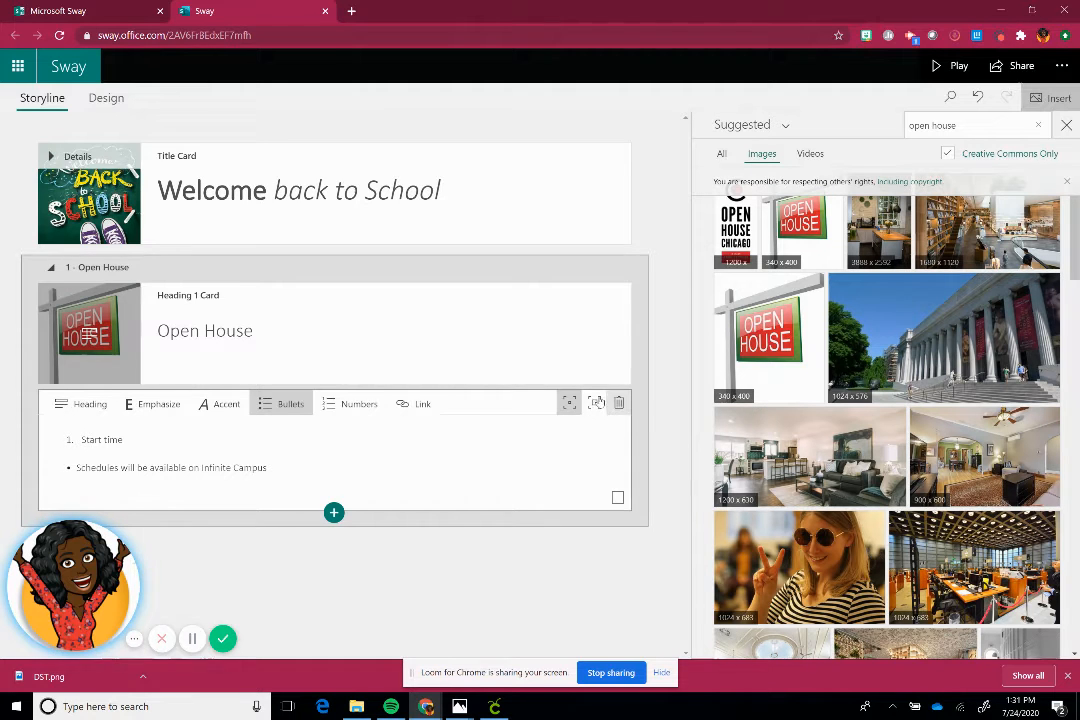
pyautogui.moveTo(508, 310)
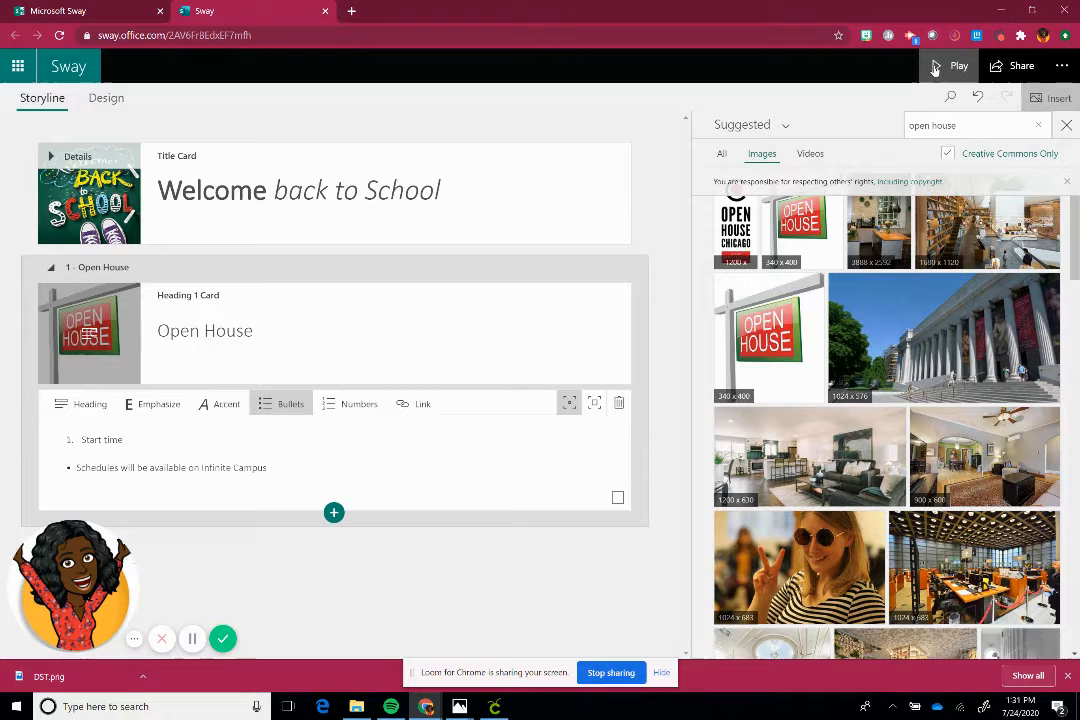
pyautogui.moveTo(938, 64)
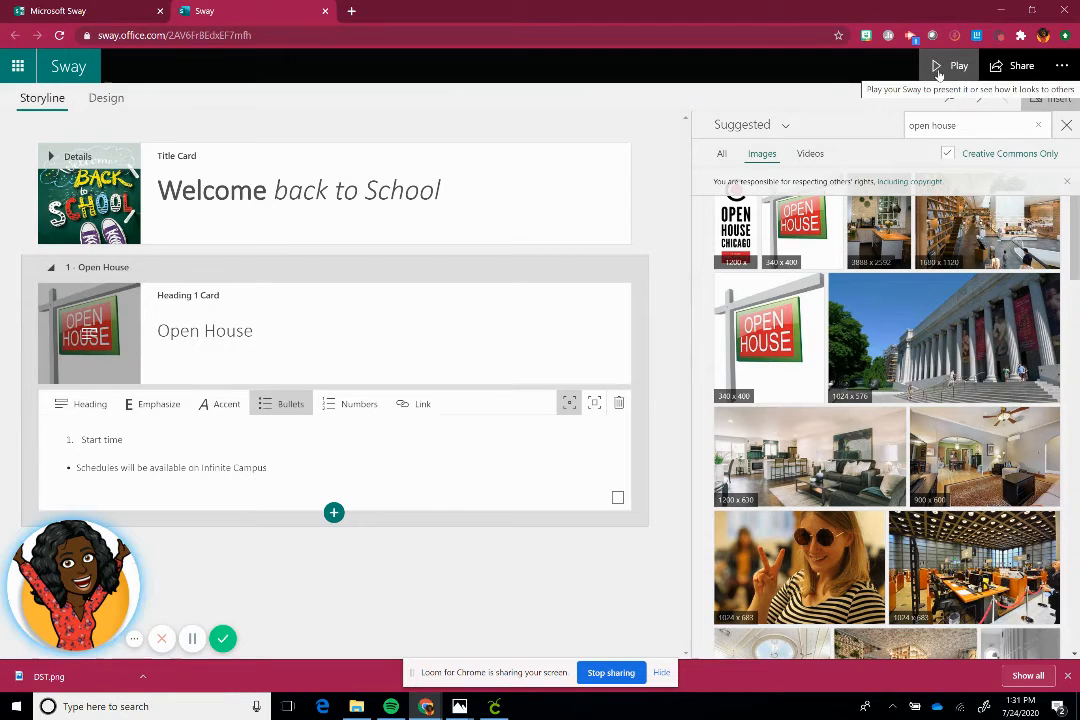
# Preview the Sway through the Open House text, then resume editing the storyline.
pyautogui.click(956, 64)
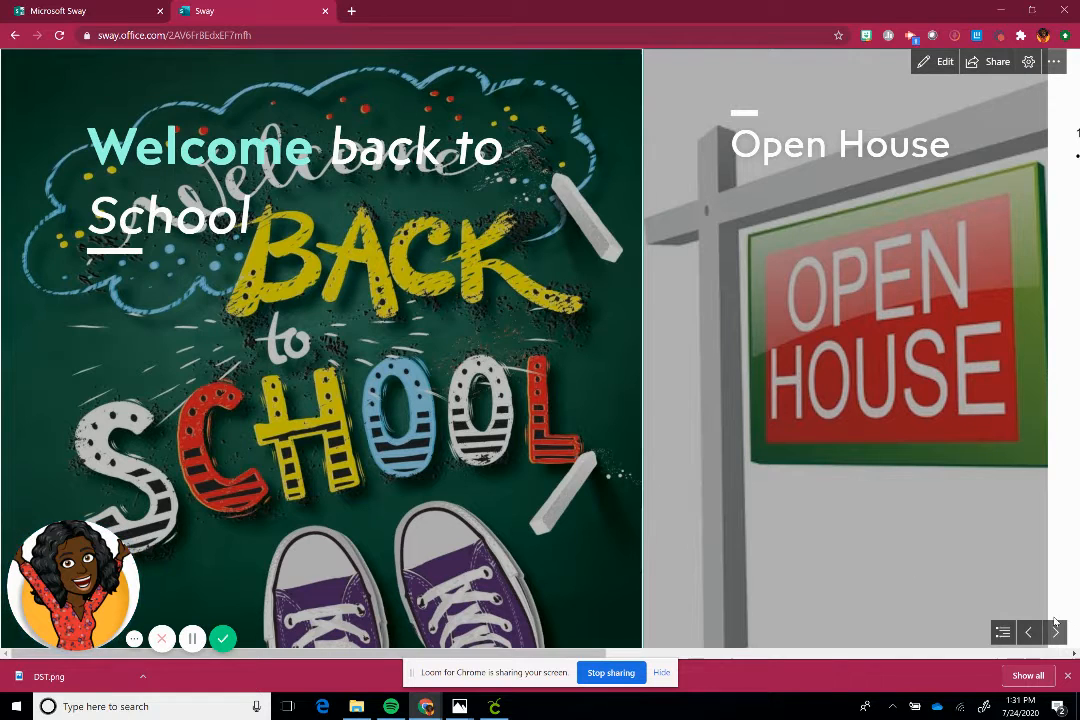
pyautogui.click(1056, 632)
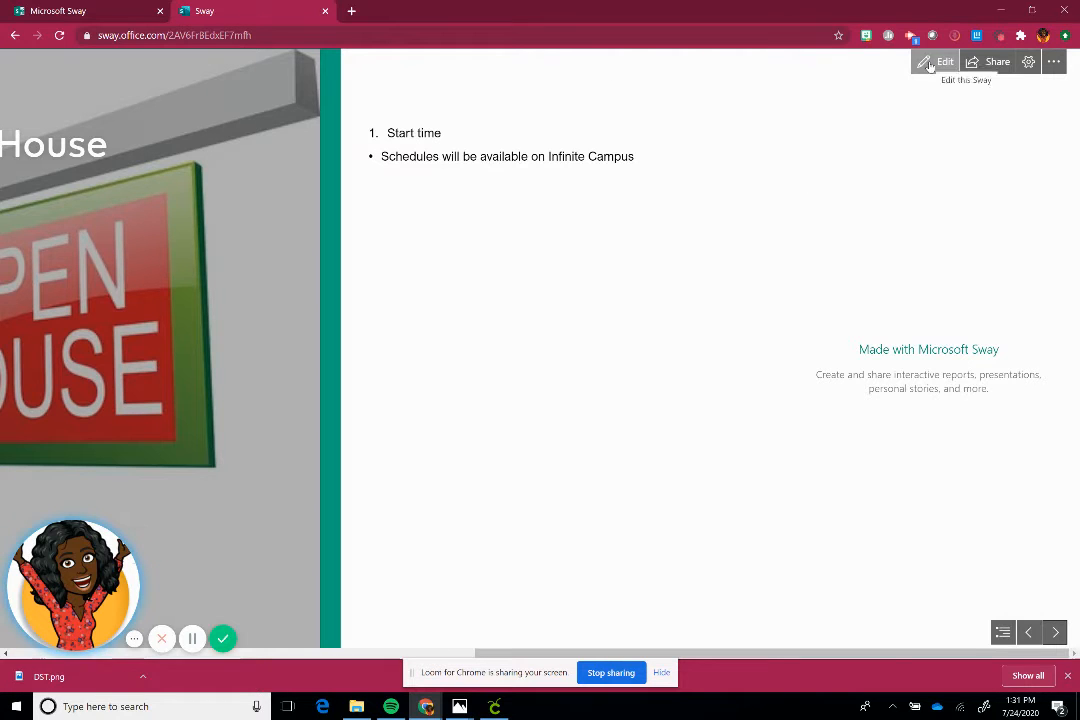
pyautogui.click(944, 60)
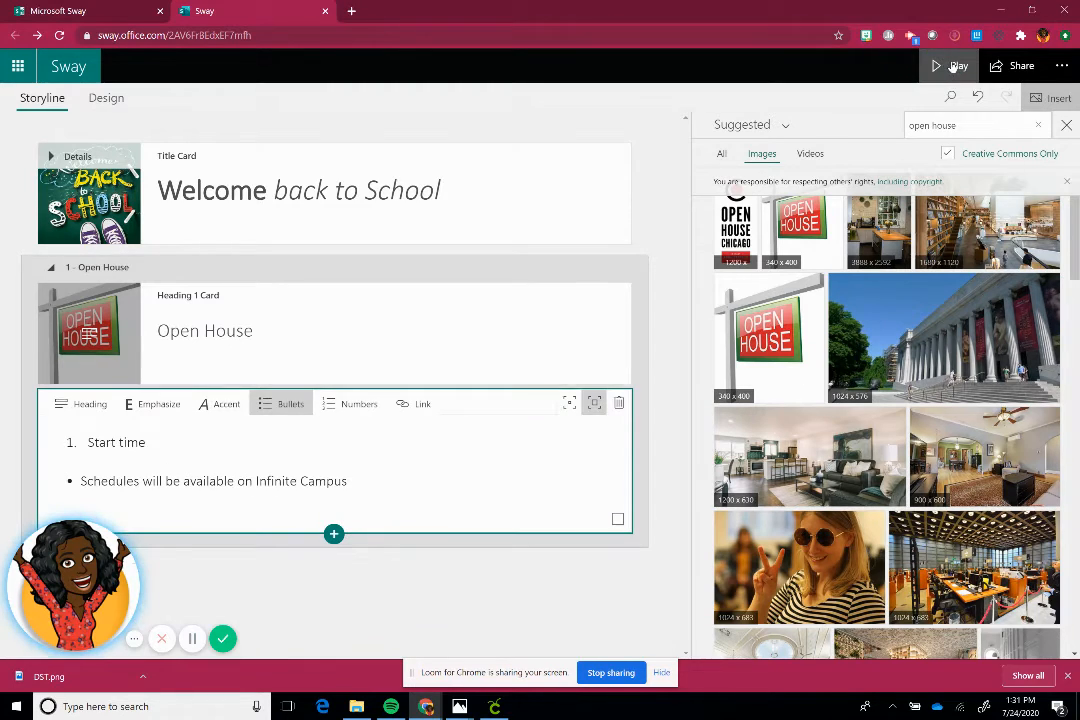
pyautogui.click(956, 66)
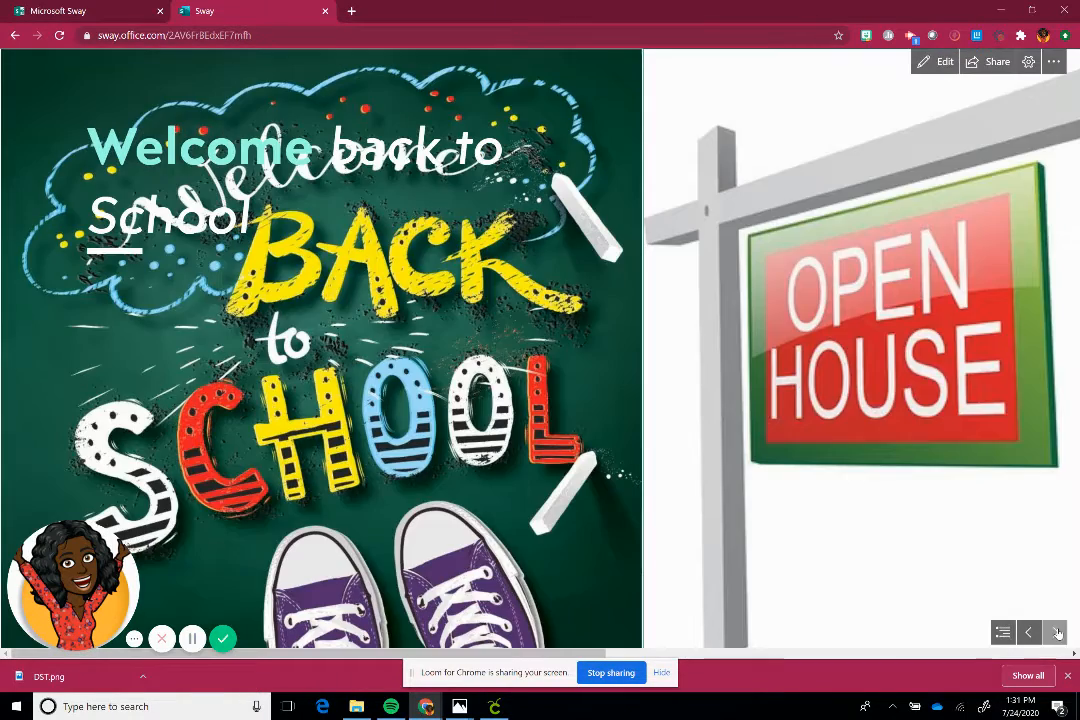
pyautogui.click(1056, 632)
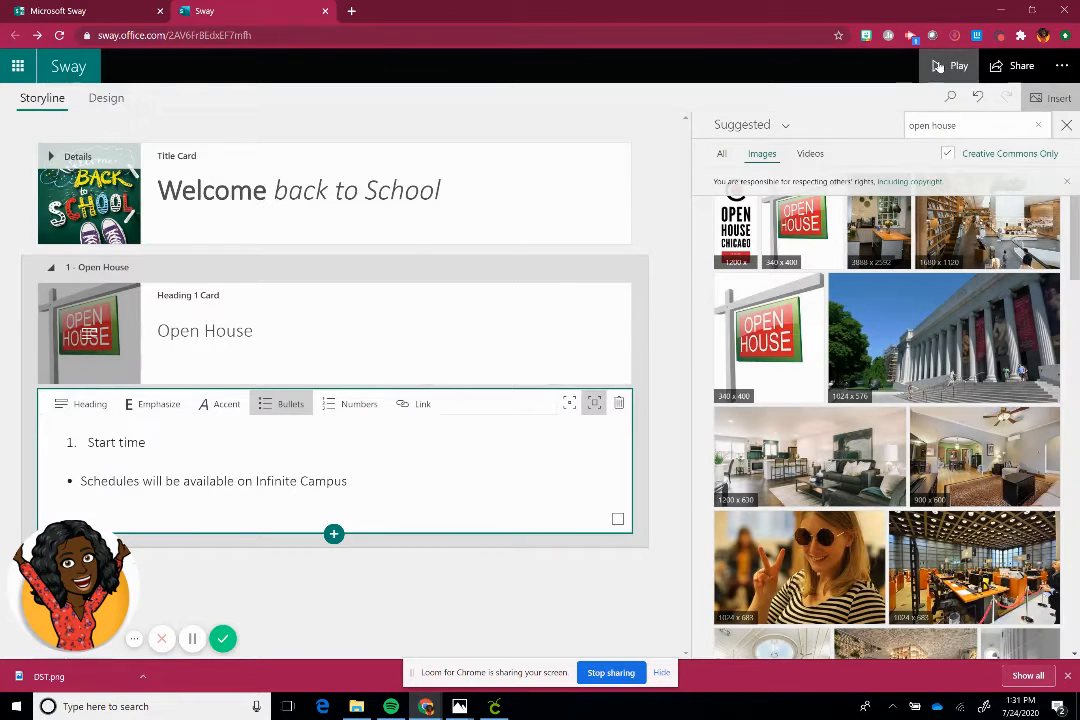
pyautogui.moveTo(334, 532)
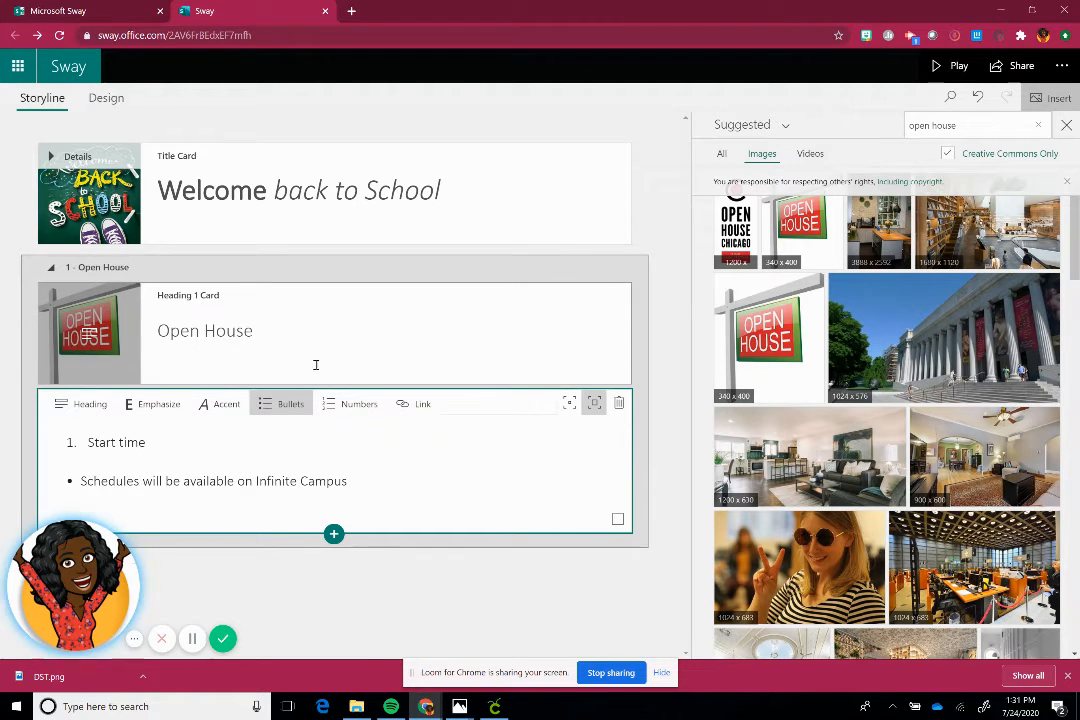
# Insert image cards below the schedule text filled with 'back to school' search images.
pyautogui.click(334, 532)
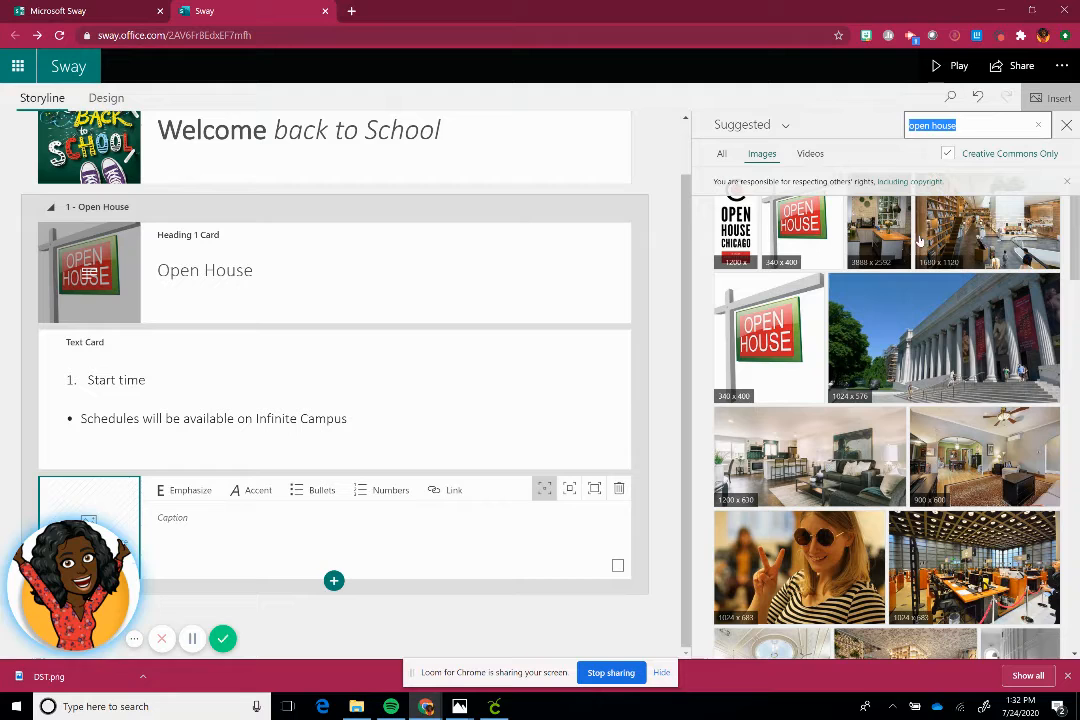
pyautogui.moveTo(960, 236)
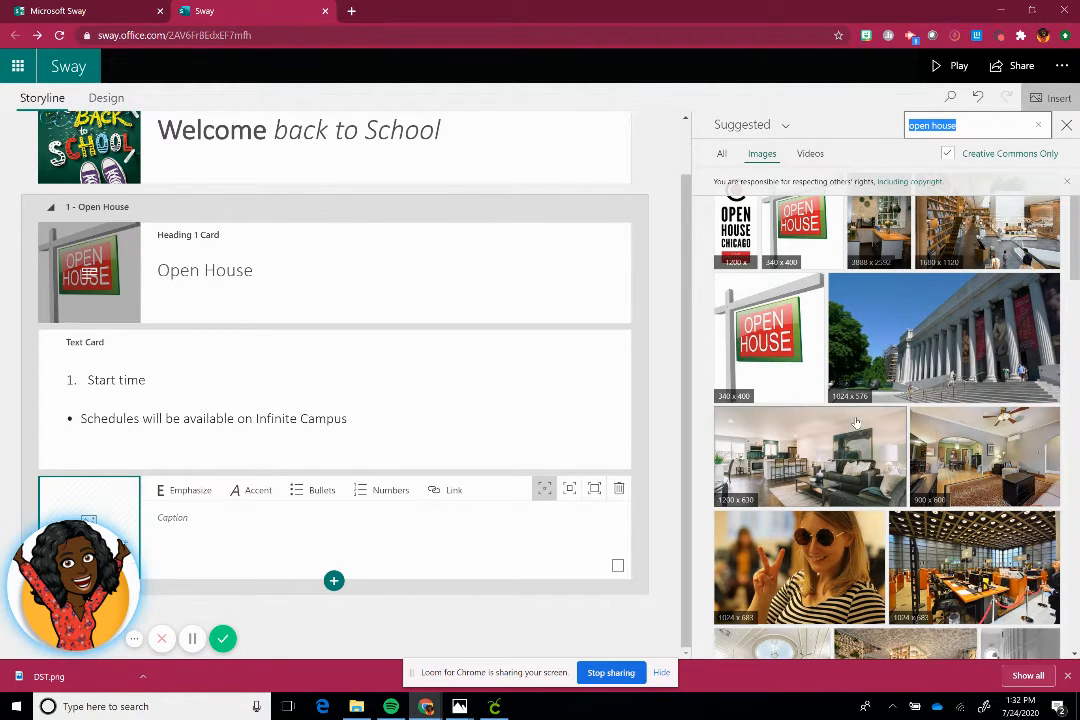
pyautogui.click(750, 124)
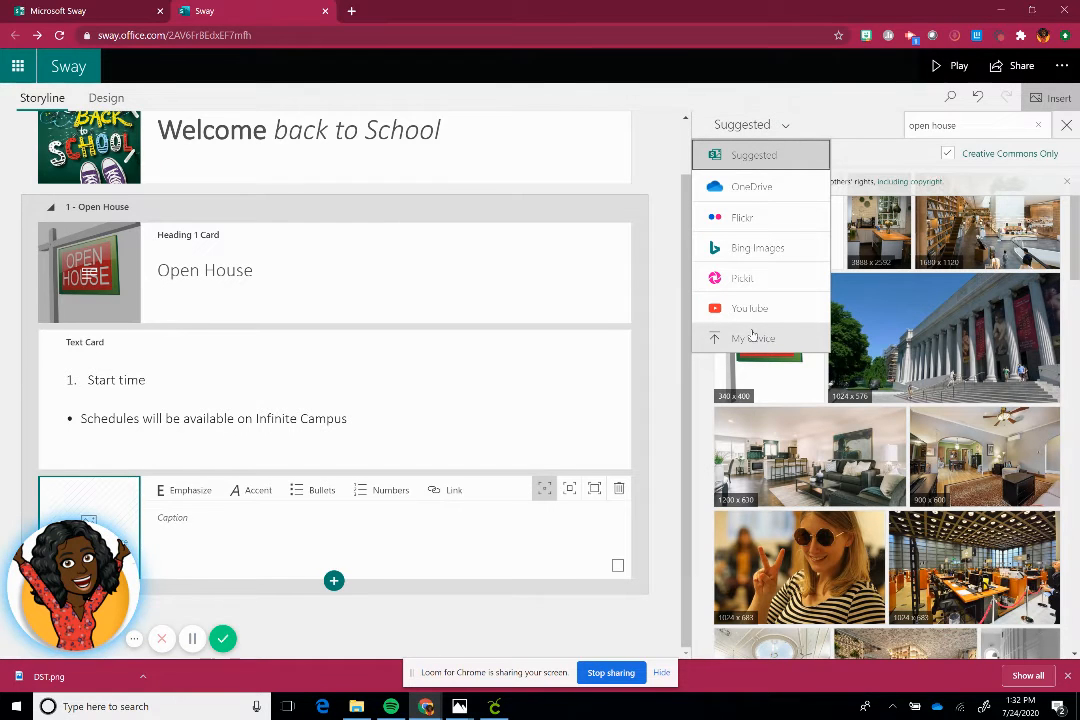
pyautogui.moveTo(752, 338)
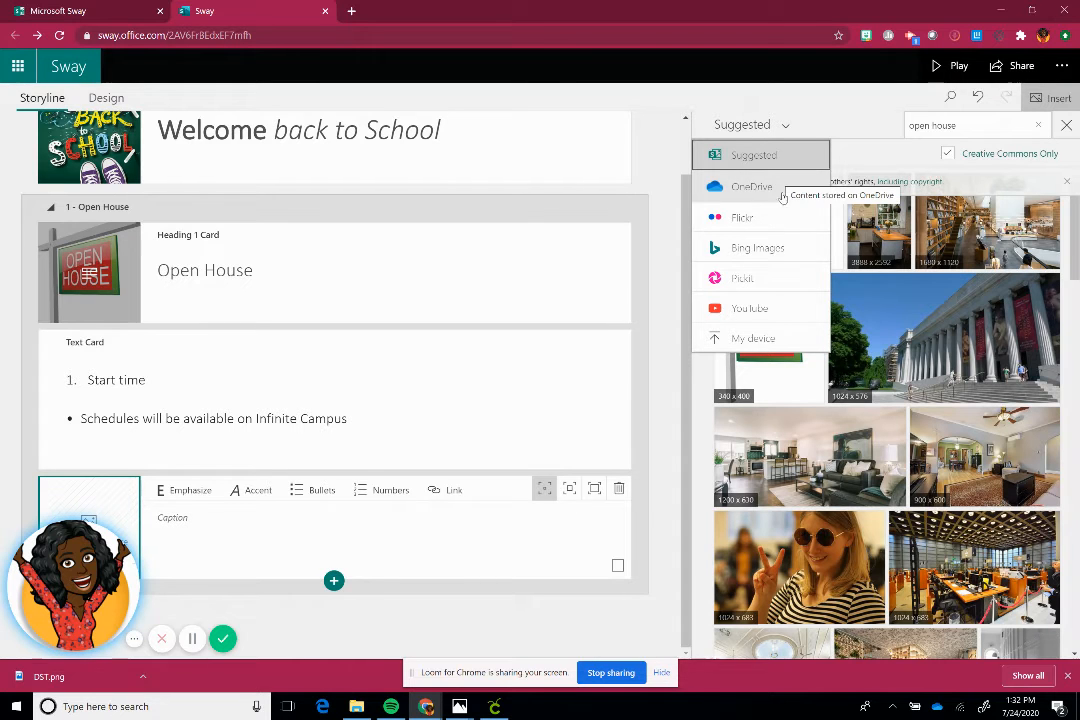
pyautogui.moveTo(760, 308)
pyautogui.write('school')
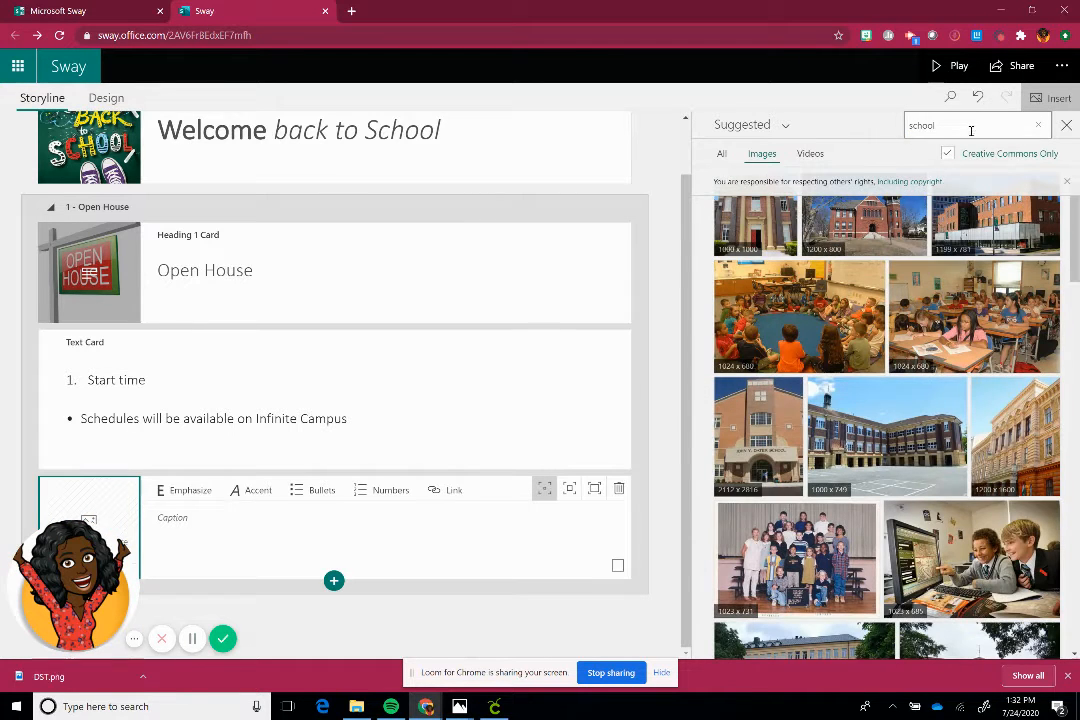
pyautogui.write('back to')
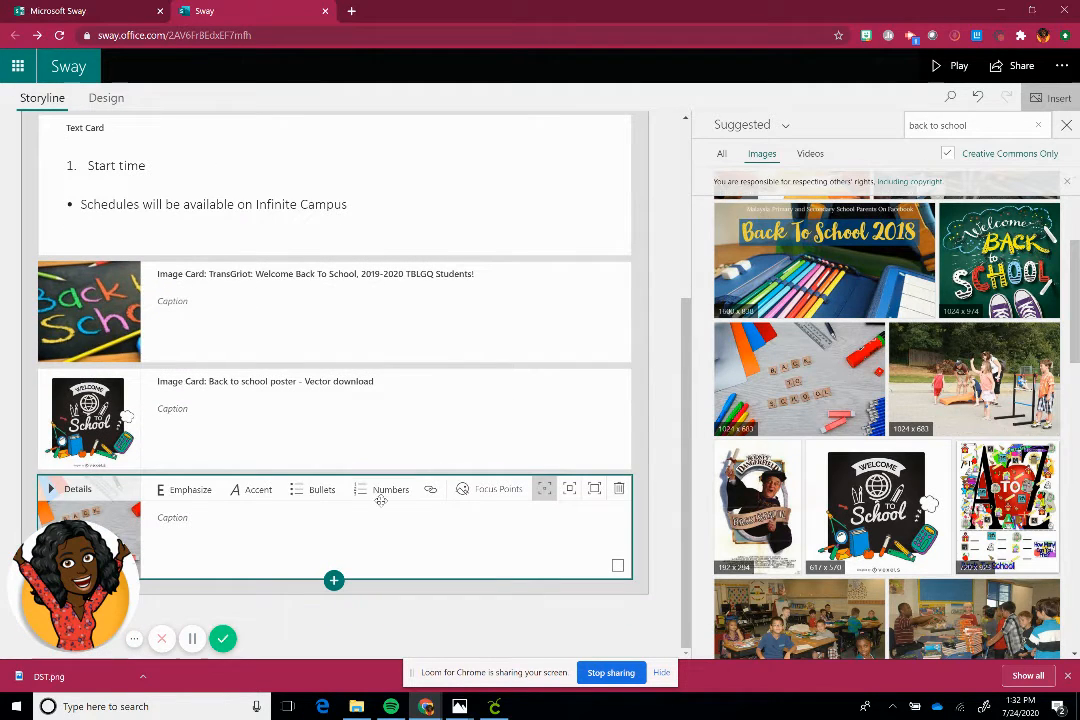
pyautogui.moveTo(332, 552)
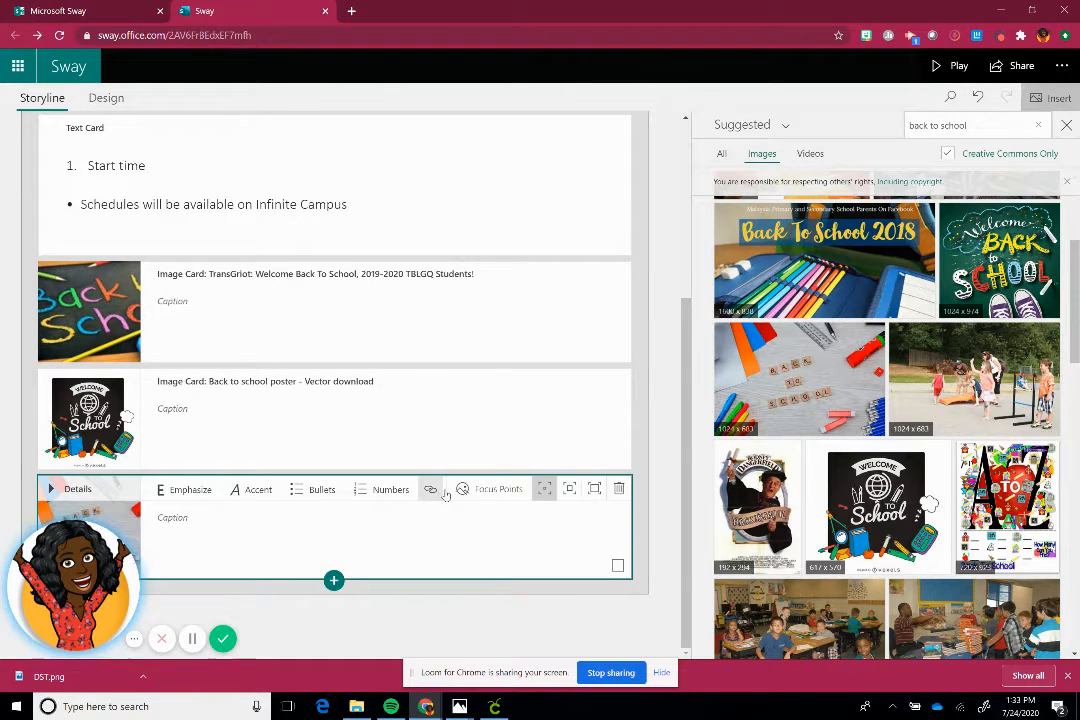
pyautogui.moveTo(524, 524)
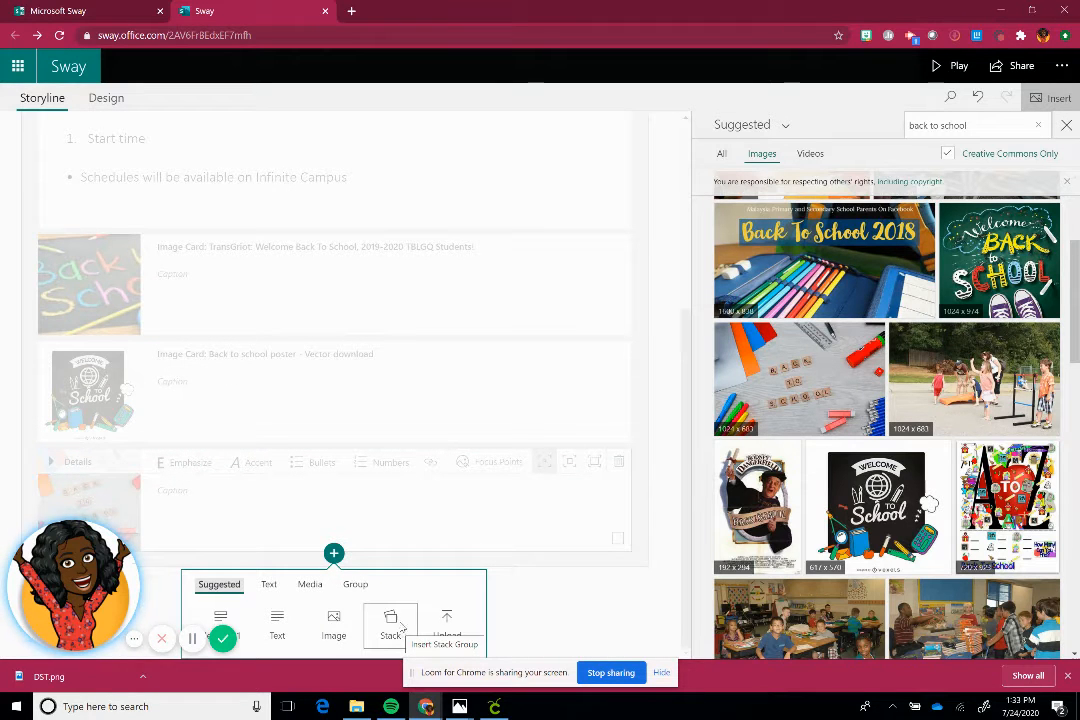
# Add a Stack group in the Open House section and drop a back-to-school photo into it.
pyautogui.click(390, 624)
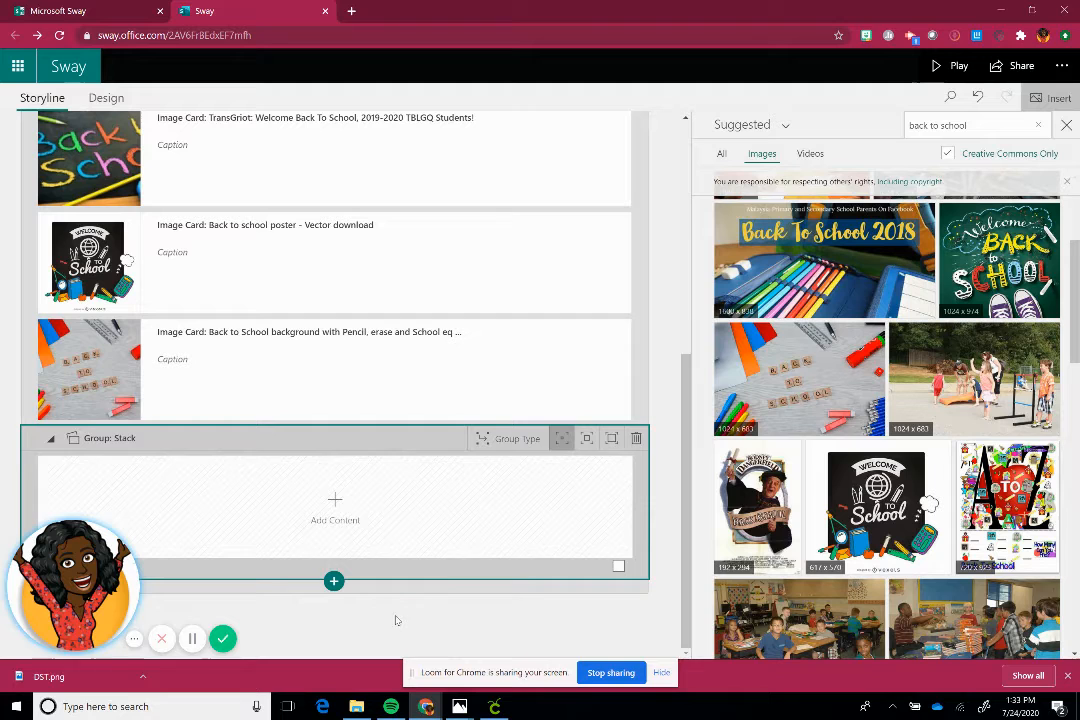
pyautogui.moveTo(930, 444)
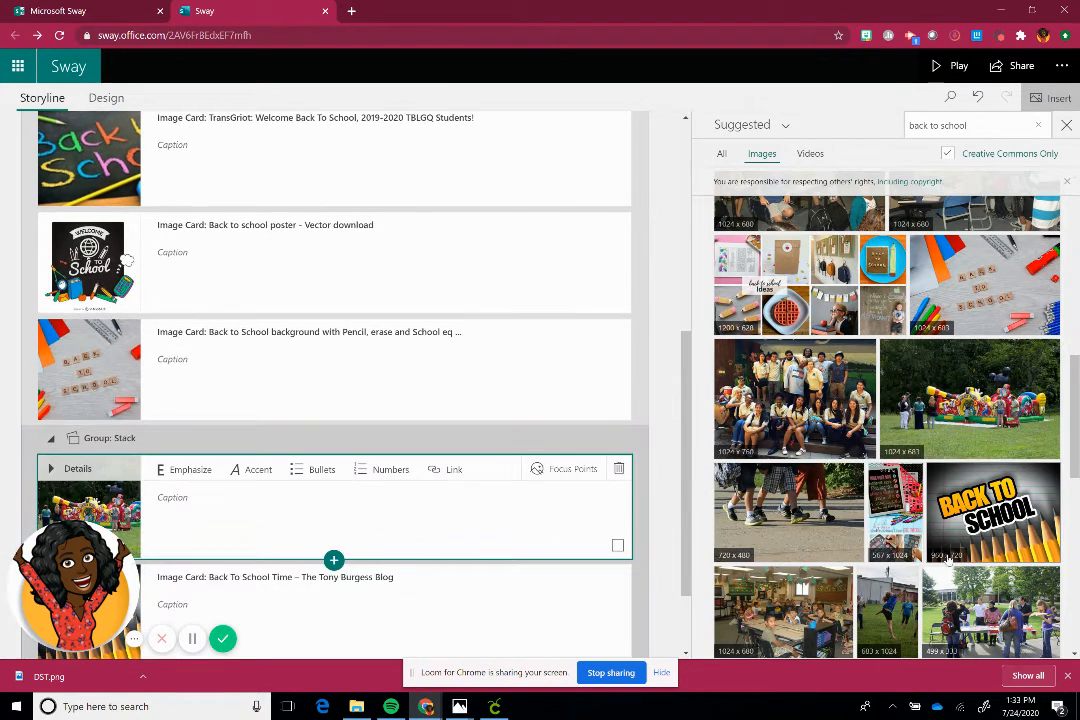
pyautogui.scroll(-3)
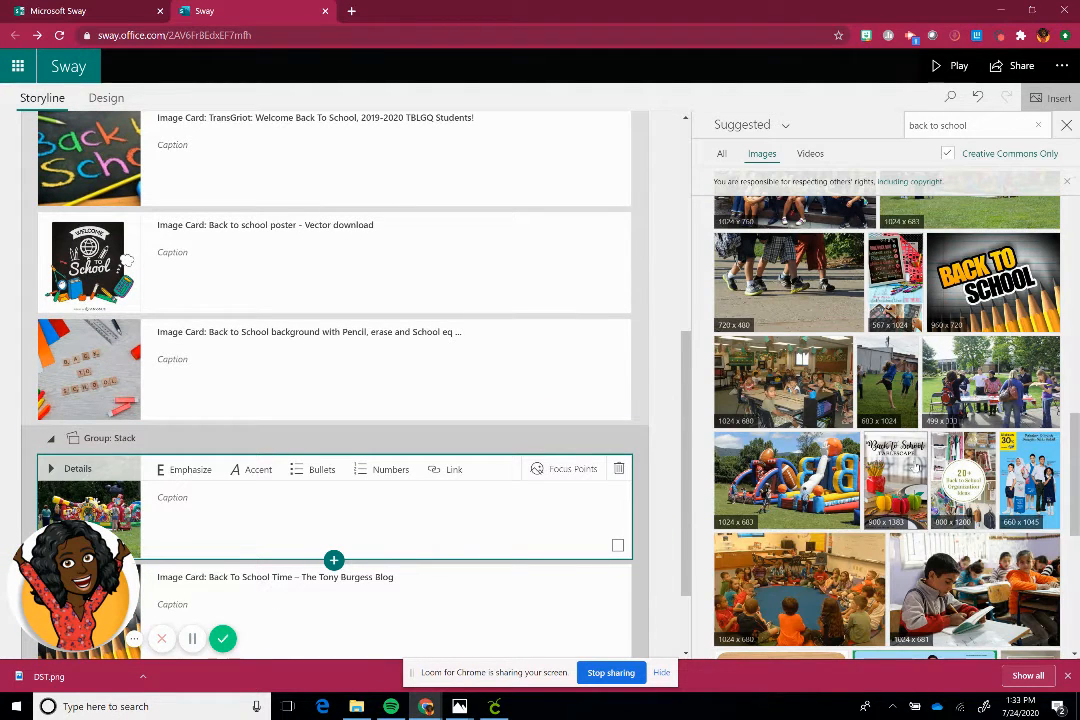
pyautogui.moveTo(896, 480); pyautogui.dragTo(330, 564)
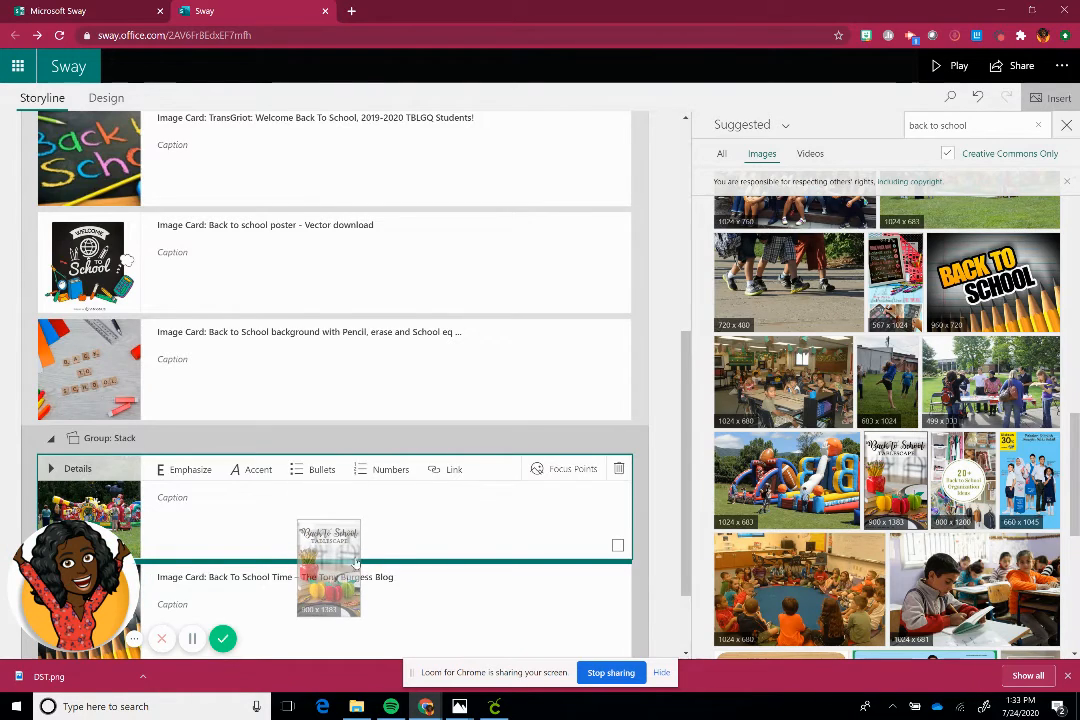
pyautogui.scroll(-3)
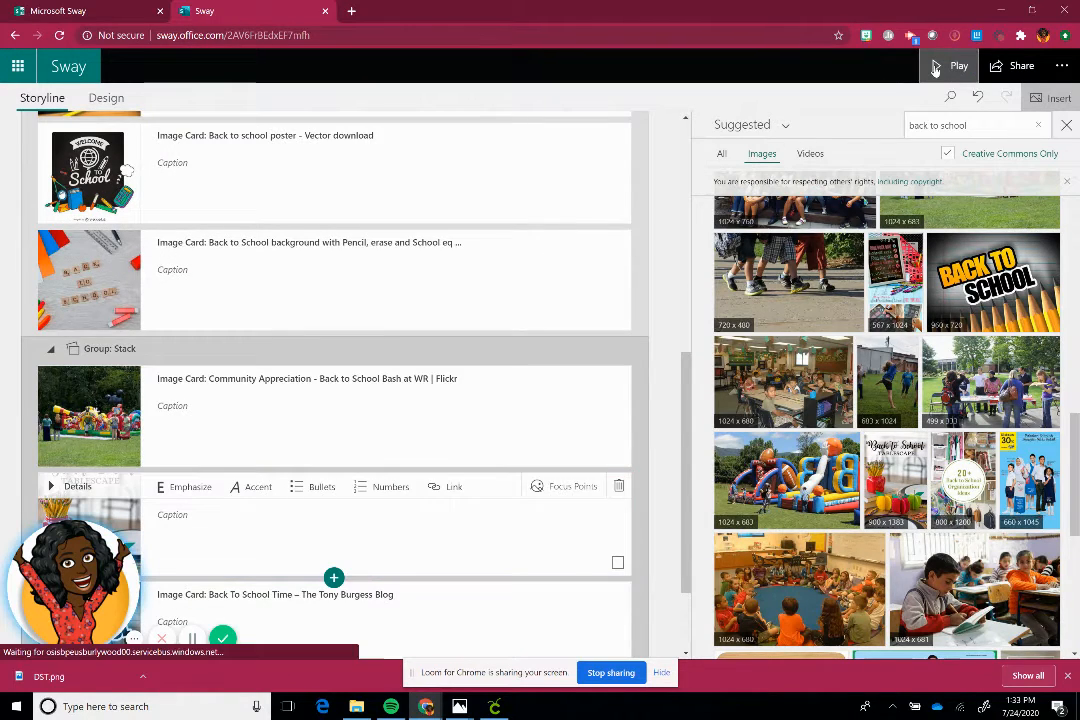
# Preview how the stacked images play, then return to editing.
pyautogui.click(958, 66)
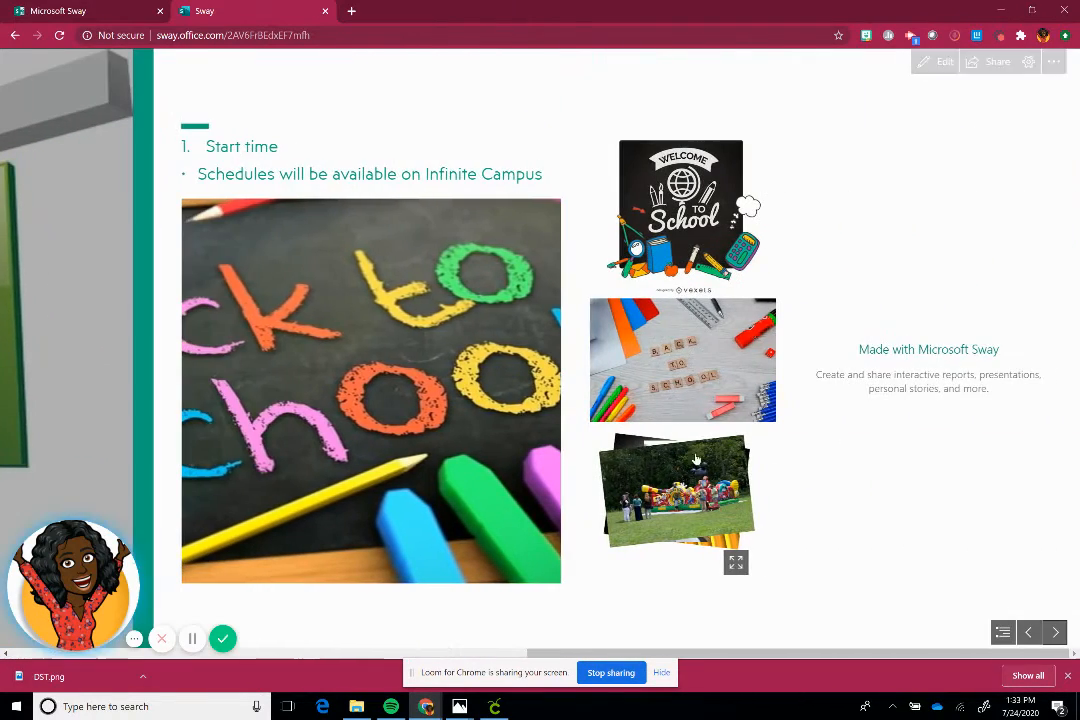
pyautogui.moveTo(608, 222)
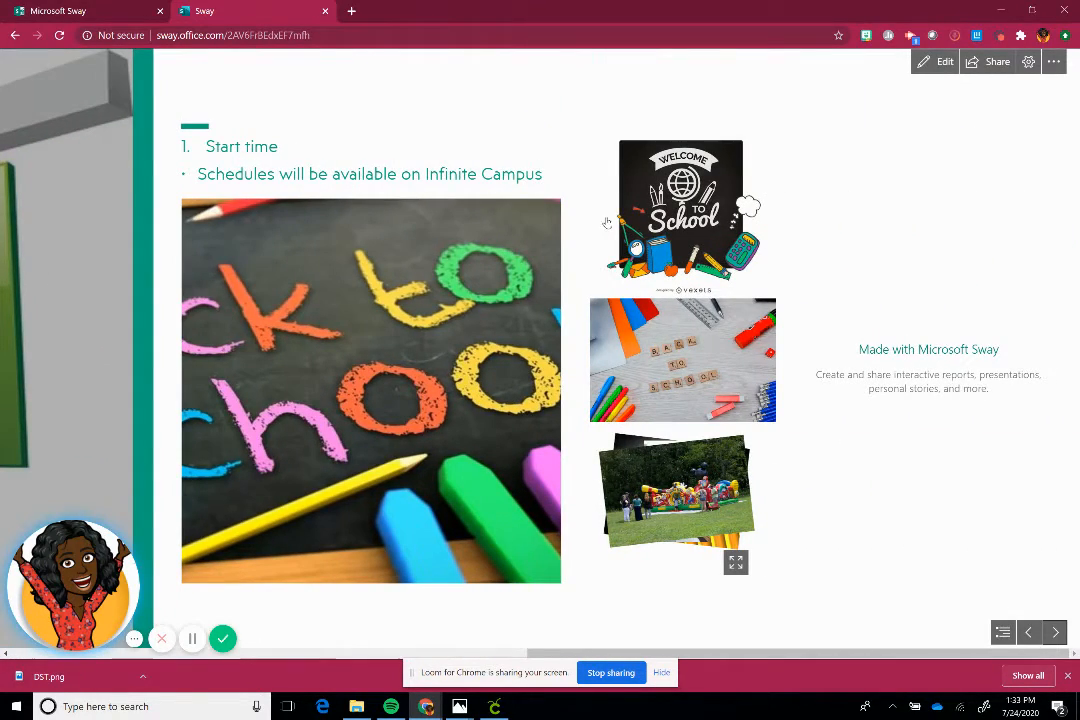
pyautogui.moveTo(684, 520)
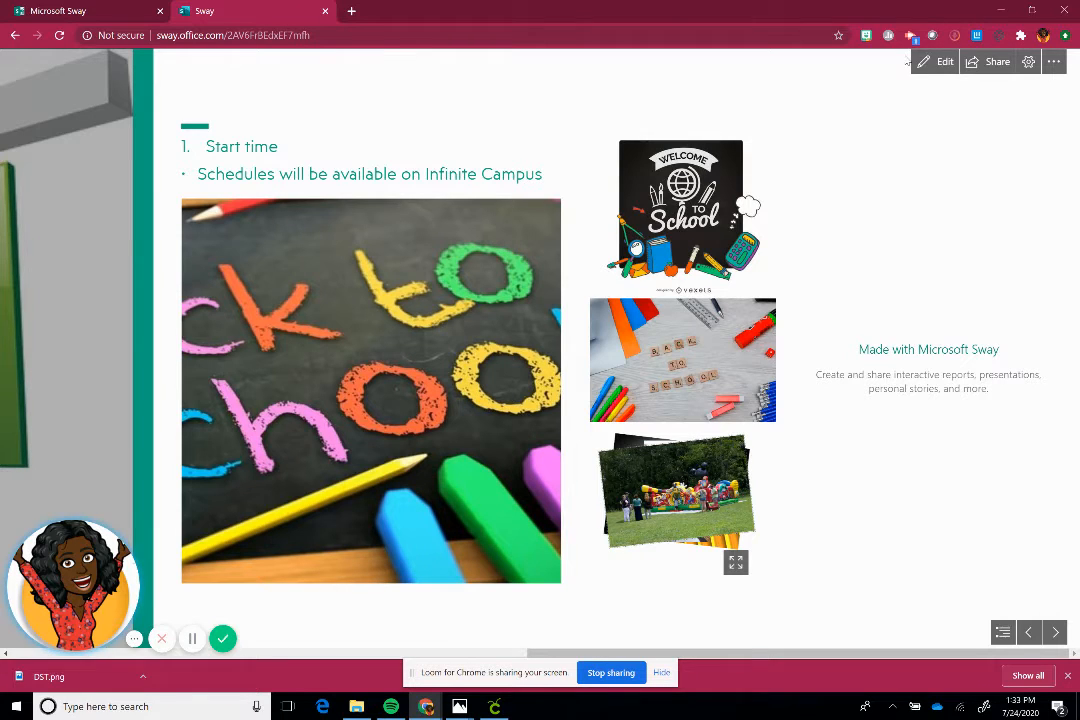
pyautogui.click(944, 60)
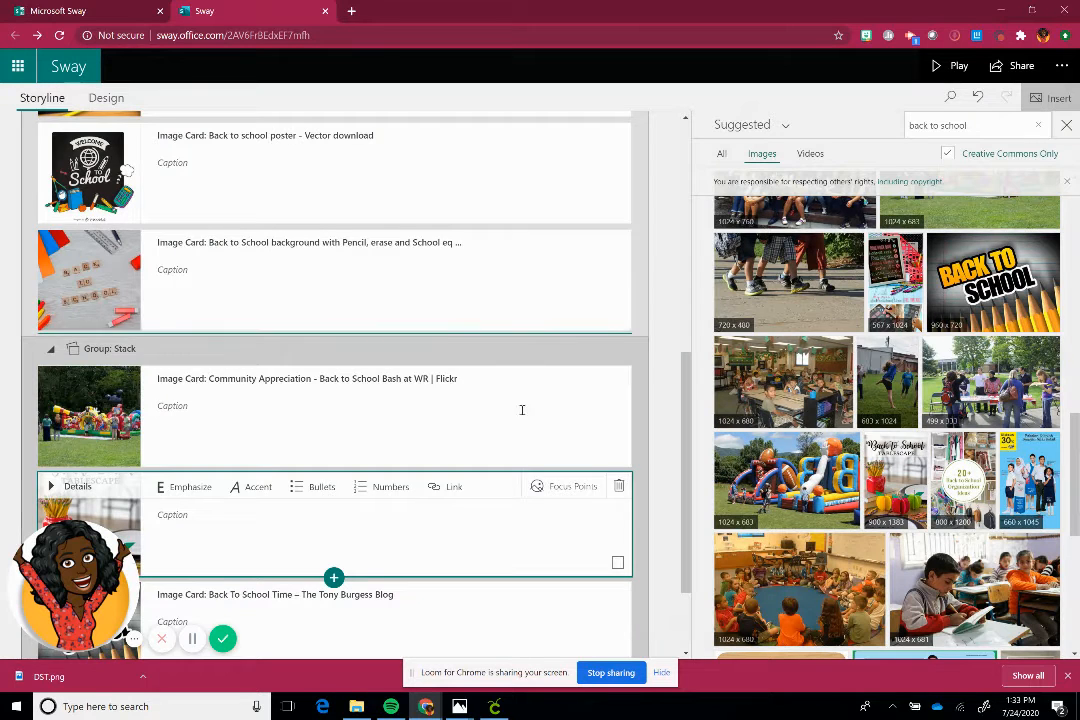
pyautogui.scroll(-3)
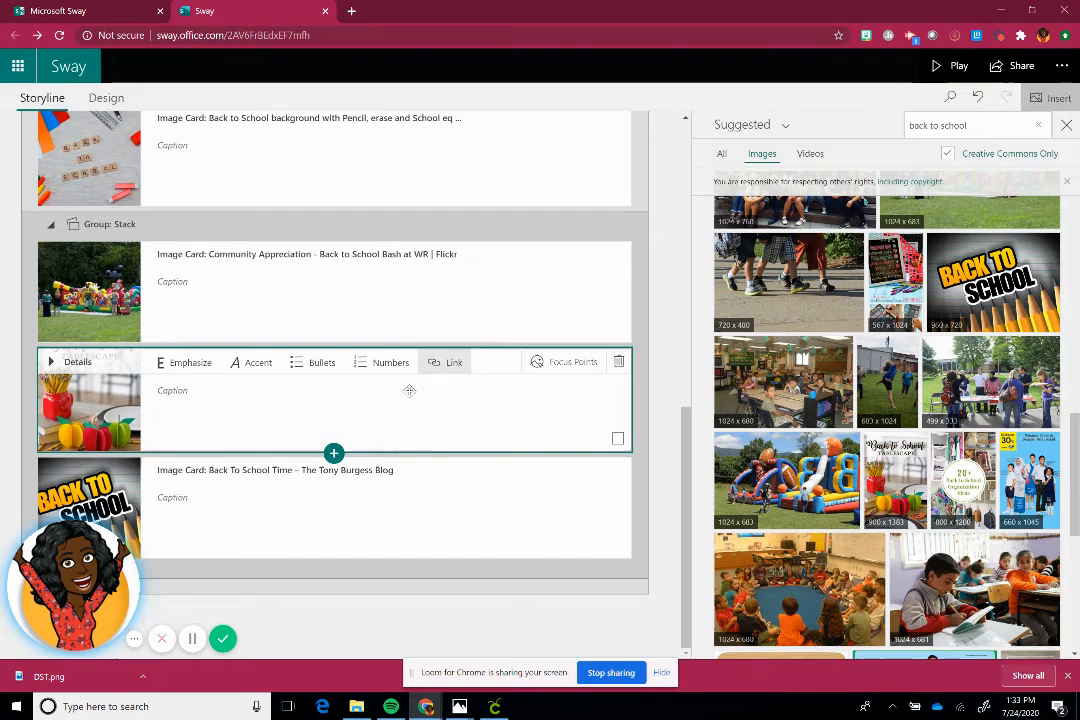
# Insert a blank Text card at the bottom of the Storyline.
pyautogui.click(334, 560)
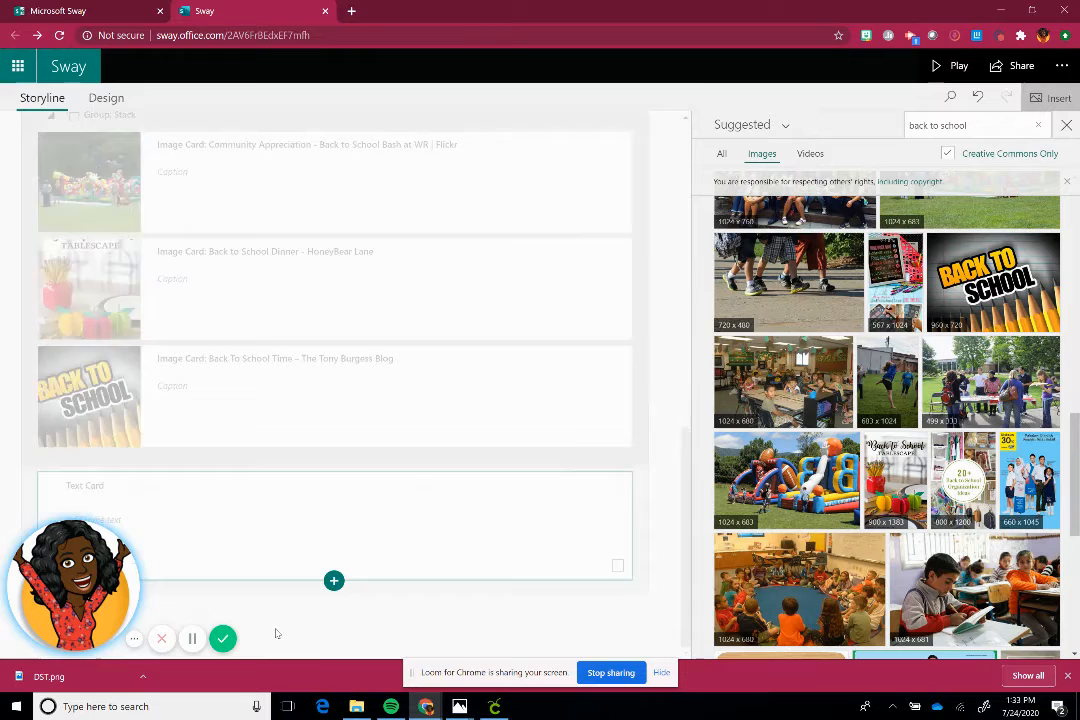
pyautogui.click(334, 552)
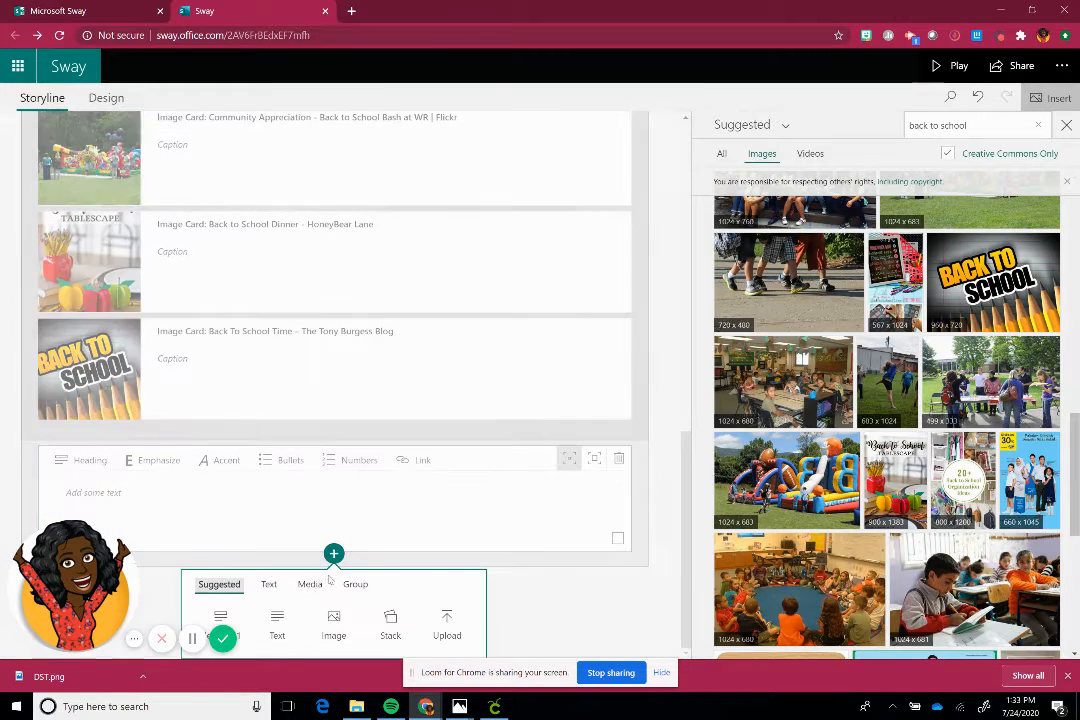
pyautogui.click(310, 584)
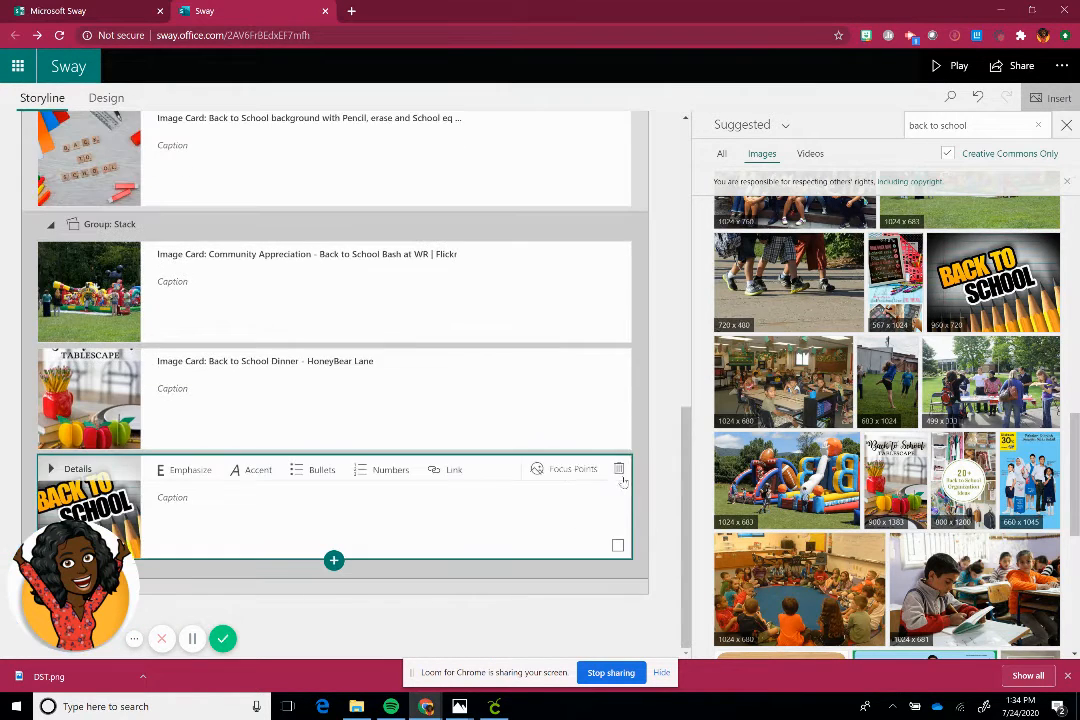
pyautogui.click(332, 560)
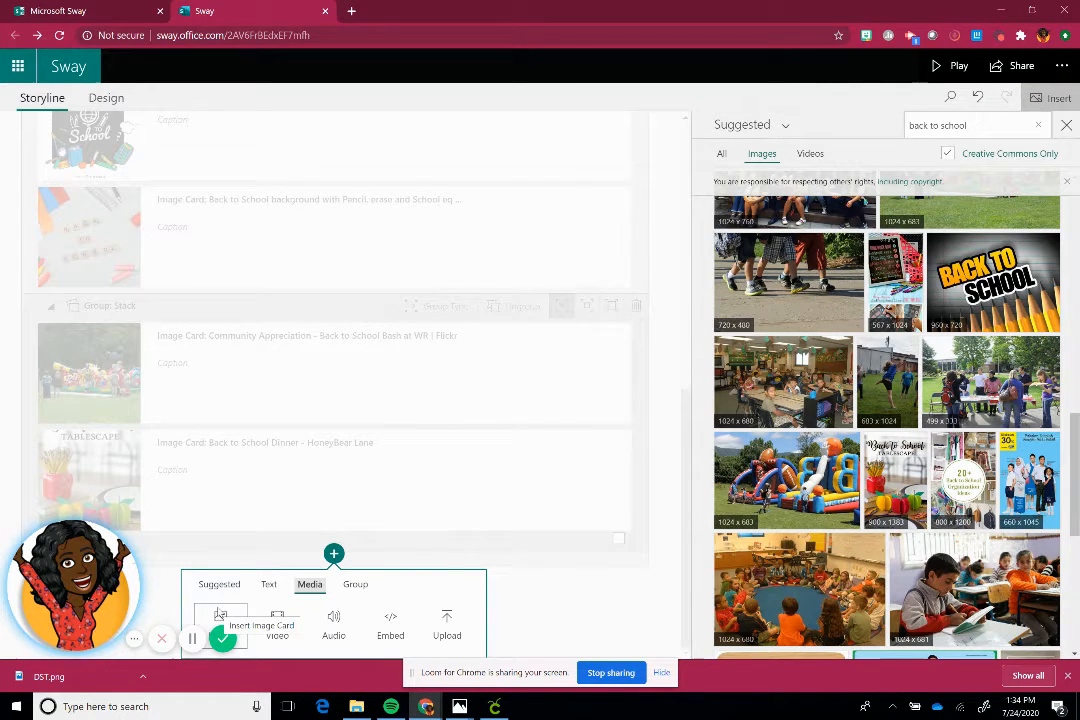
pyautogui.moveTo(278, 624)
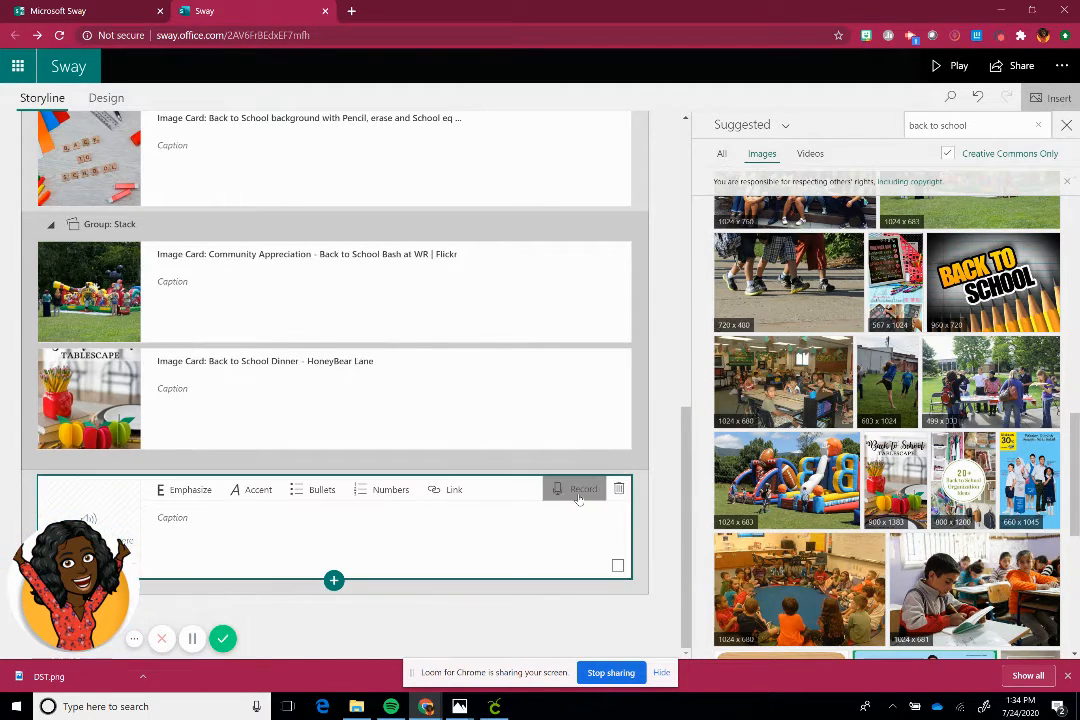
# Record a ten-second voice clip and attach it to the new closing card.
pyautogui.click(584, 488)
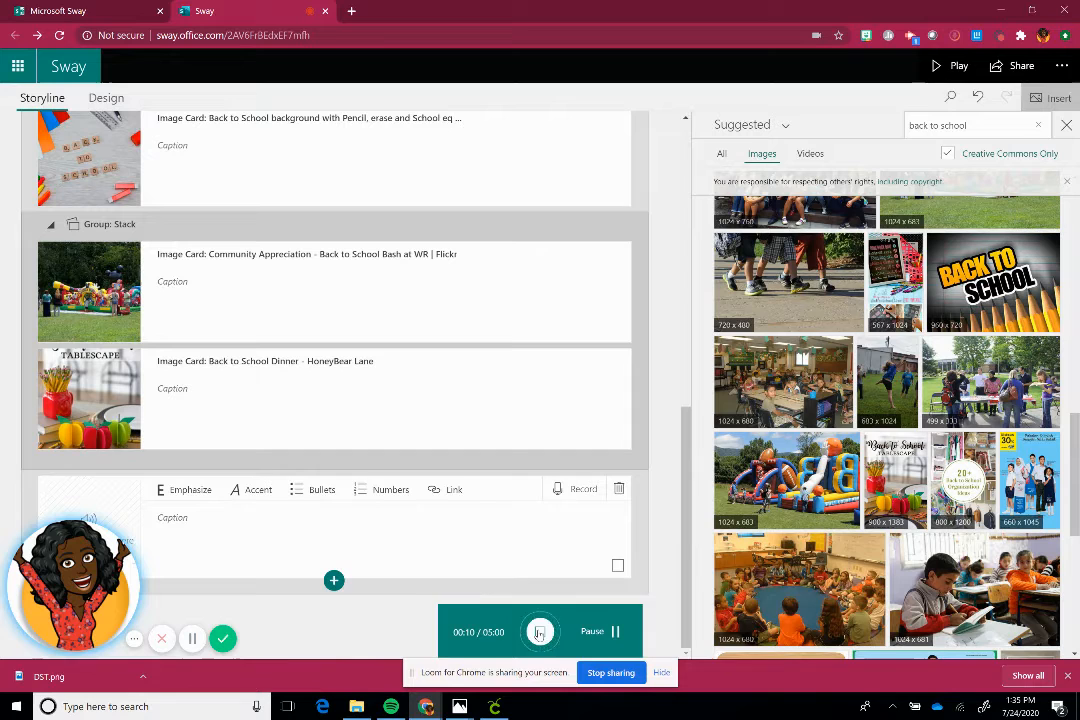
pyautogui.click(540, 632)
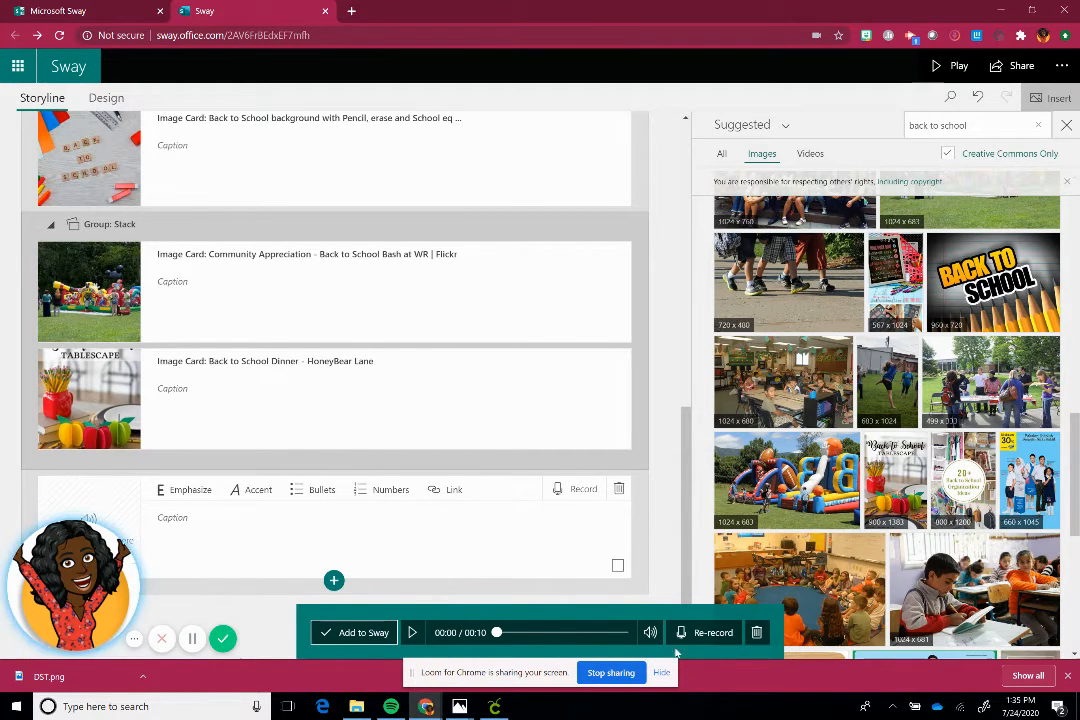
pyautogui.moveTo(770, 640)
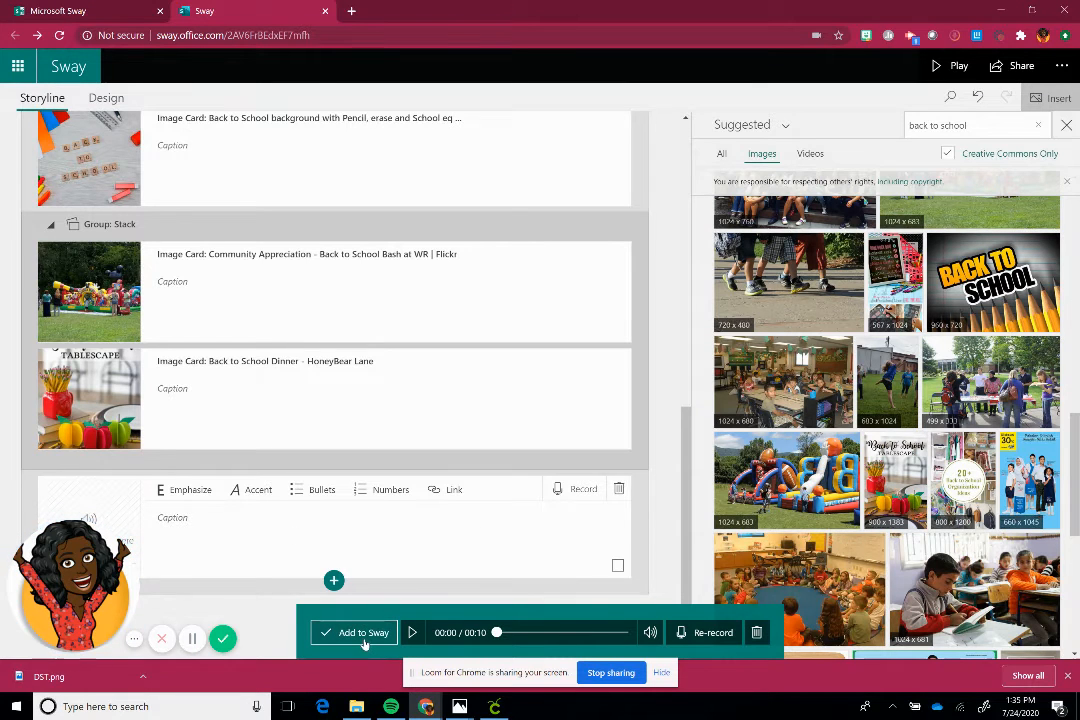
pyautogui.click(364, 632)
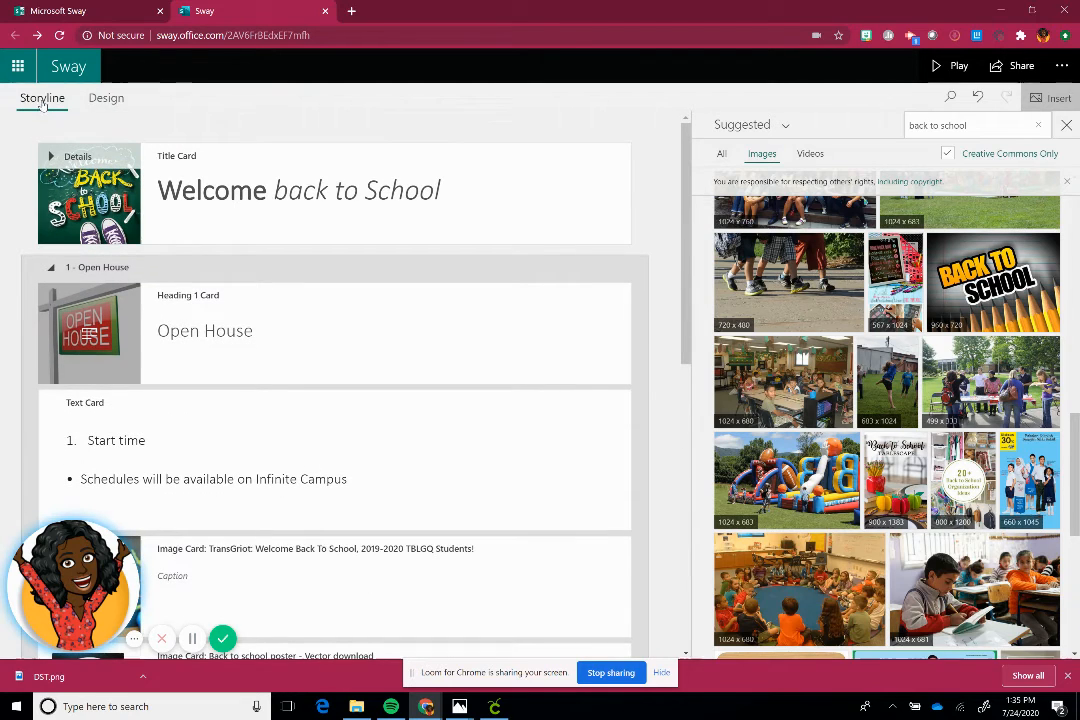
pyautogui.moveTo(106, 96)
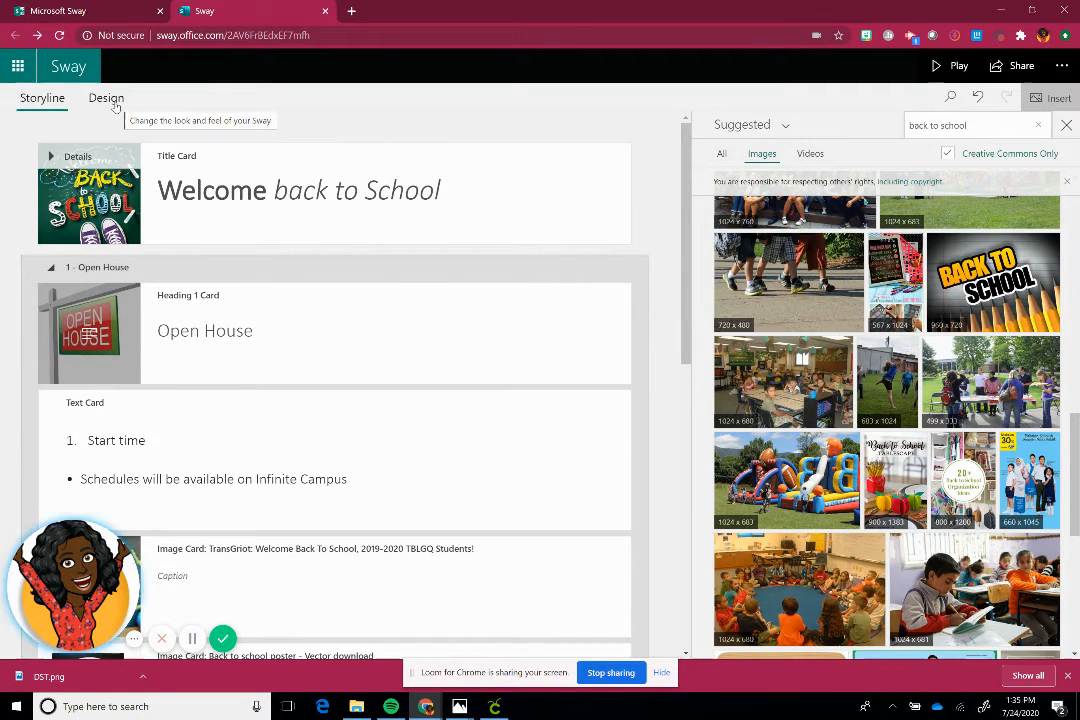
# Switch to Design view and set the Sway's style to display as Slides.
pyautogui.click(106, 96)
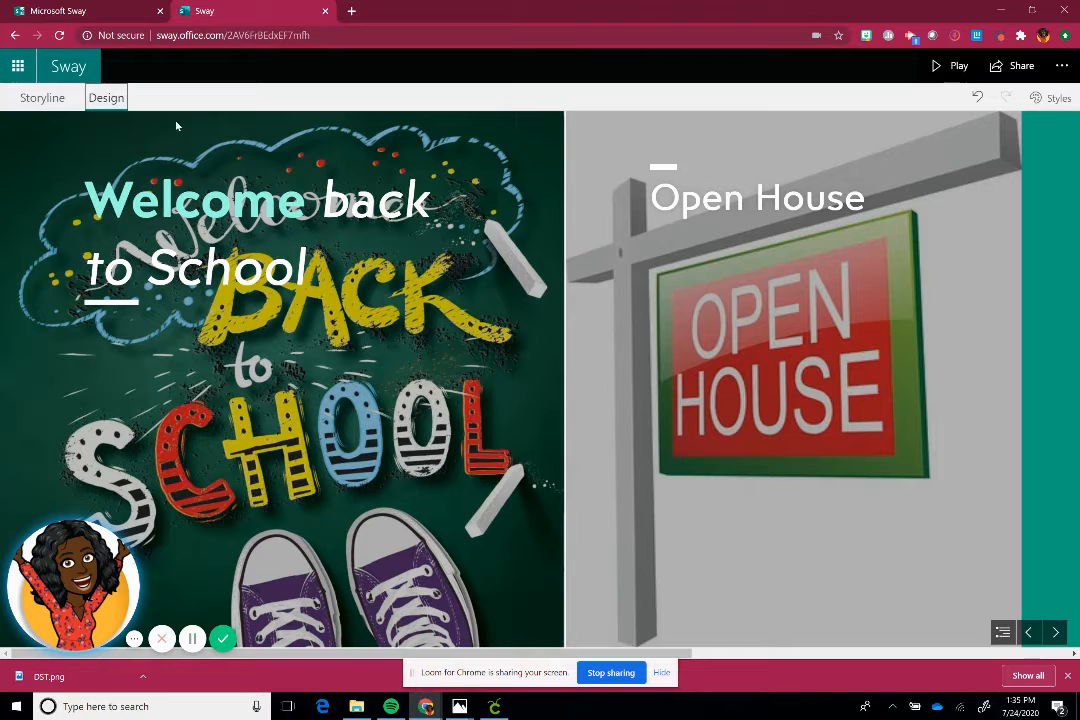
pyautogui.moveTo(106, 96)
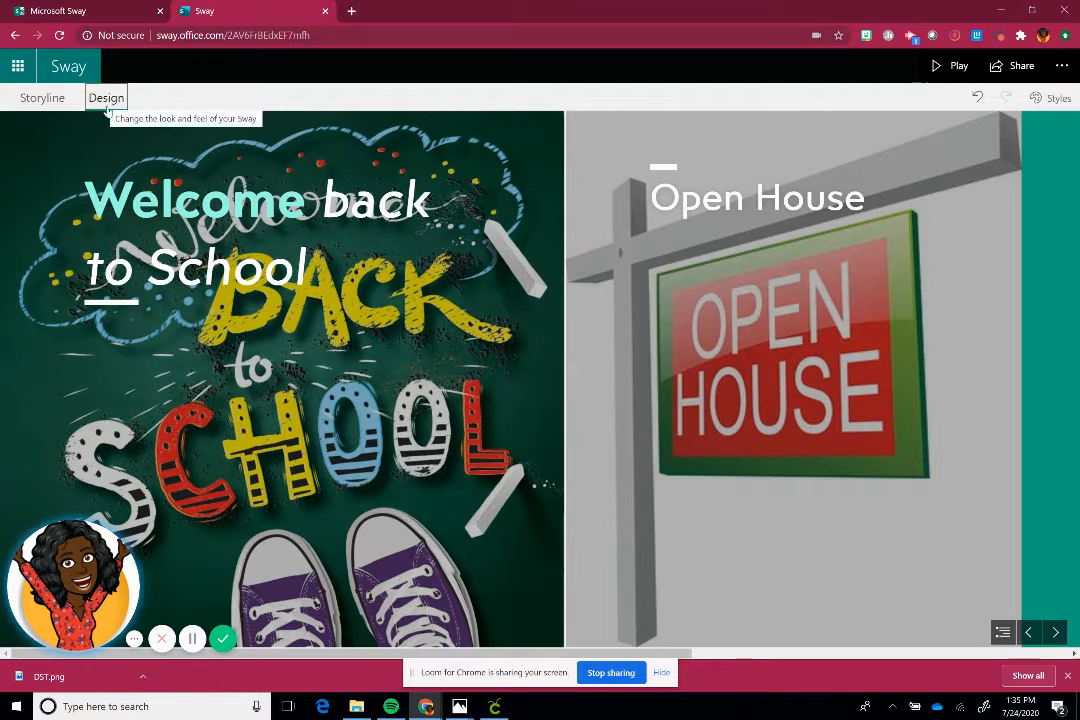
pyautogui.moveTo(490, 104)
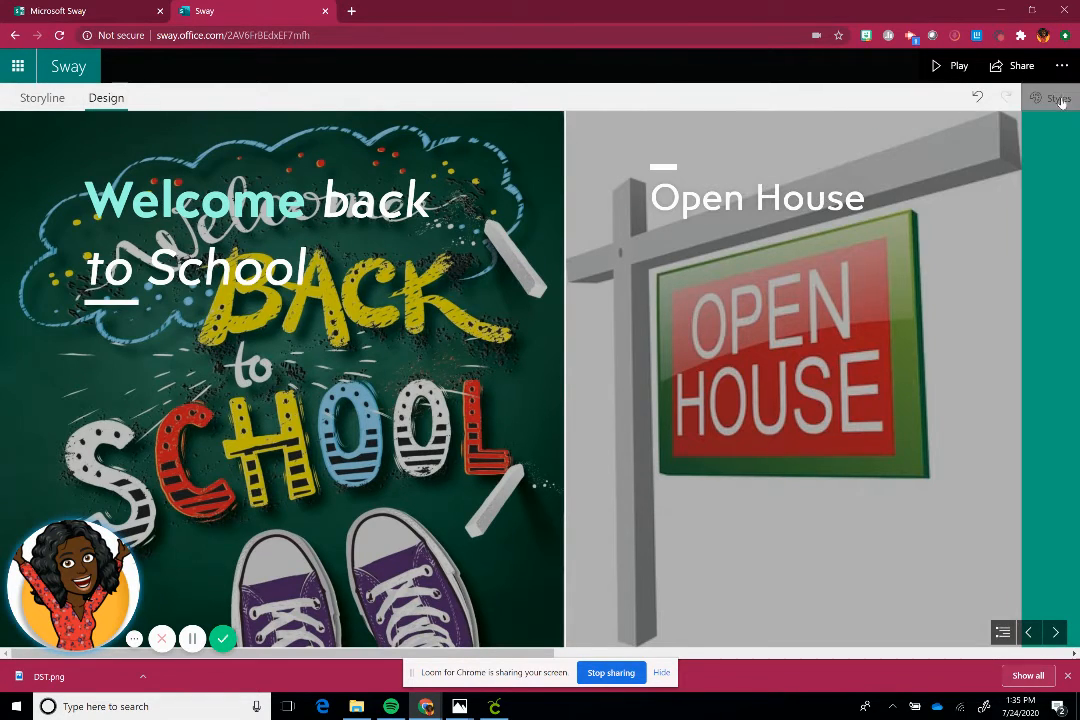
pyautogui.click(1056, 96)
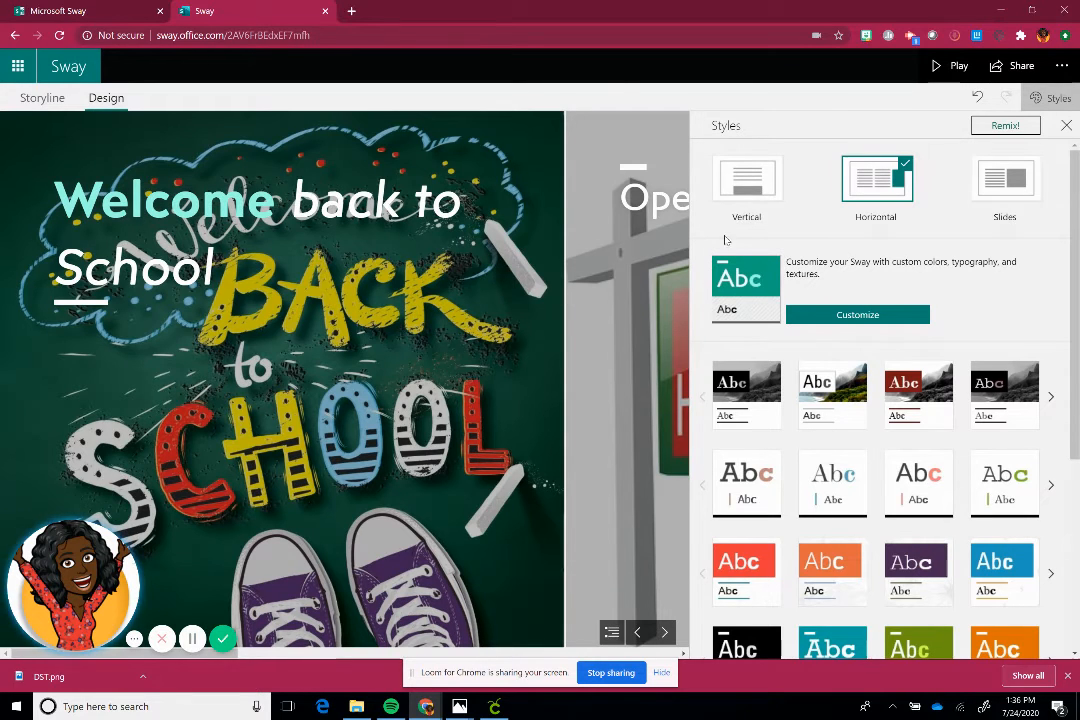
pyautogui.moveTo(748, 178)
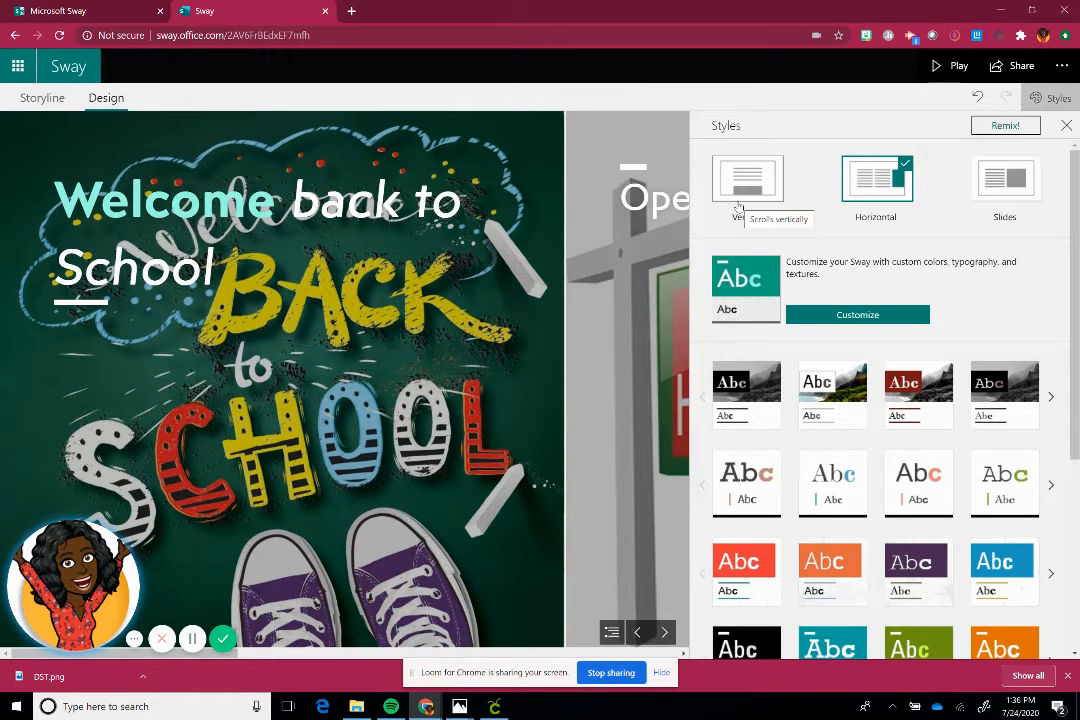
pyautogui.moveTo(644, 264)
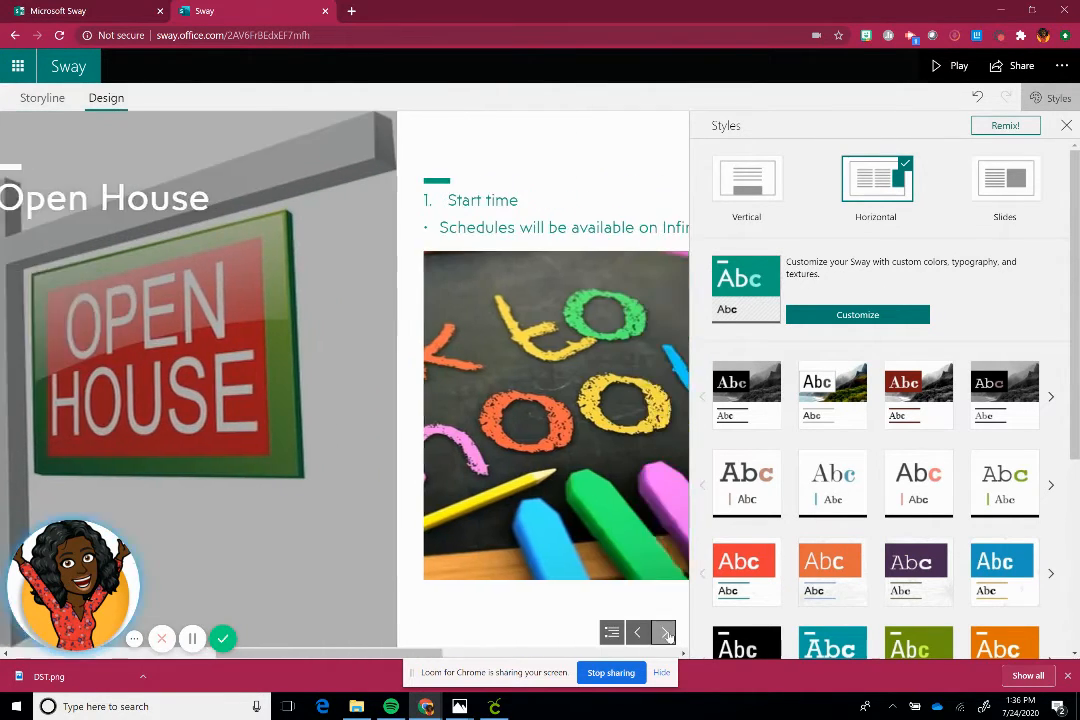
pyautogui.click(638, 632)
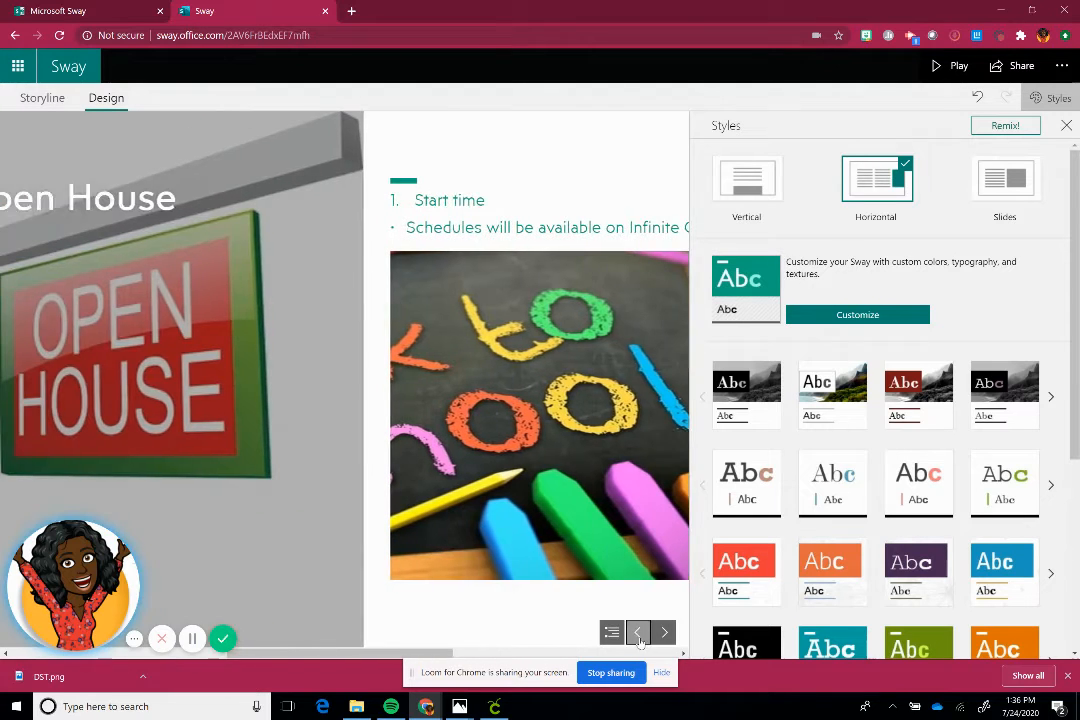
pyautogui.click(746, 178)
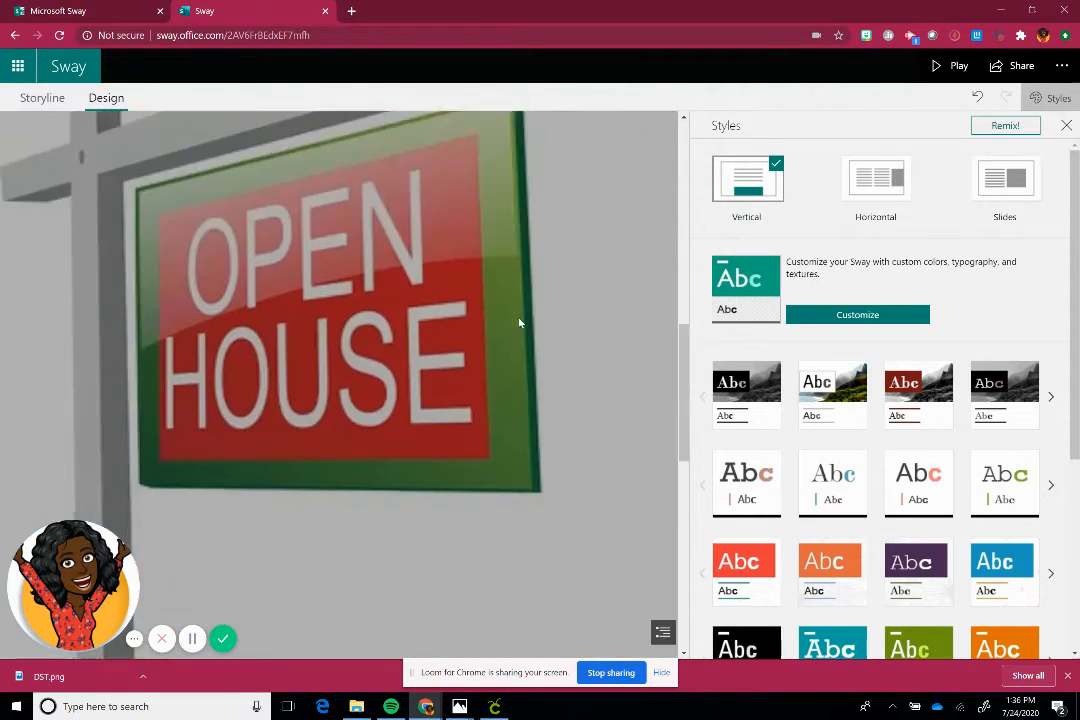
pyautogui.click(1004, 178)
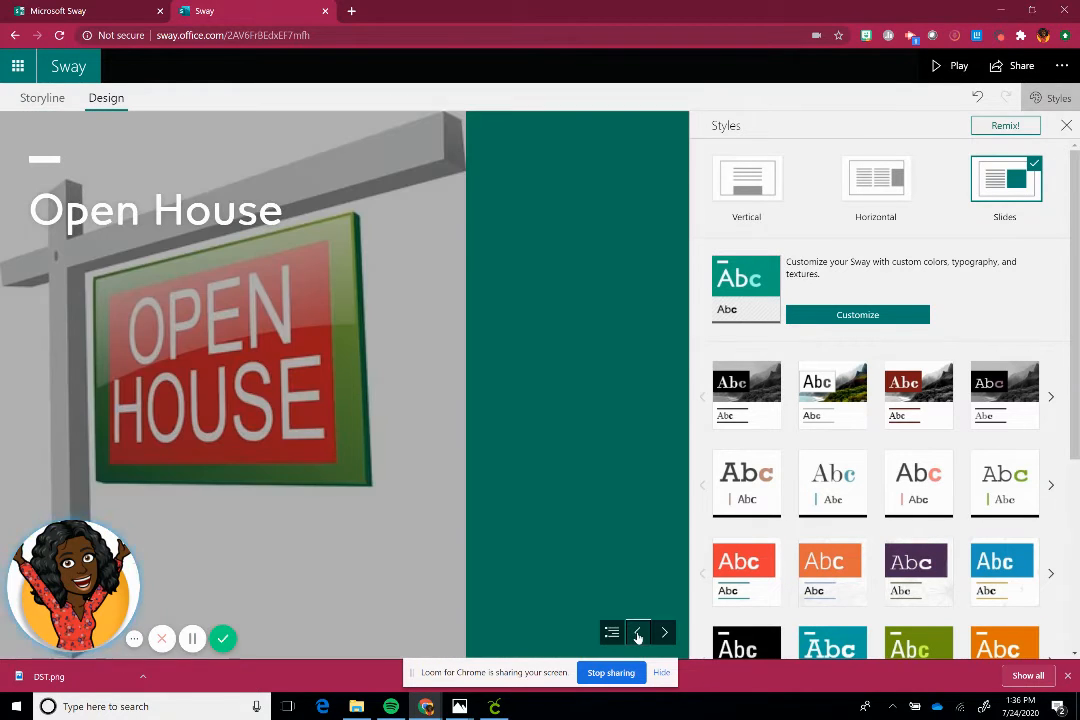
pyautogui.moveTo(540, 496)
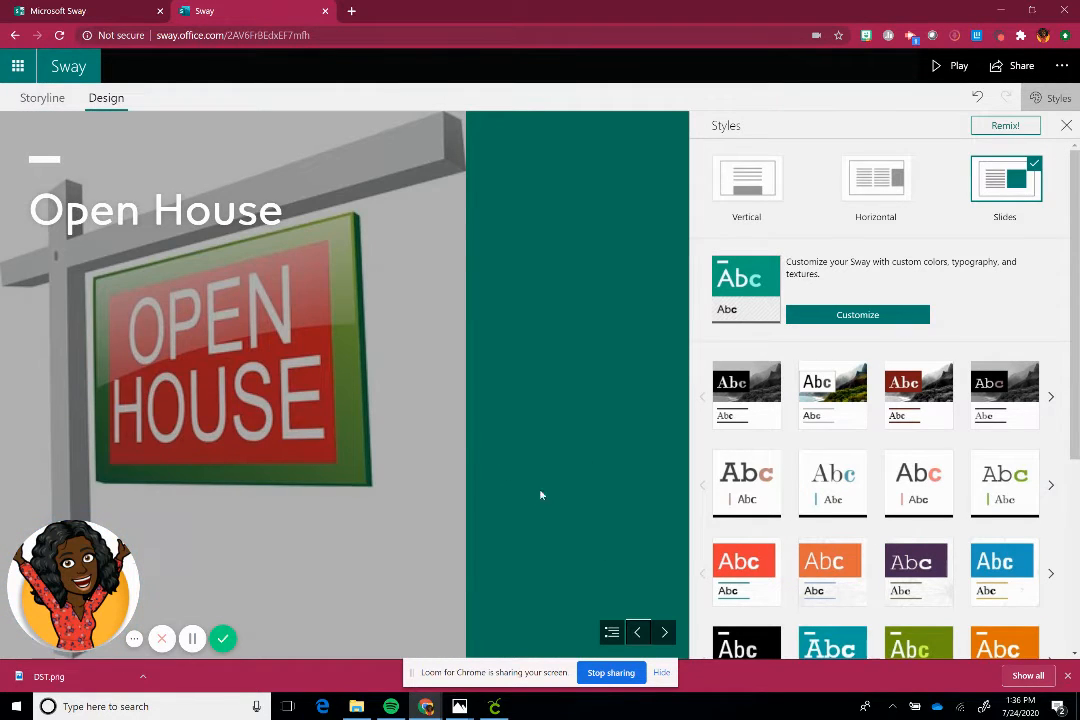
pyautogui.moveTo(838, 290)
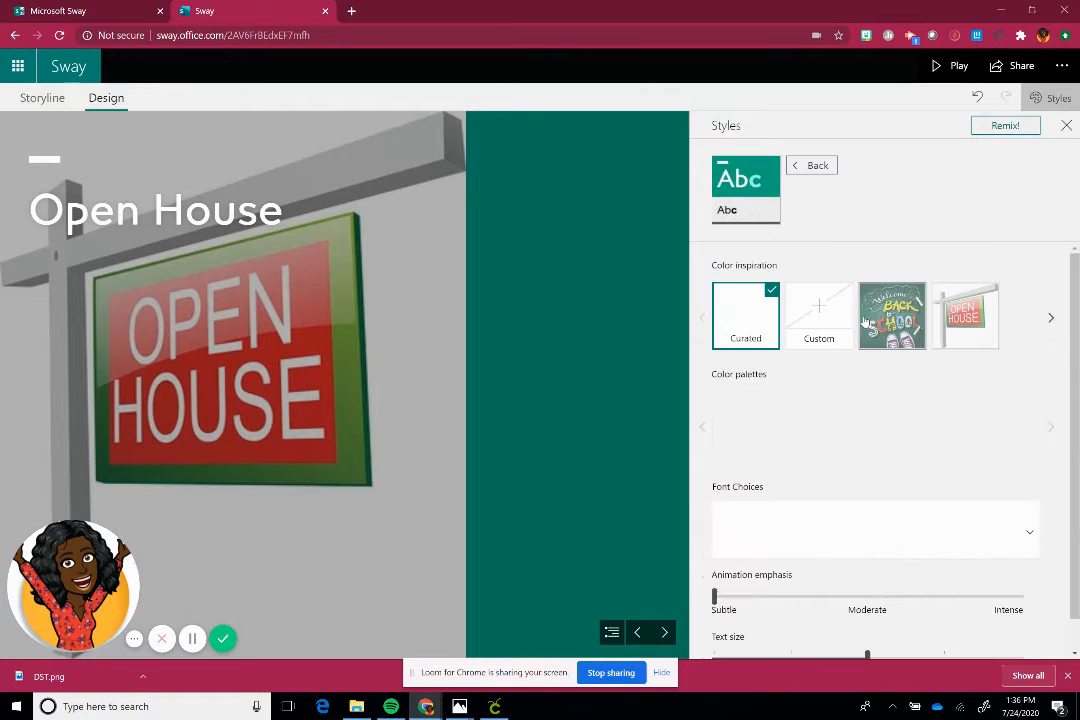
# Apply the orange colour palette and raise the animation emphasis and text size sliders.
pyautogui.click(744, 316)
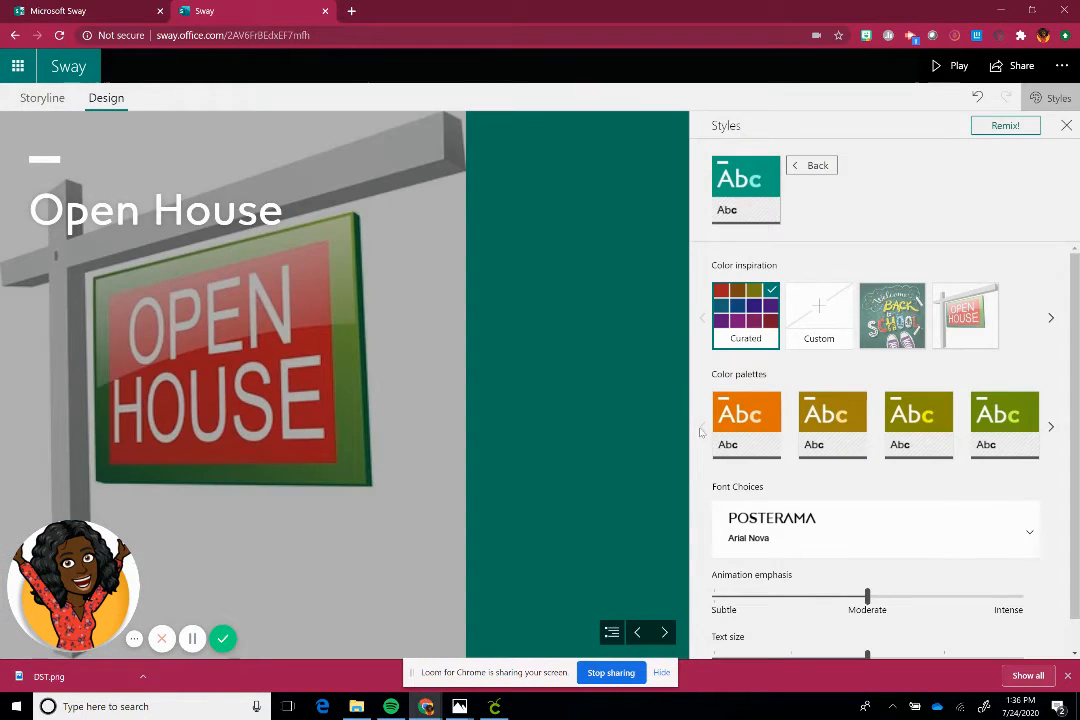
pyautogui.click(746, 420)
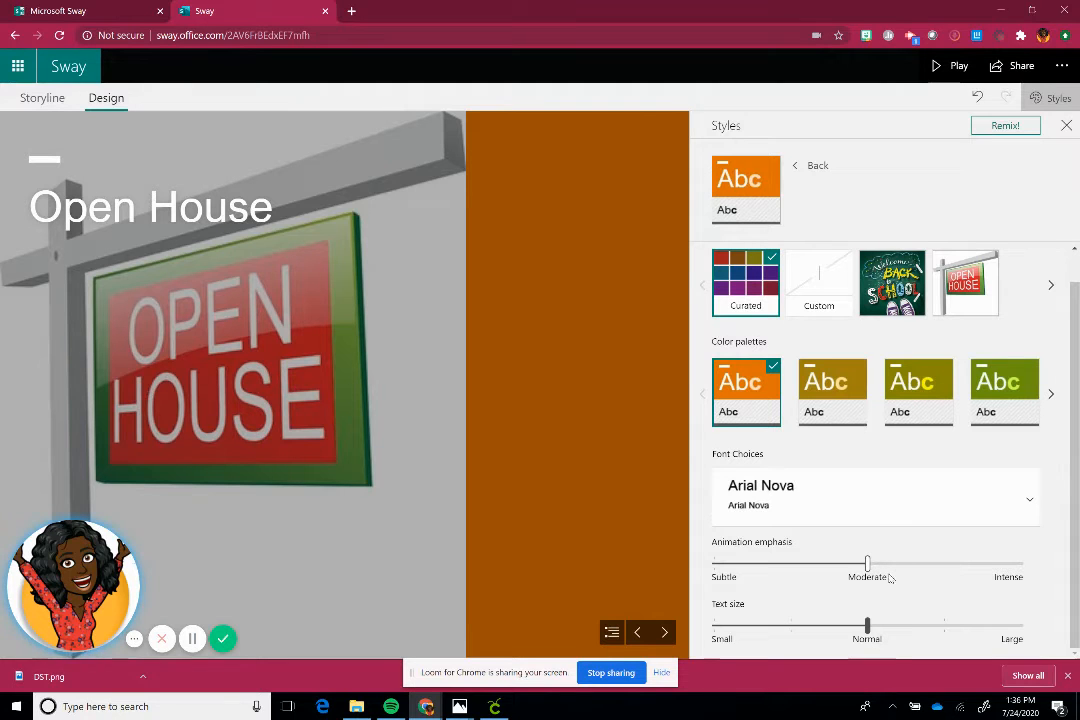
pyautogui.moveTo(868, 624); pyautogui.dragTo(896, 624)
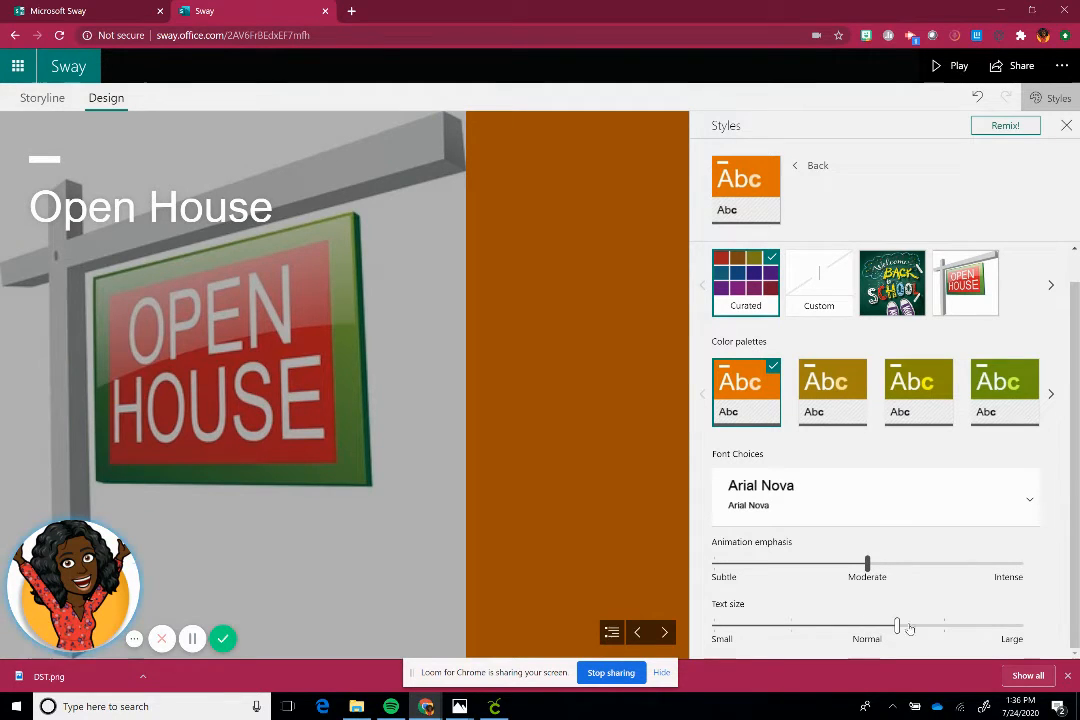
pyautogui.moveTo(896, 624); pyautogui.dragTo(944, 624)
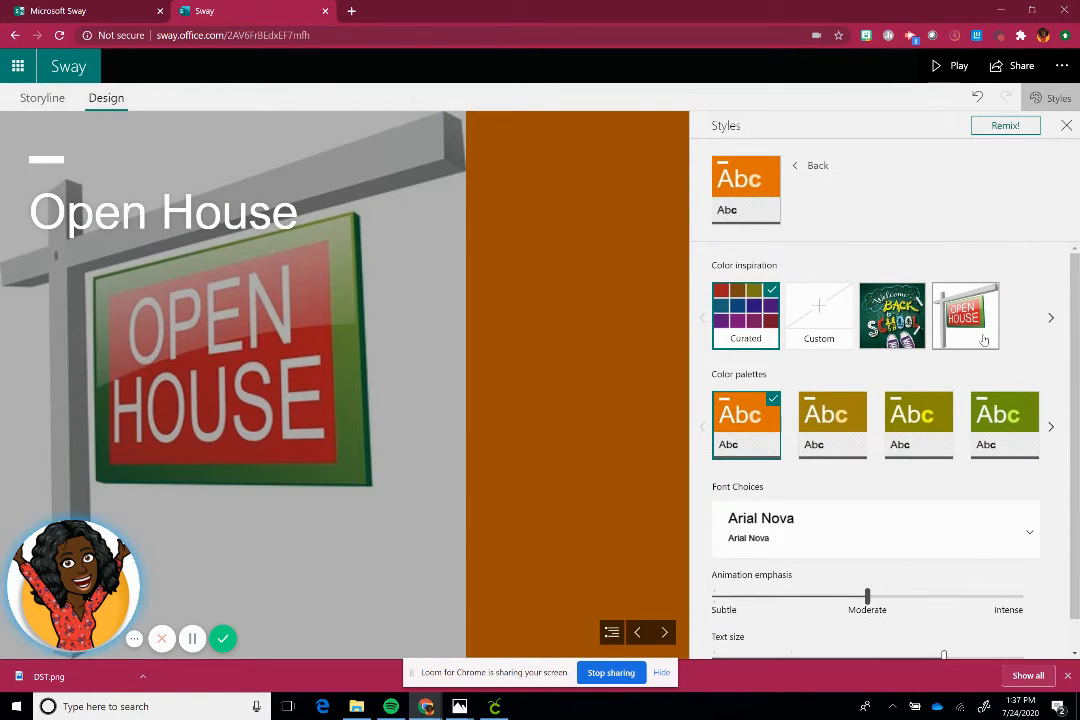
pyautogui.click(964, 316)
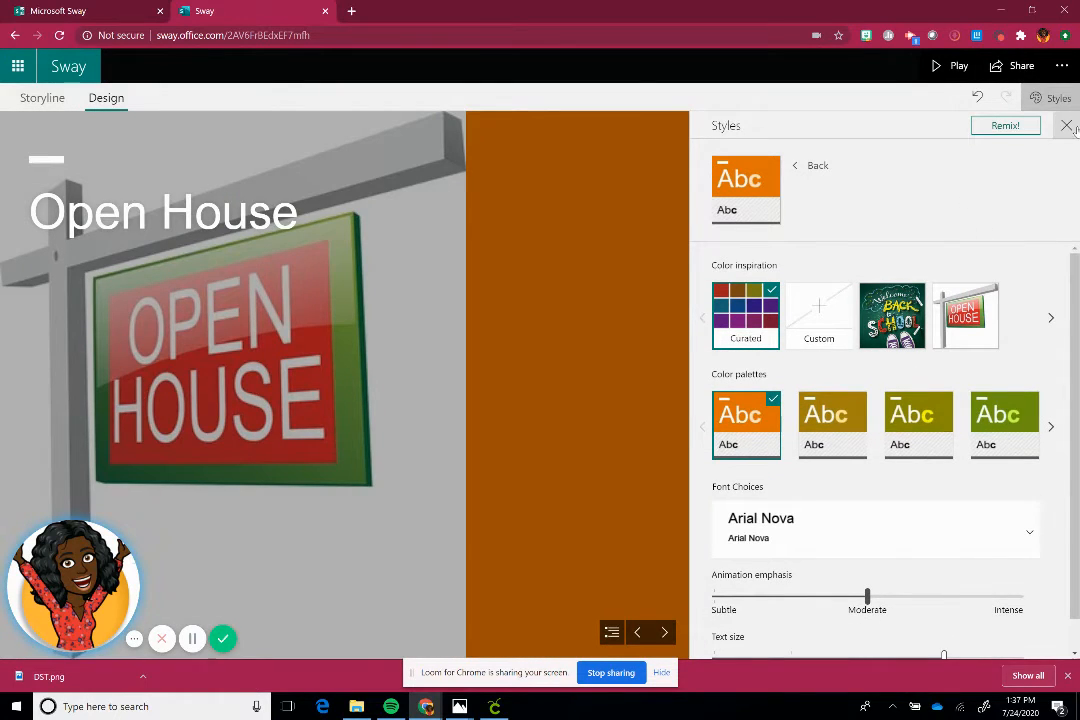
pyautogui.click(816, 164)
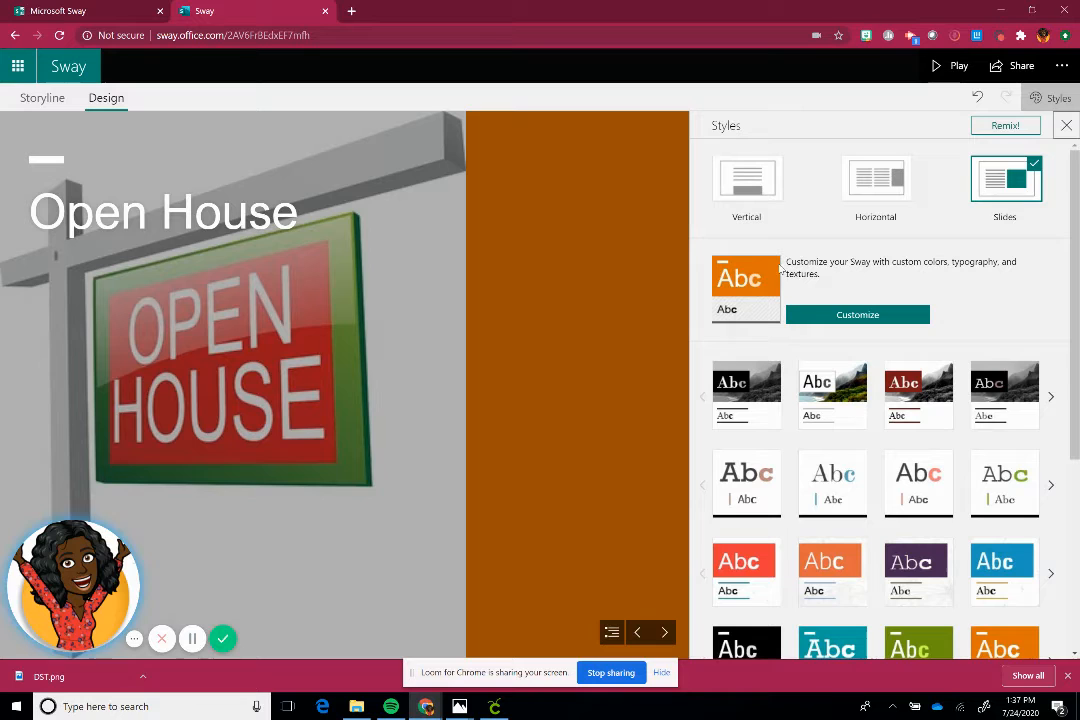
# Remix the horizontal style twice for a new random design, then close the style options.
pyautogui.scroll(-3)
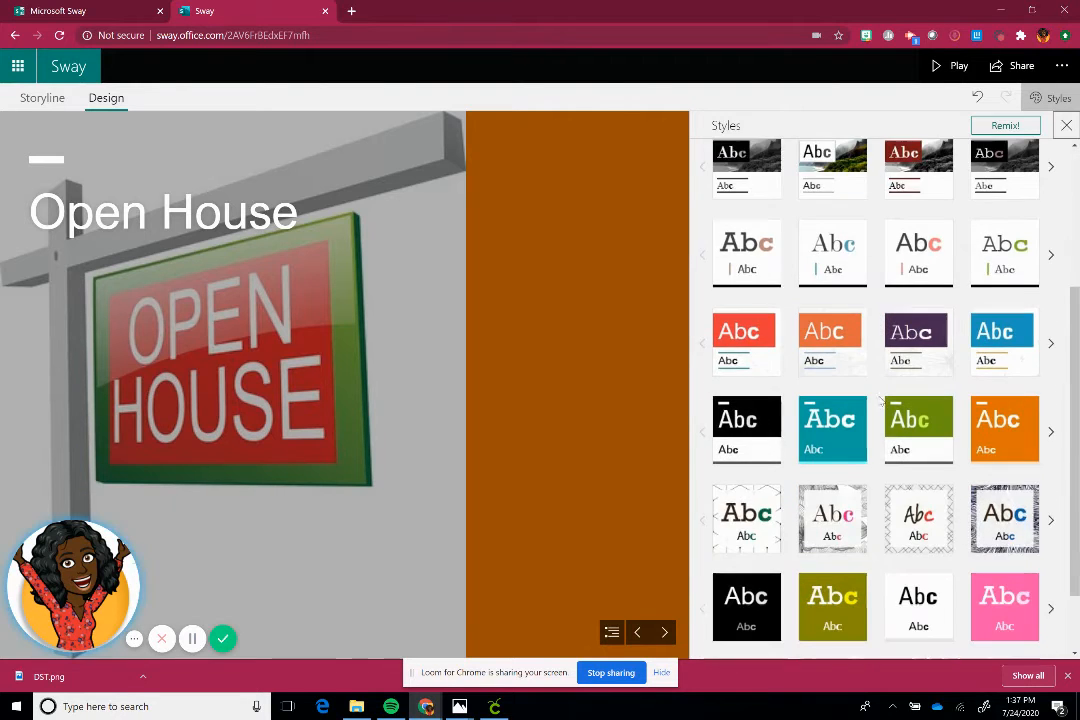
pyautogui.scroll(-3)
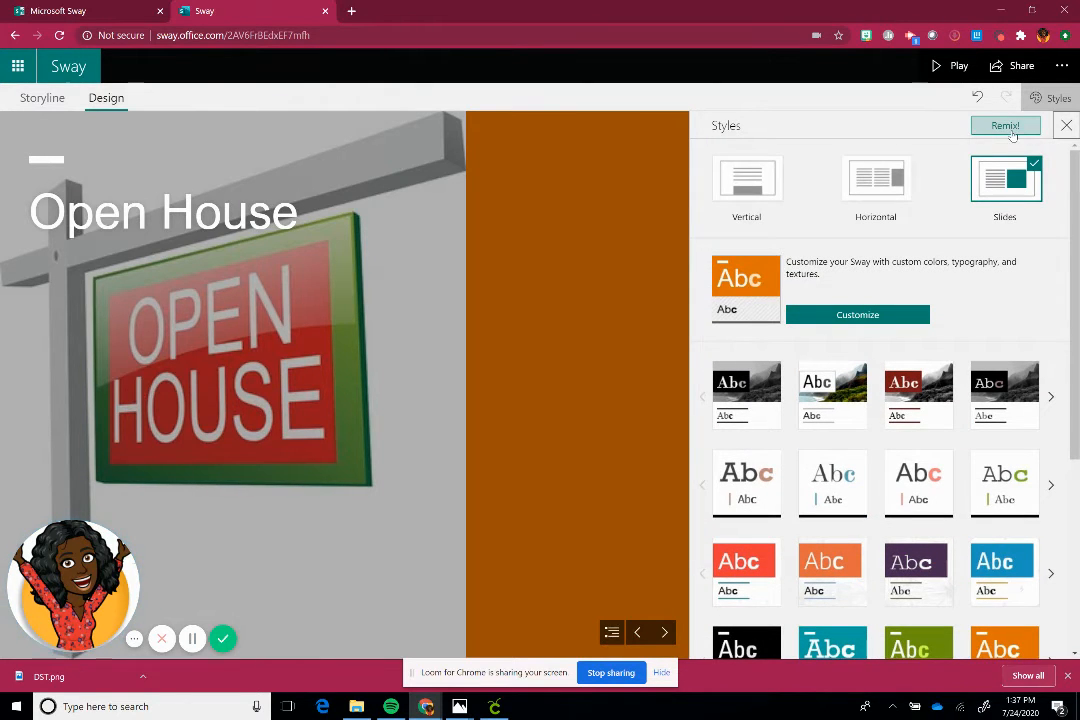
pyautogui.moveTo(1004, 124)
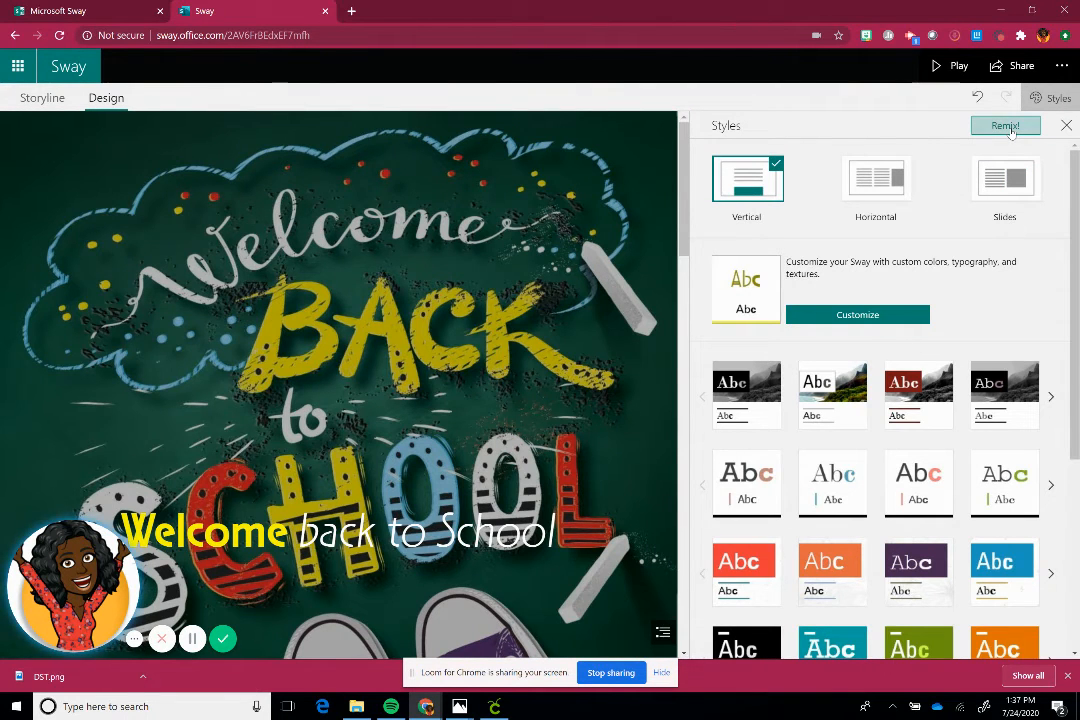
pyautogui.click(876, 178)
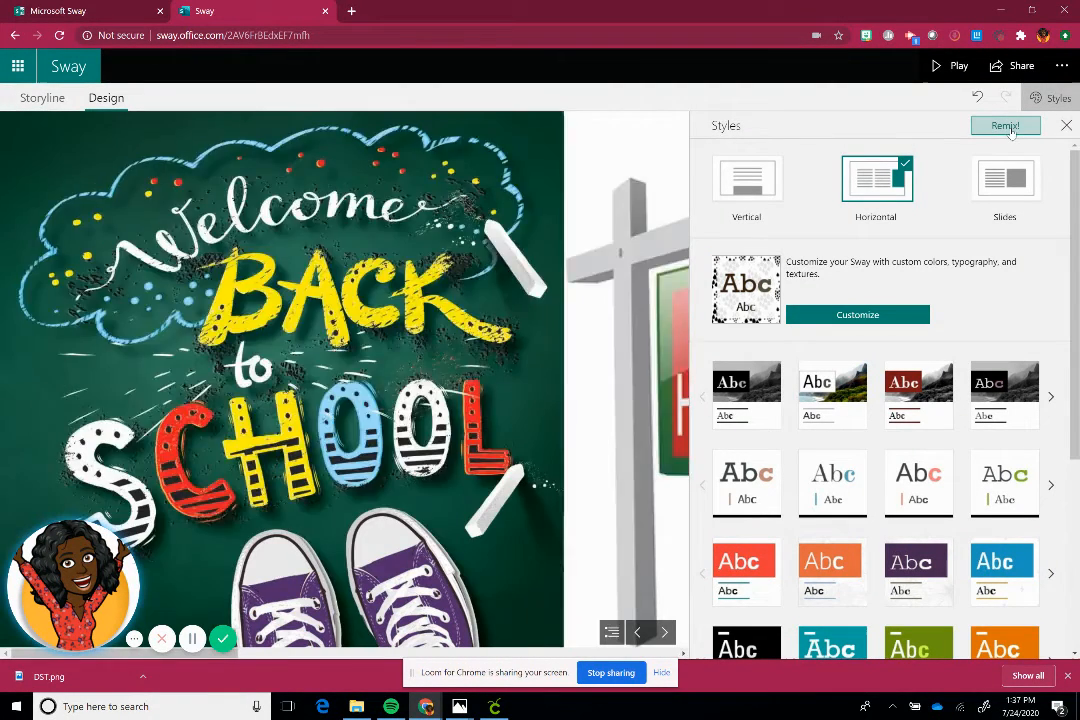
pyautogui.click(1004, 124)
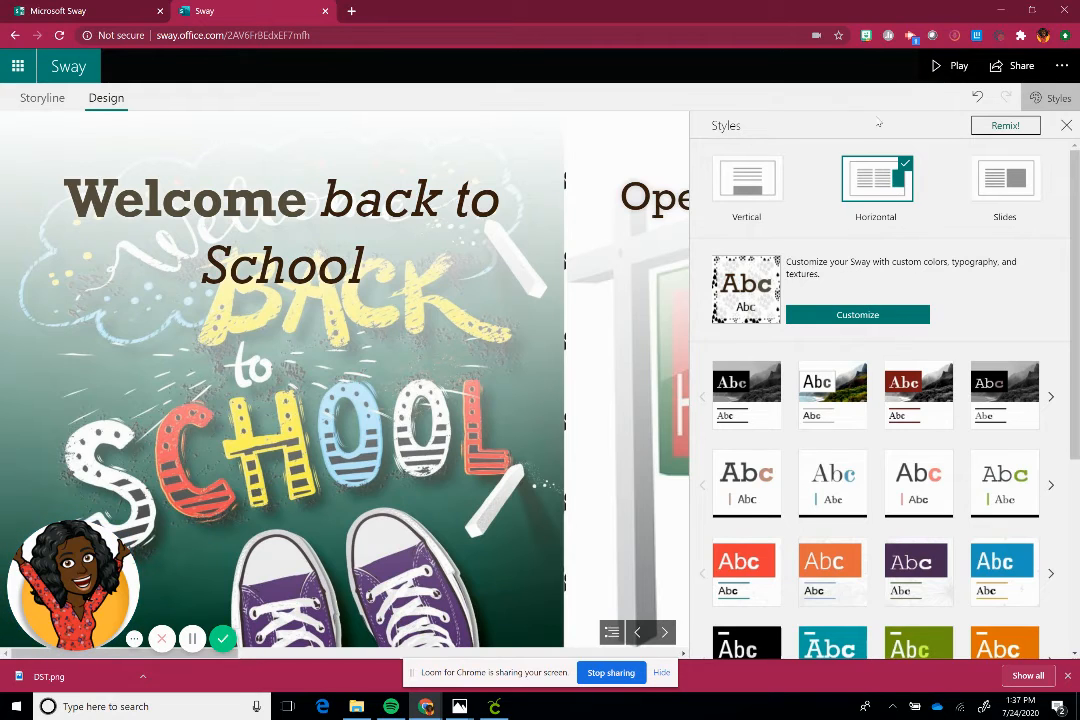
pyautogui.moveTo(1066, 124)
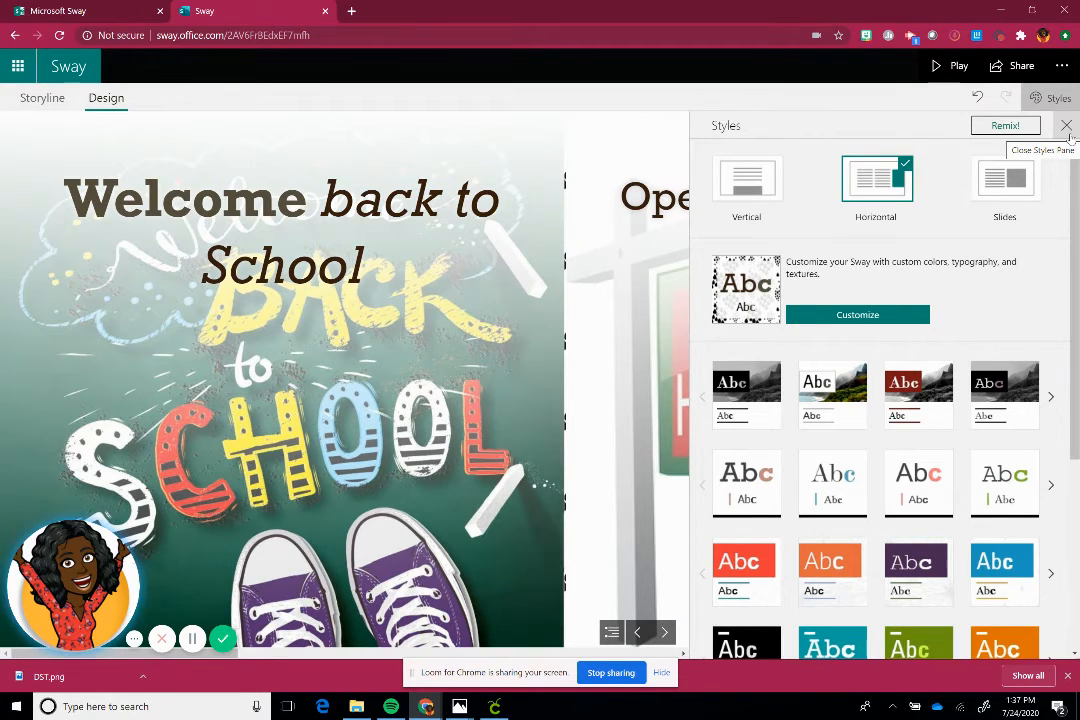
pyautogui.moveTo(1066, 128)
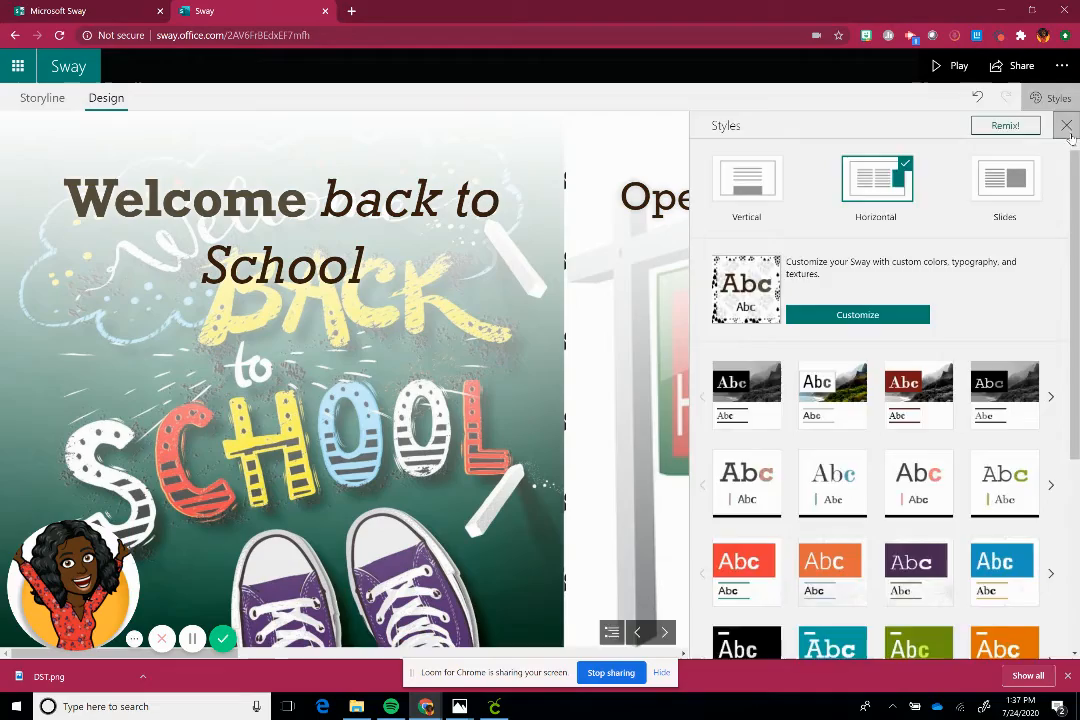
pyautogui.click(1068, 126)
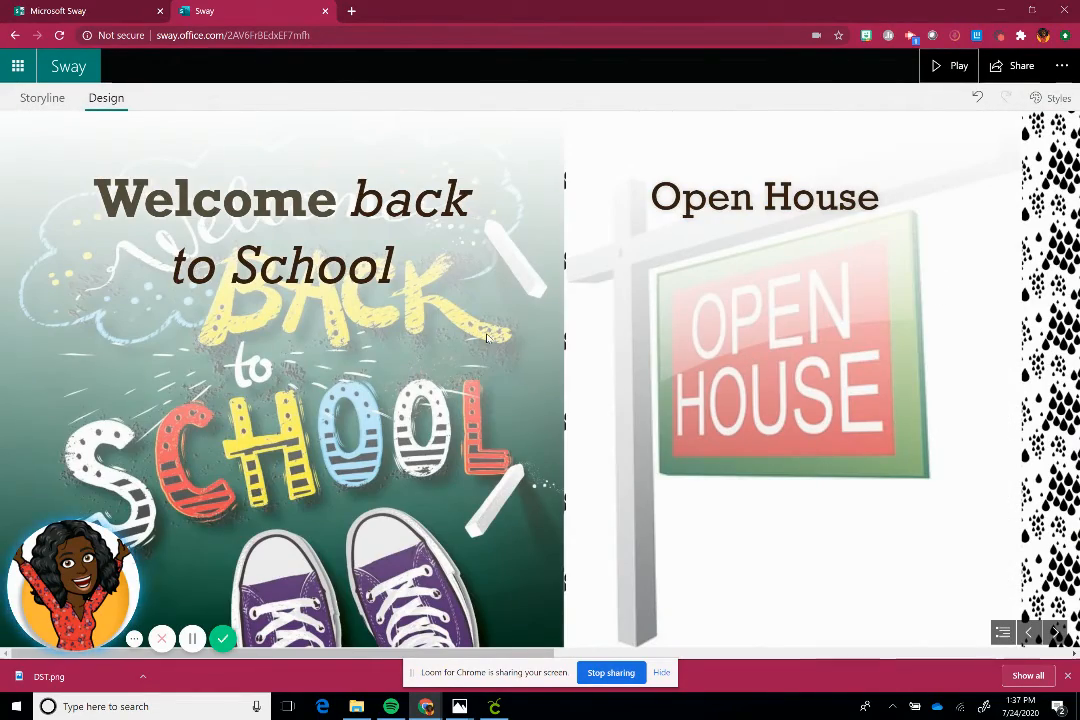
pyautogui.moveTo(832, 70)
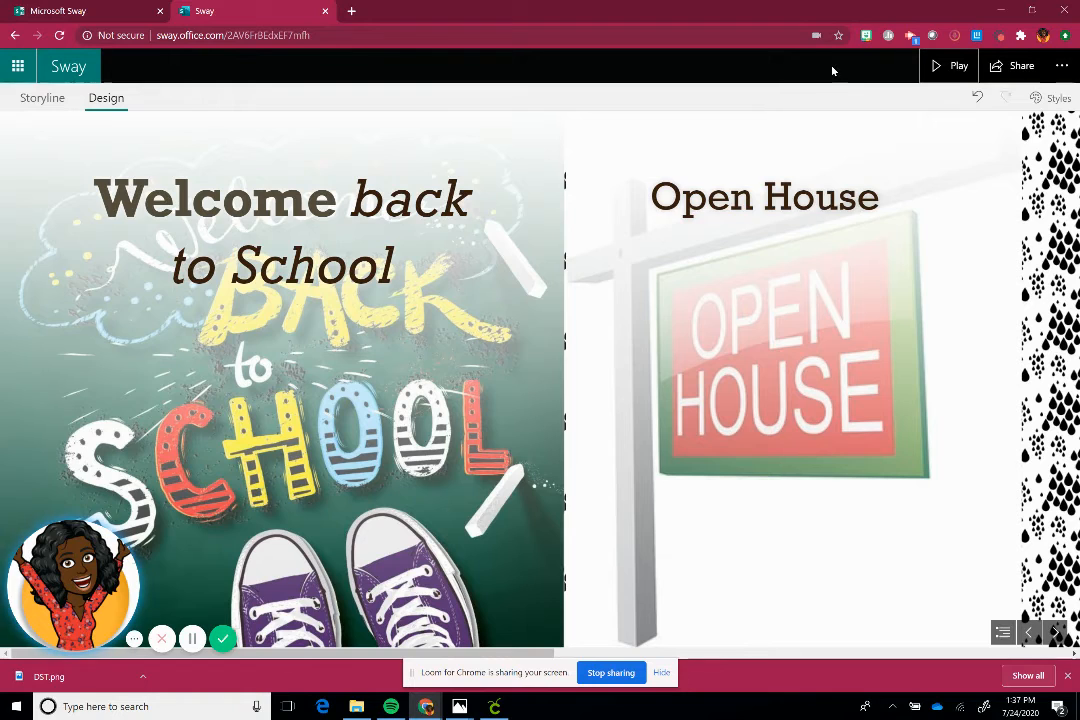
# Bring up the Share pane for the Welcome back to School Sway.
pyautogui.click(1020, 64)
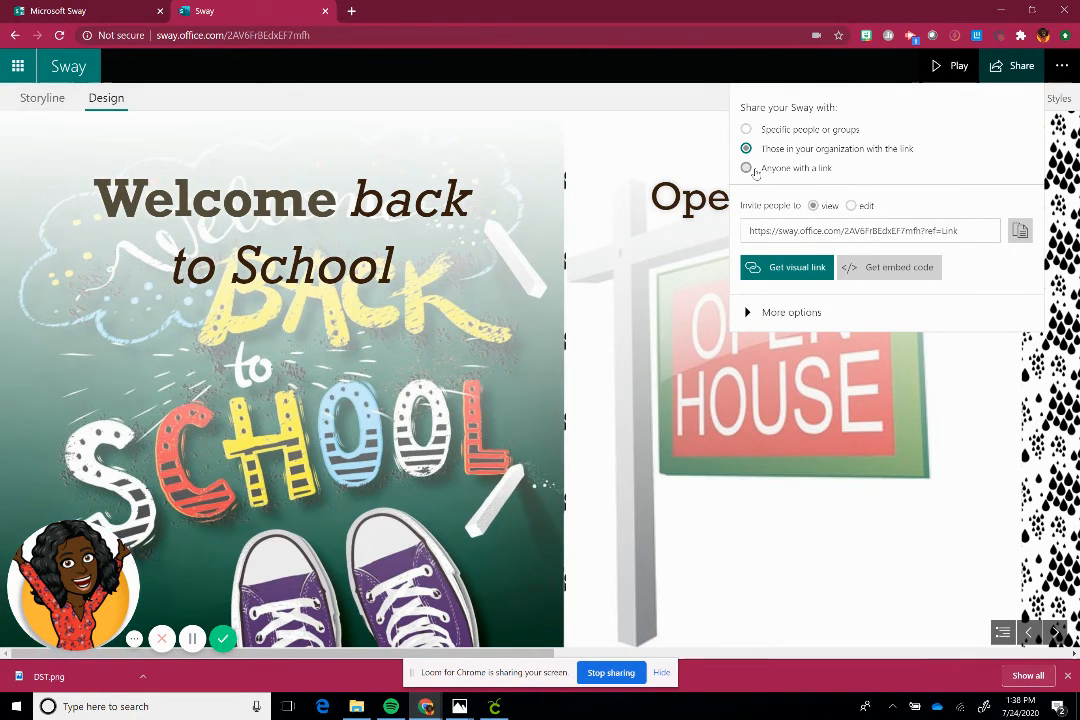
# Allow anyone with a link, try Edit, settle on View only and copy the share link.
pyautogui.click(746, 168)
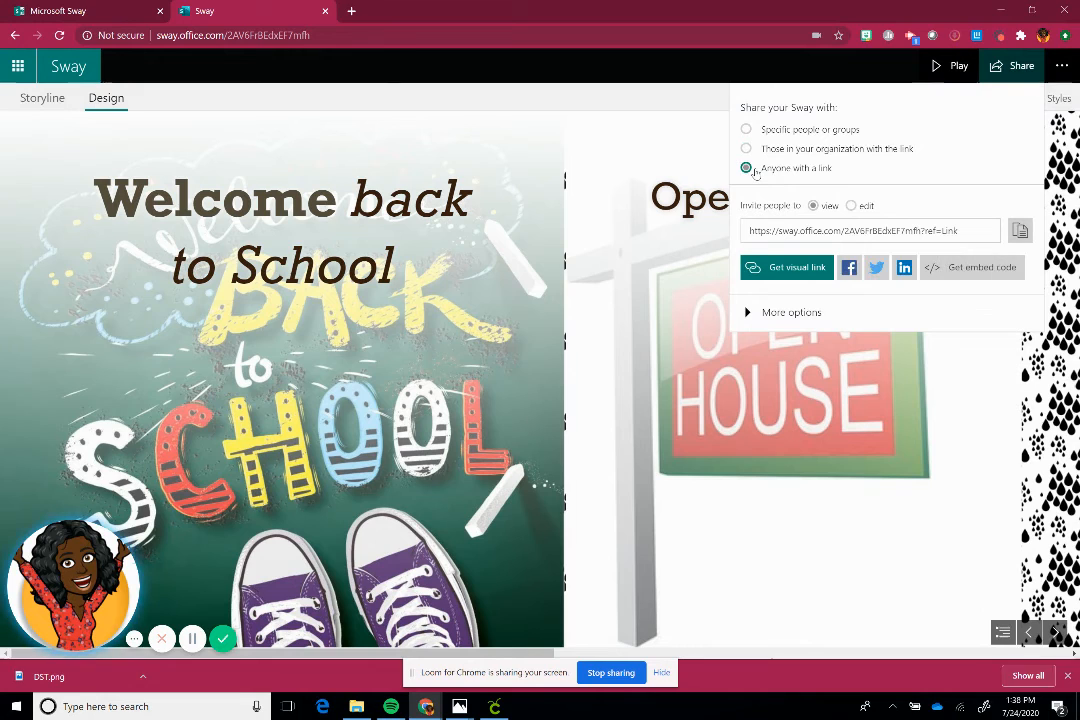
pyautogui.moveTo(782, 302)
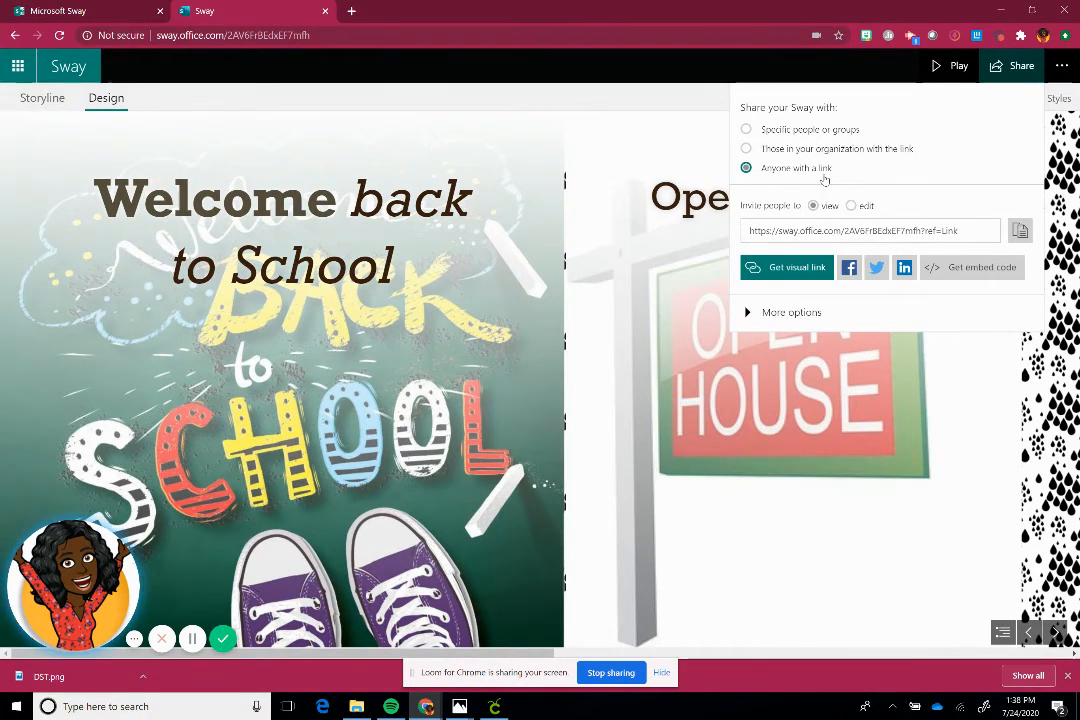
pyautogui.moveTo(812, 206)
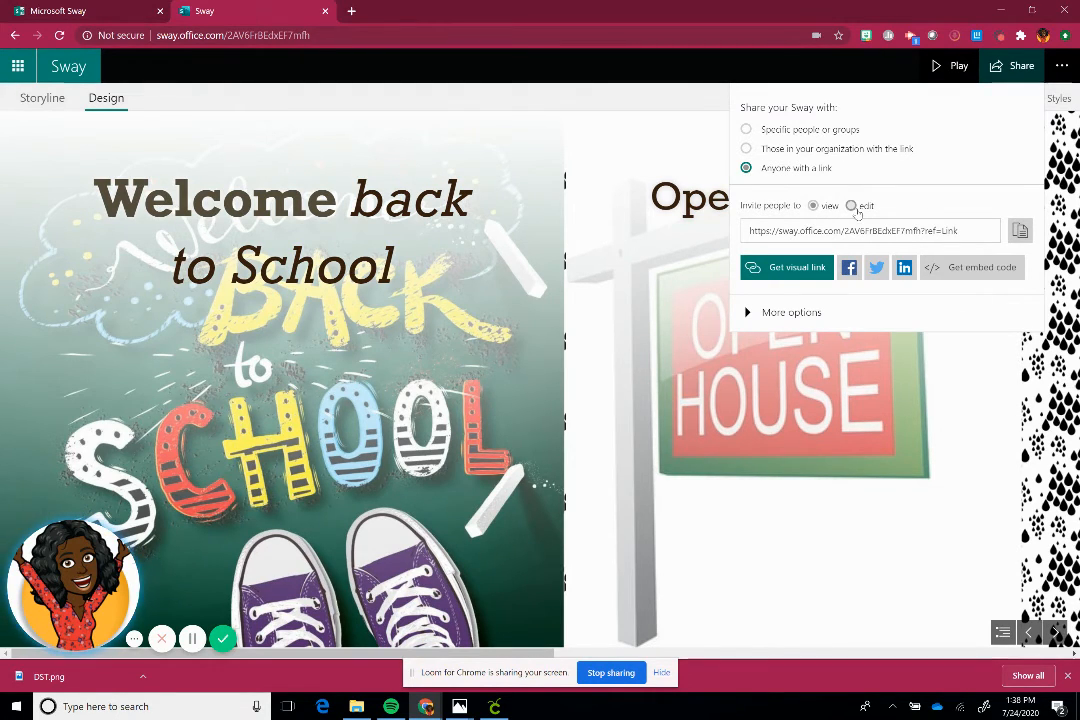
pyautogui.click(852, 206)
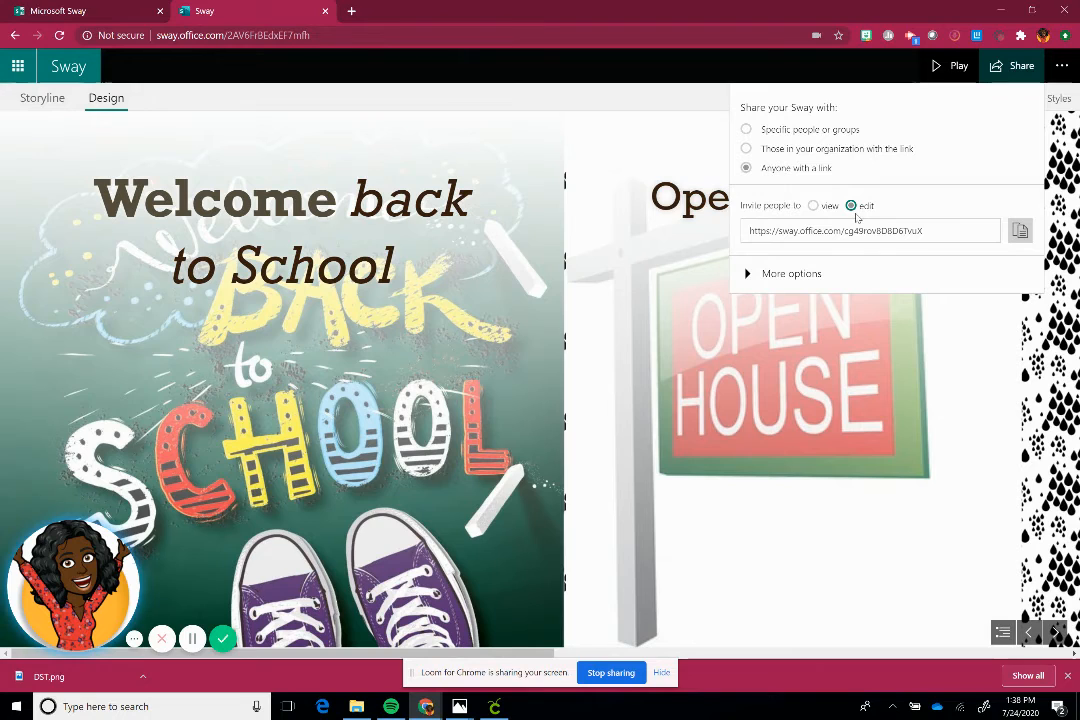
pyautogui.moveTo(754, 298)
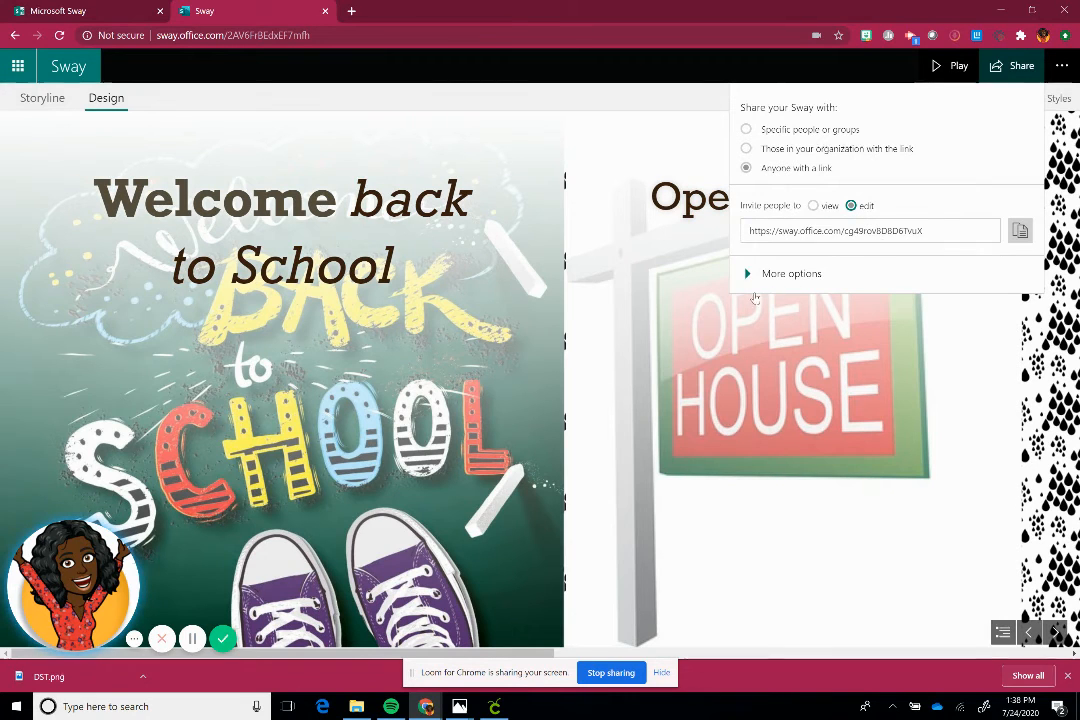
pyautogui.moveTo(508, 362)
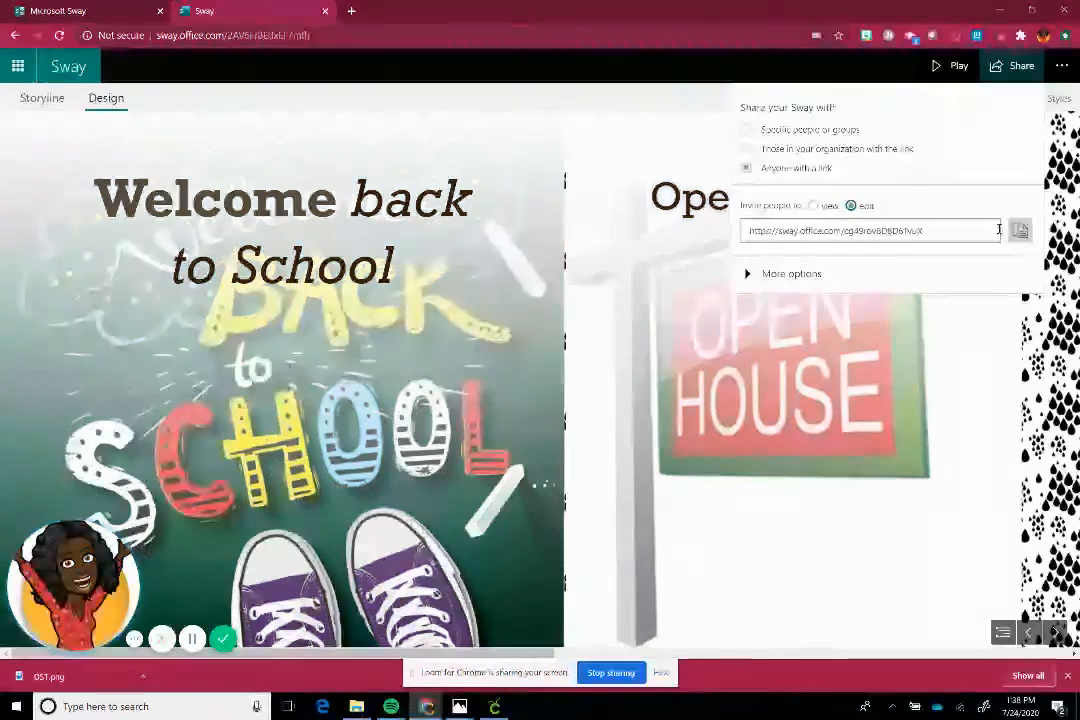
pyautogui.click(1020, 230)
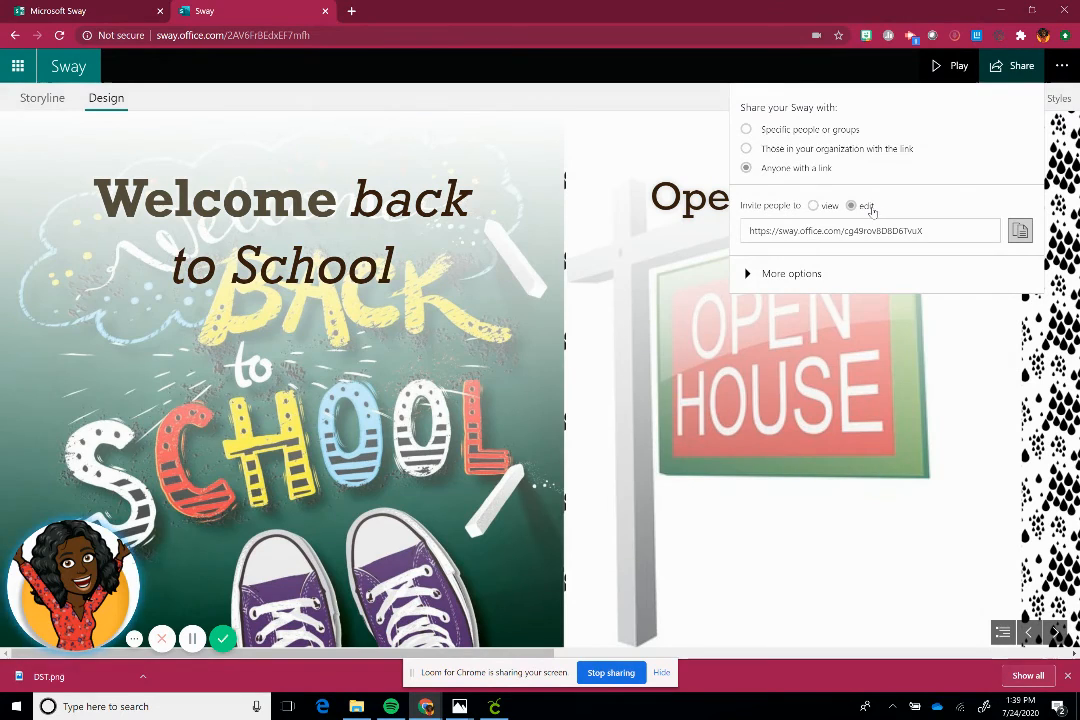
pyautogui.click(814, 204)
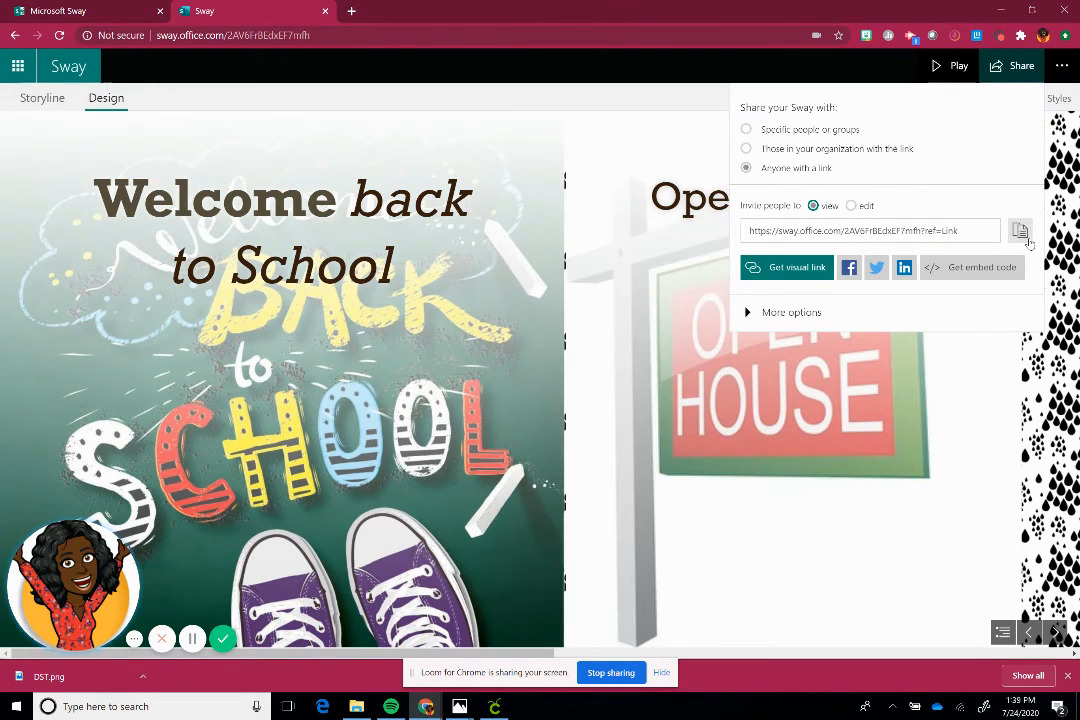
pyautogui.click(1020, 230)
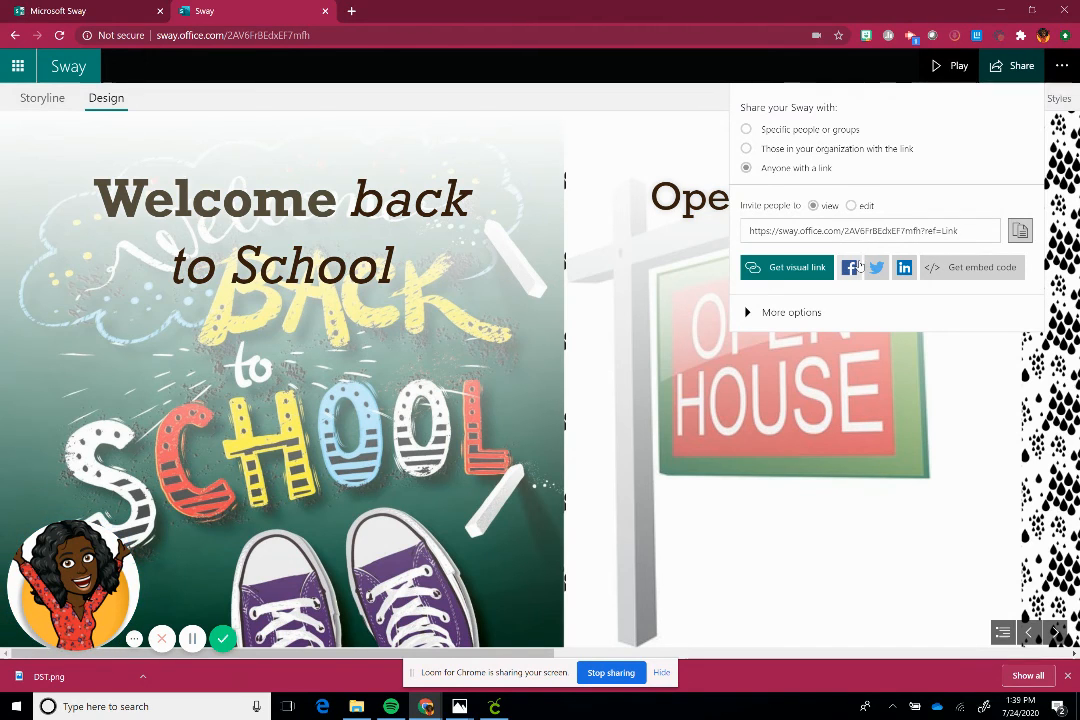
pyautogui.moveTo(796, 268)
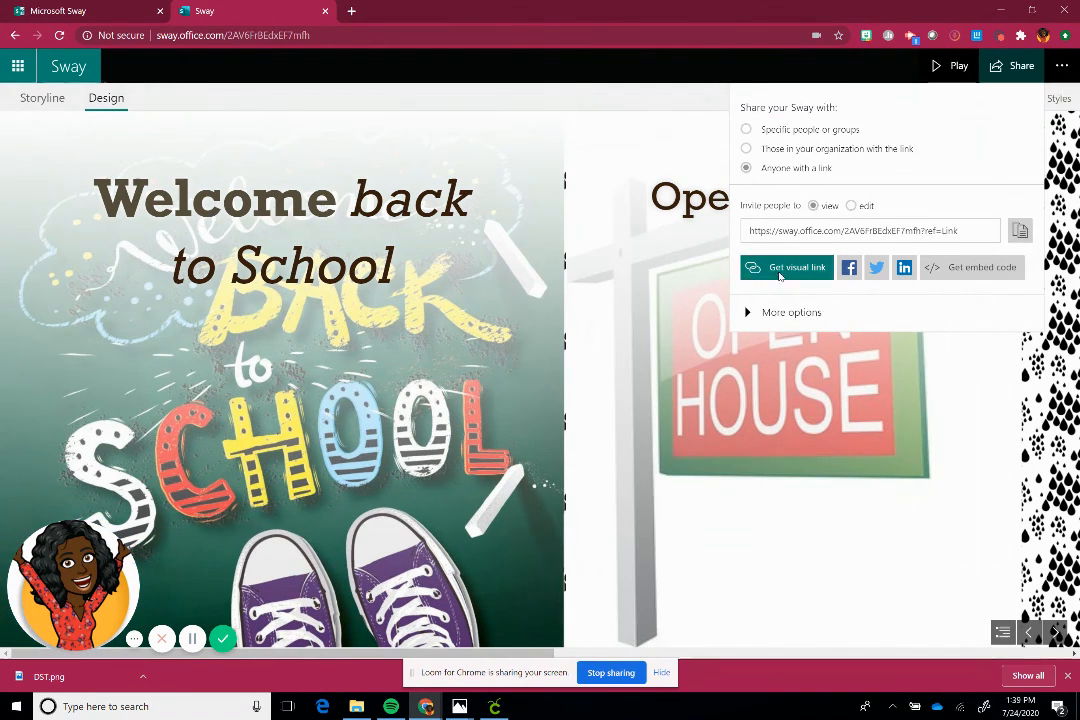
# Copy the visual link thumbnail of the title card and close its dialog.
pyautogui.click(796, 268)
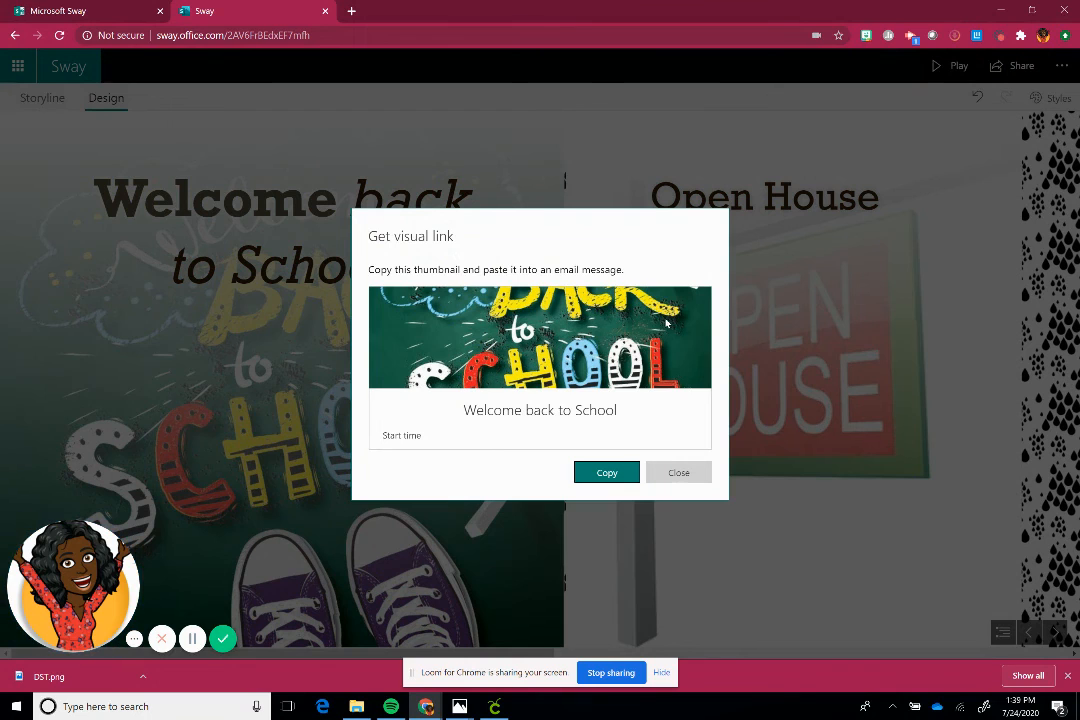
pyautogui.moveTo(650, 388)
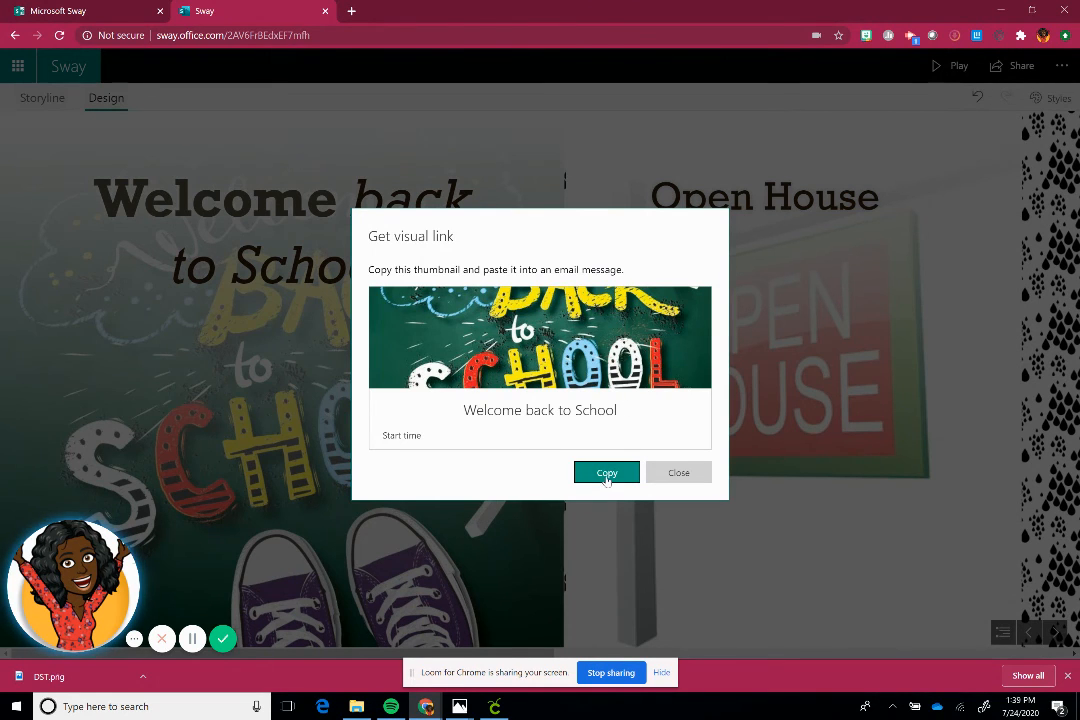
pyautogui.click(606, 472)
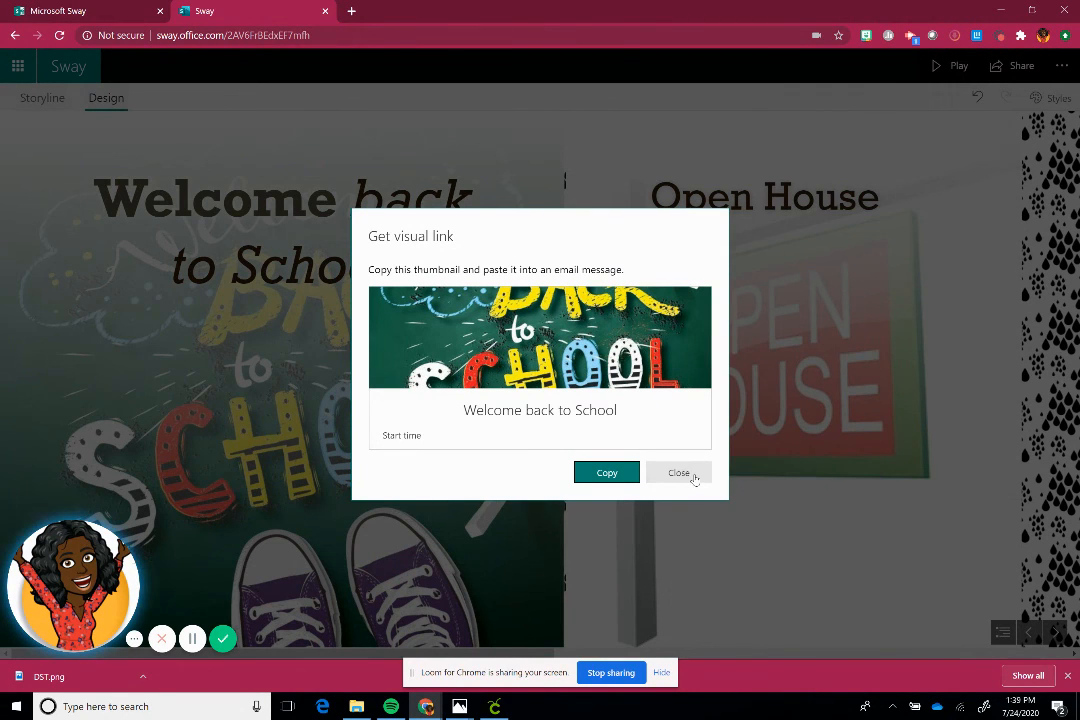
pyautogui.click(680, 472)
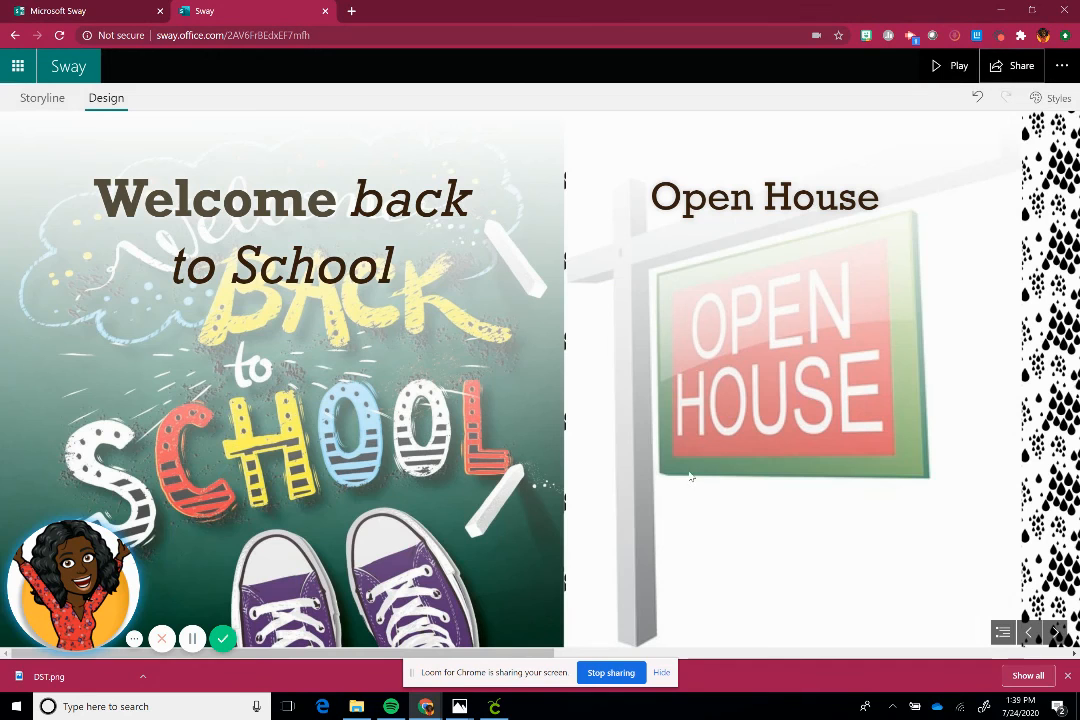
pyautogui.click(1022, 64)
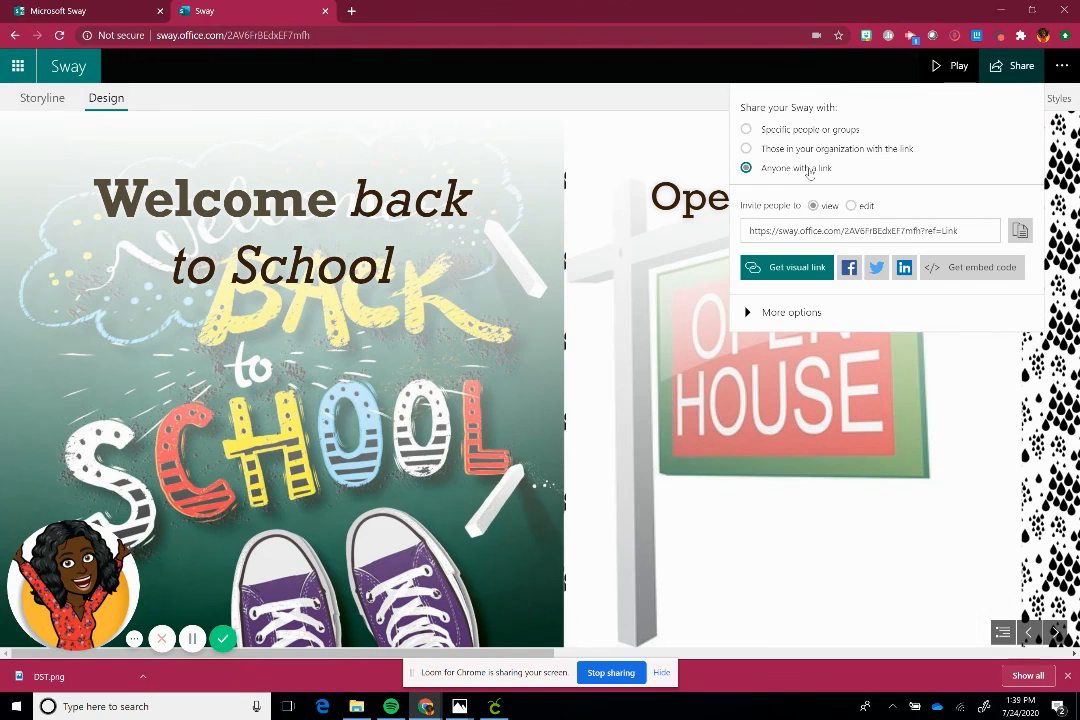
pyautogui.moveTo(976, 442)
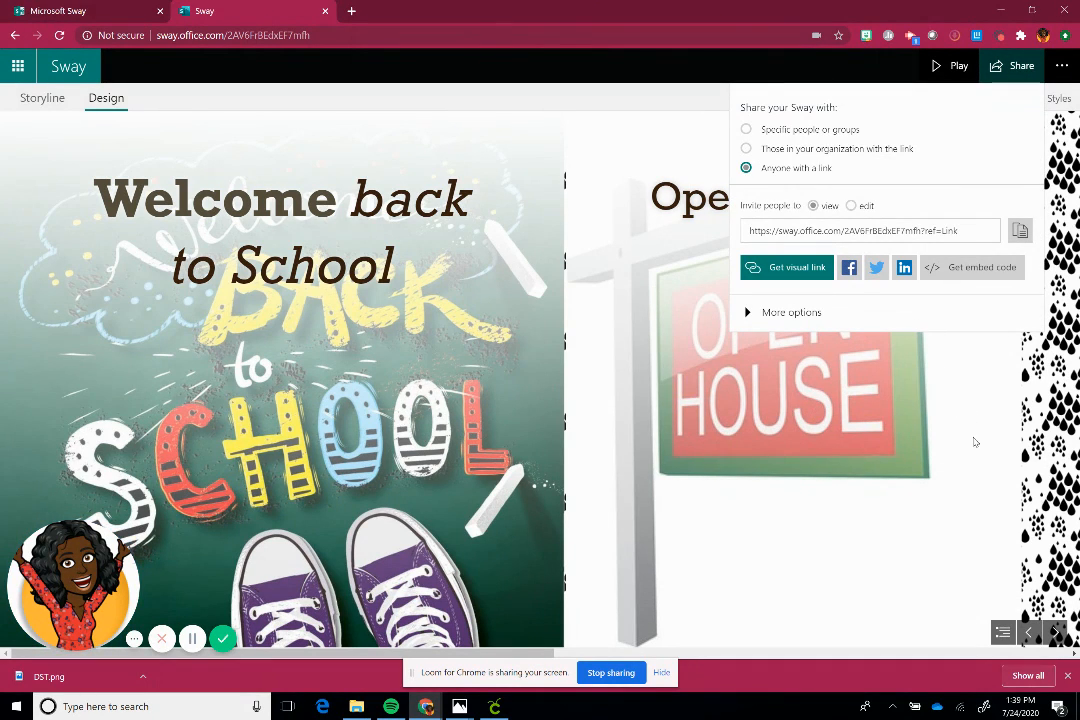
pyautogui.moveTo(988, 472)
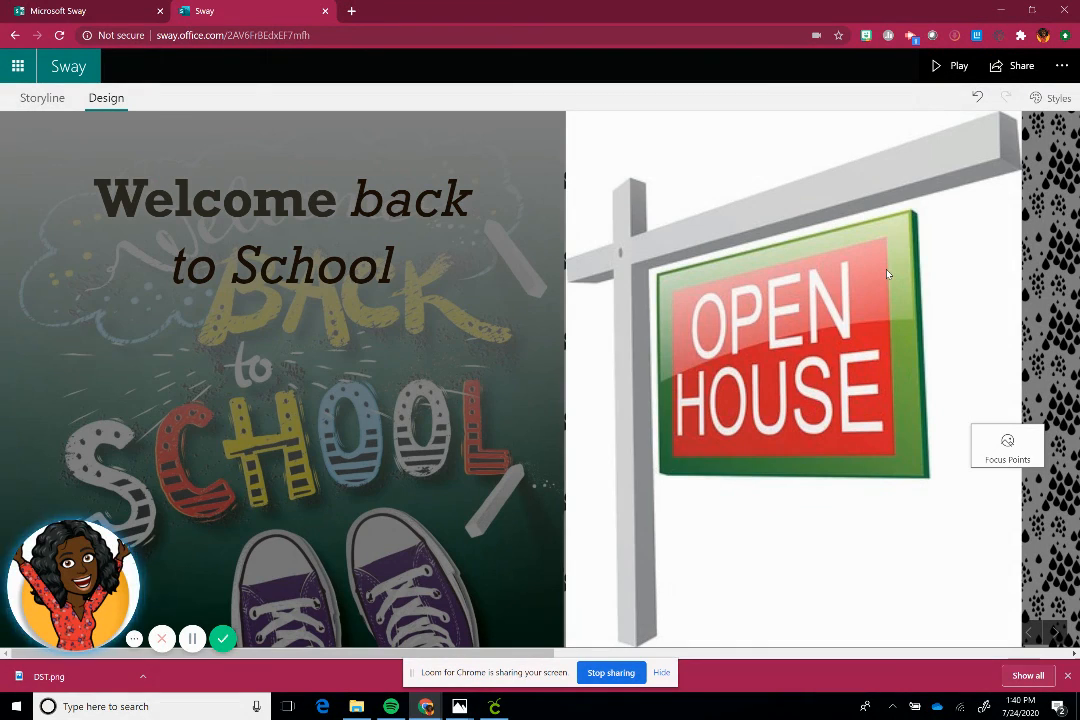
pyautogui.moveTo(700, 262)
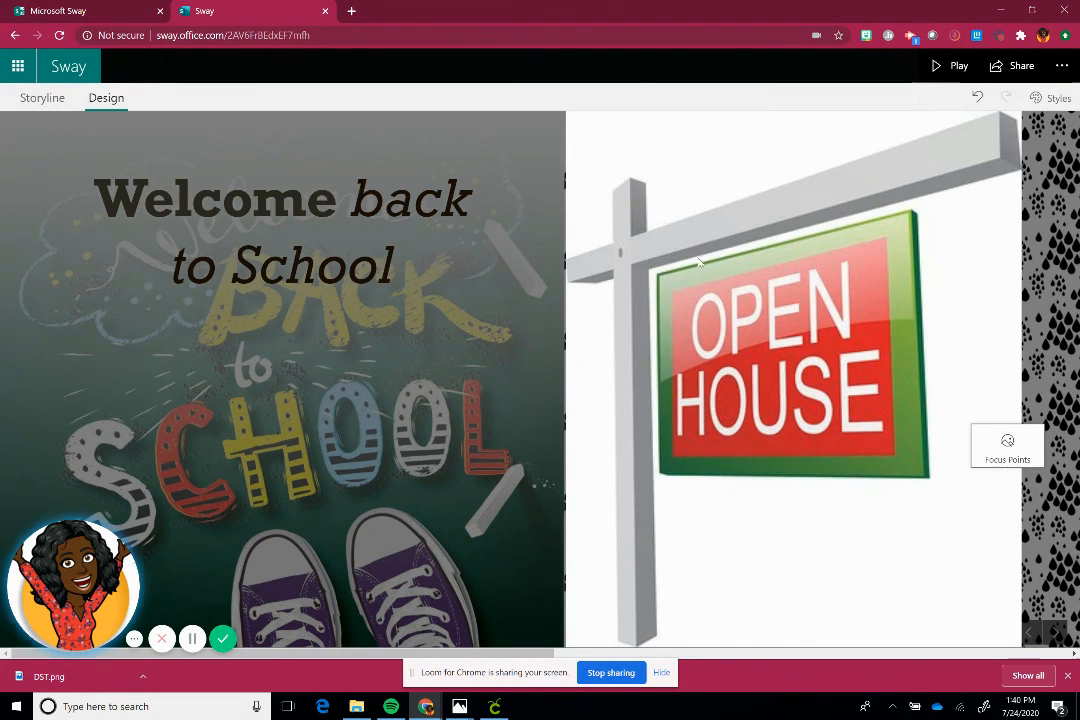
pyautogui.moveTo(512, 278)
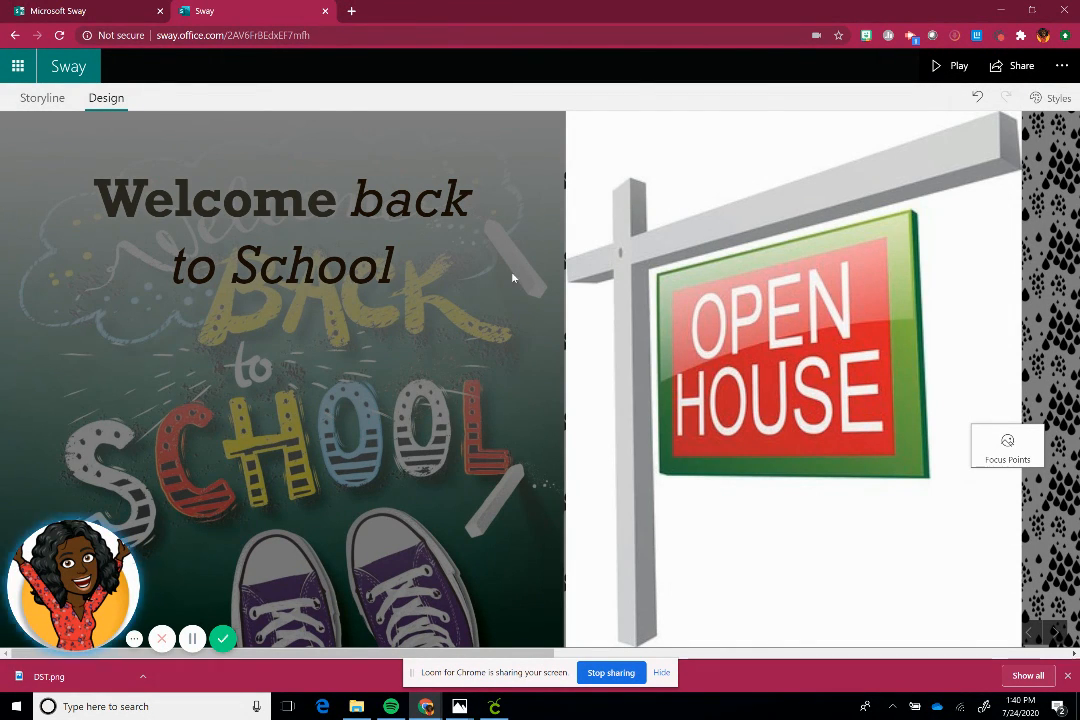
pyautogui.moveTo(524, 282)
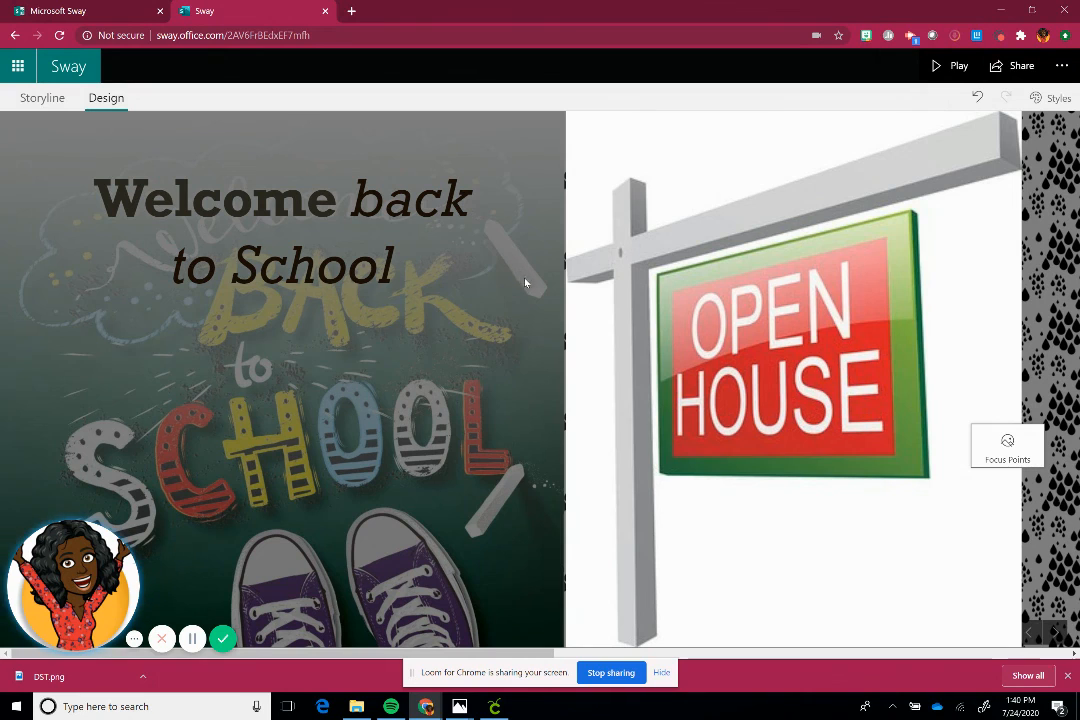
pyautogui.moveTo(922, 128)
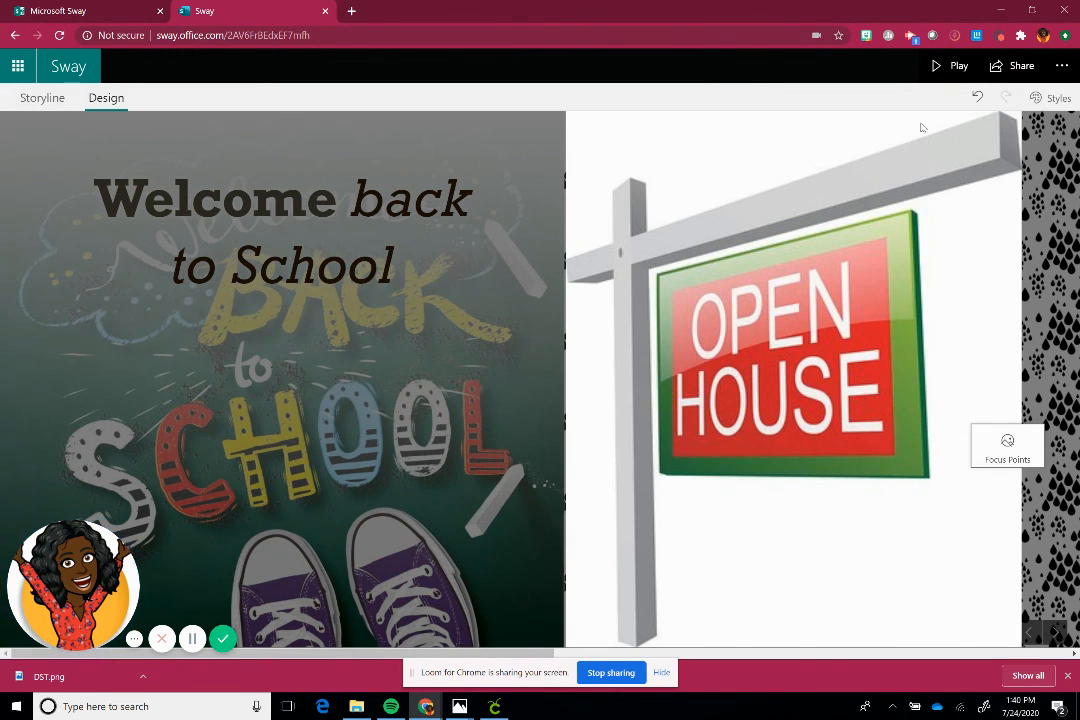
pyautogui.moveTo(880, 344)
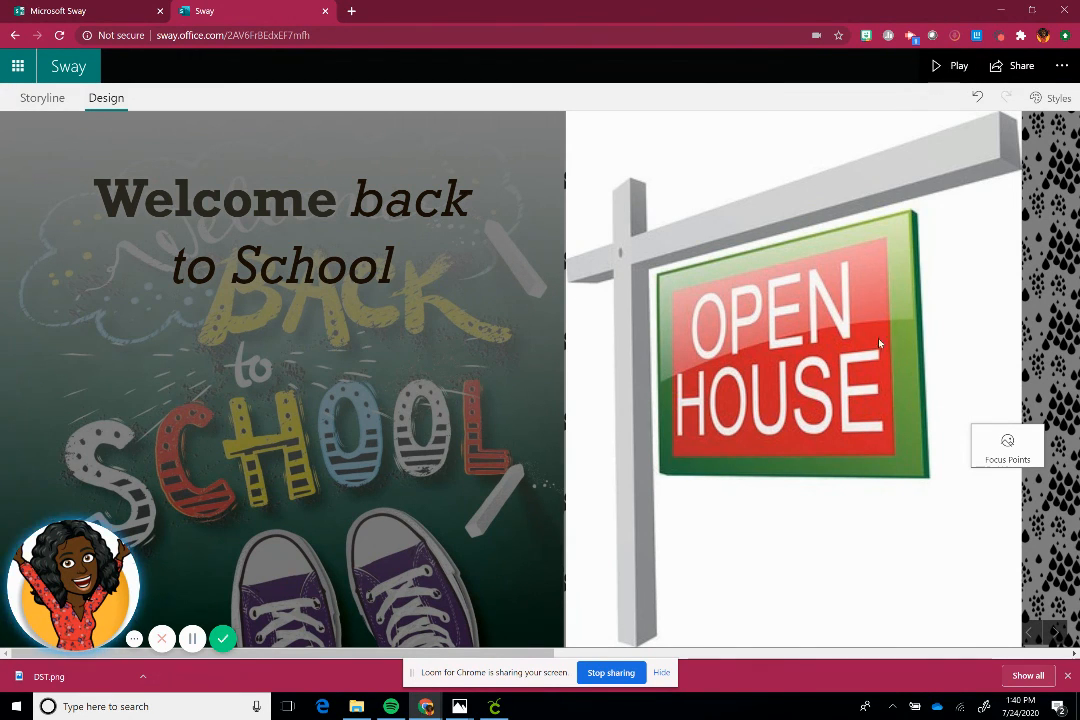